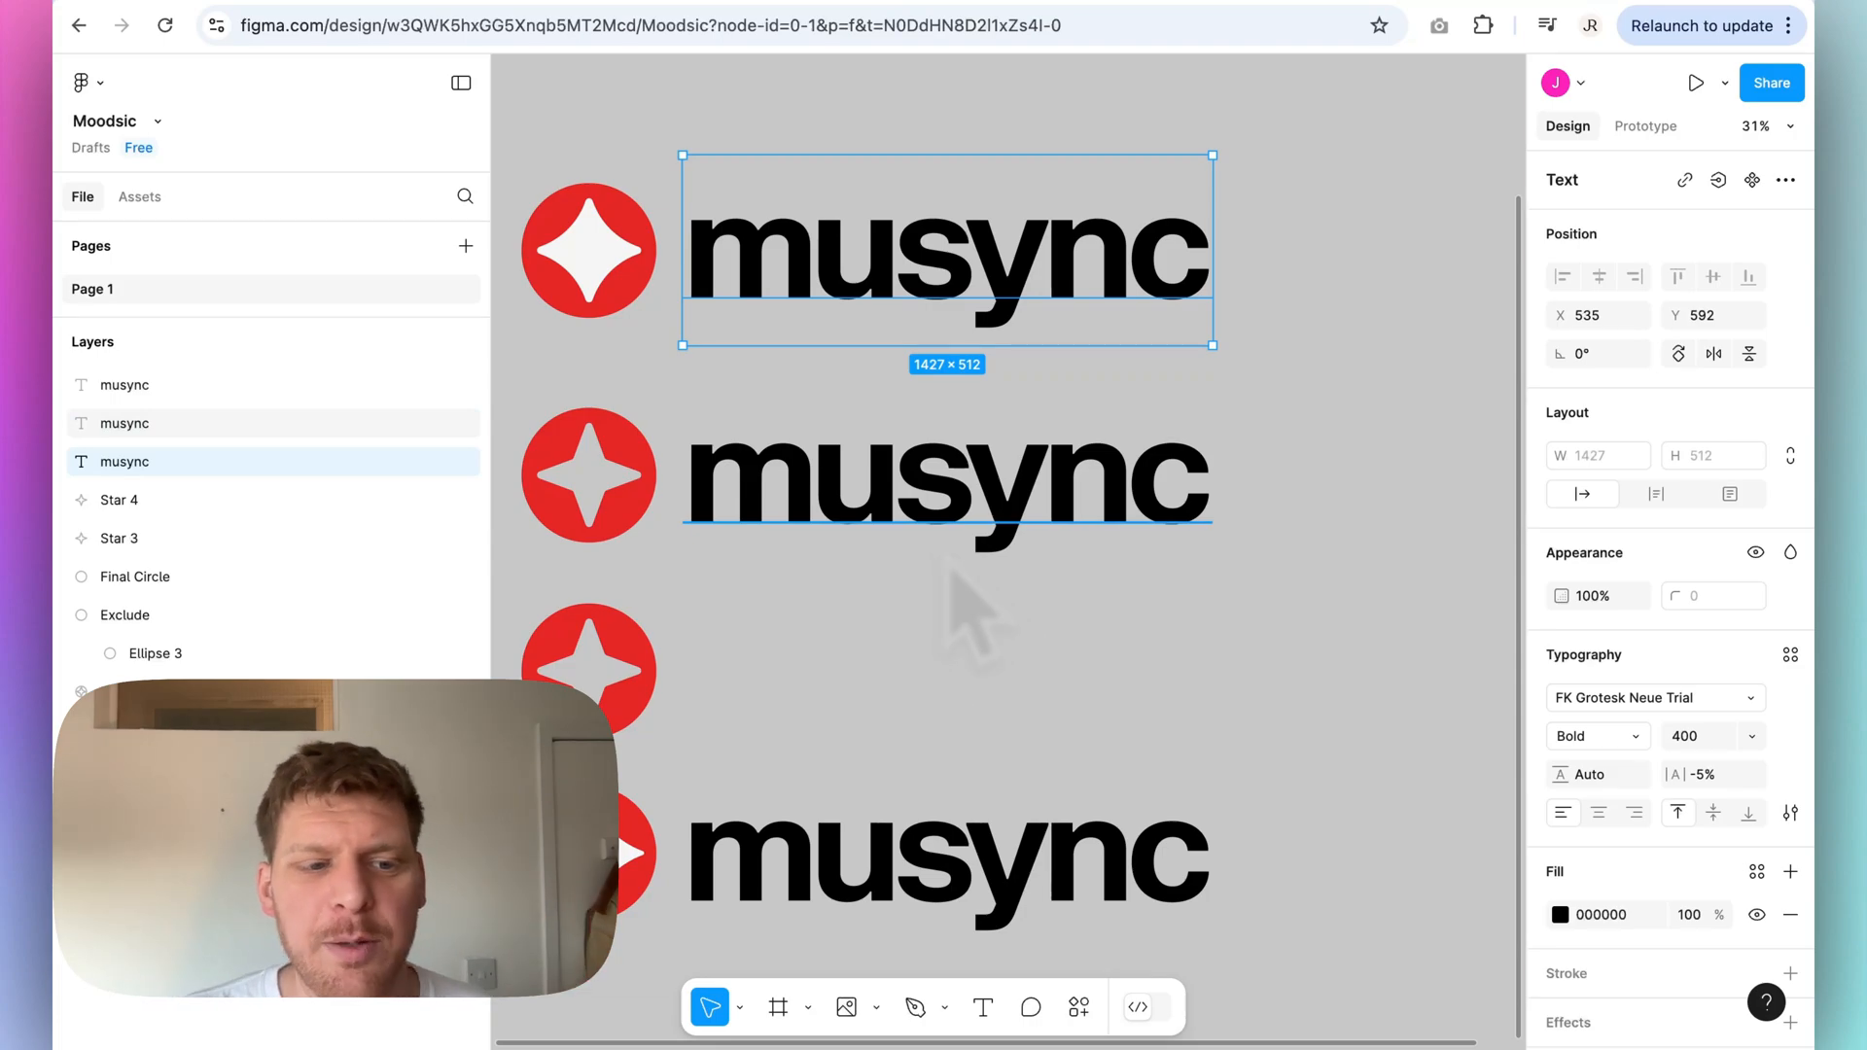
{"action": "mouse_move", "coordinate": [957, 599]}
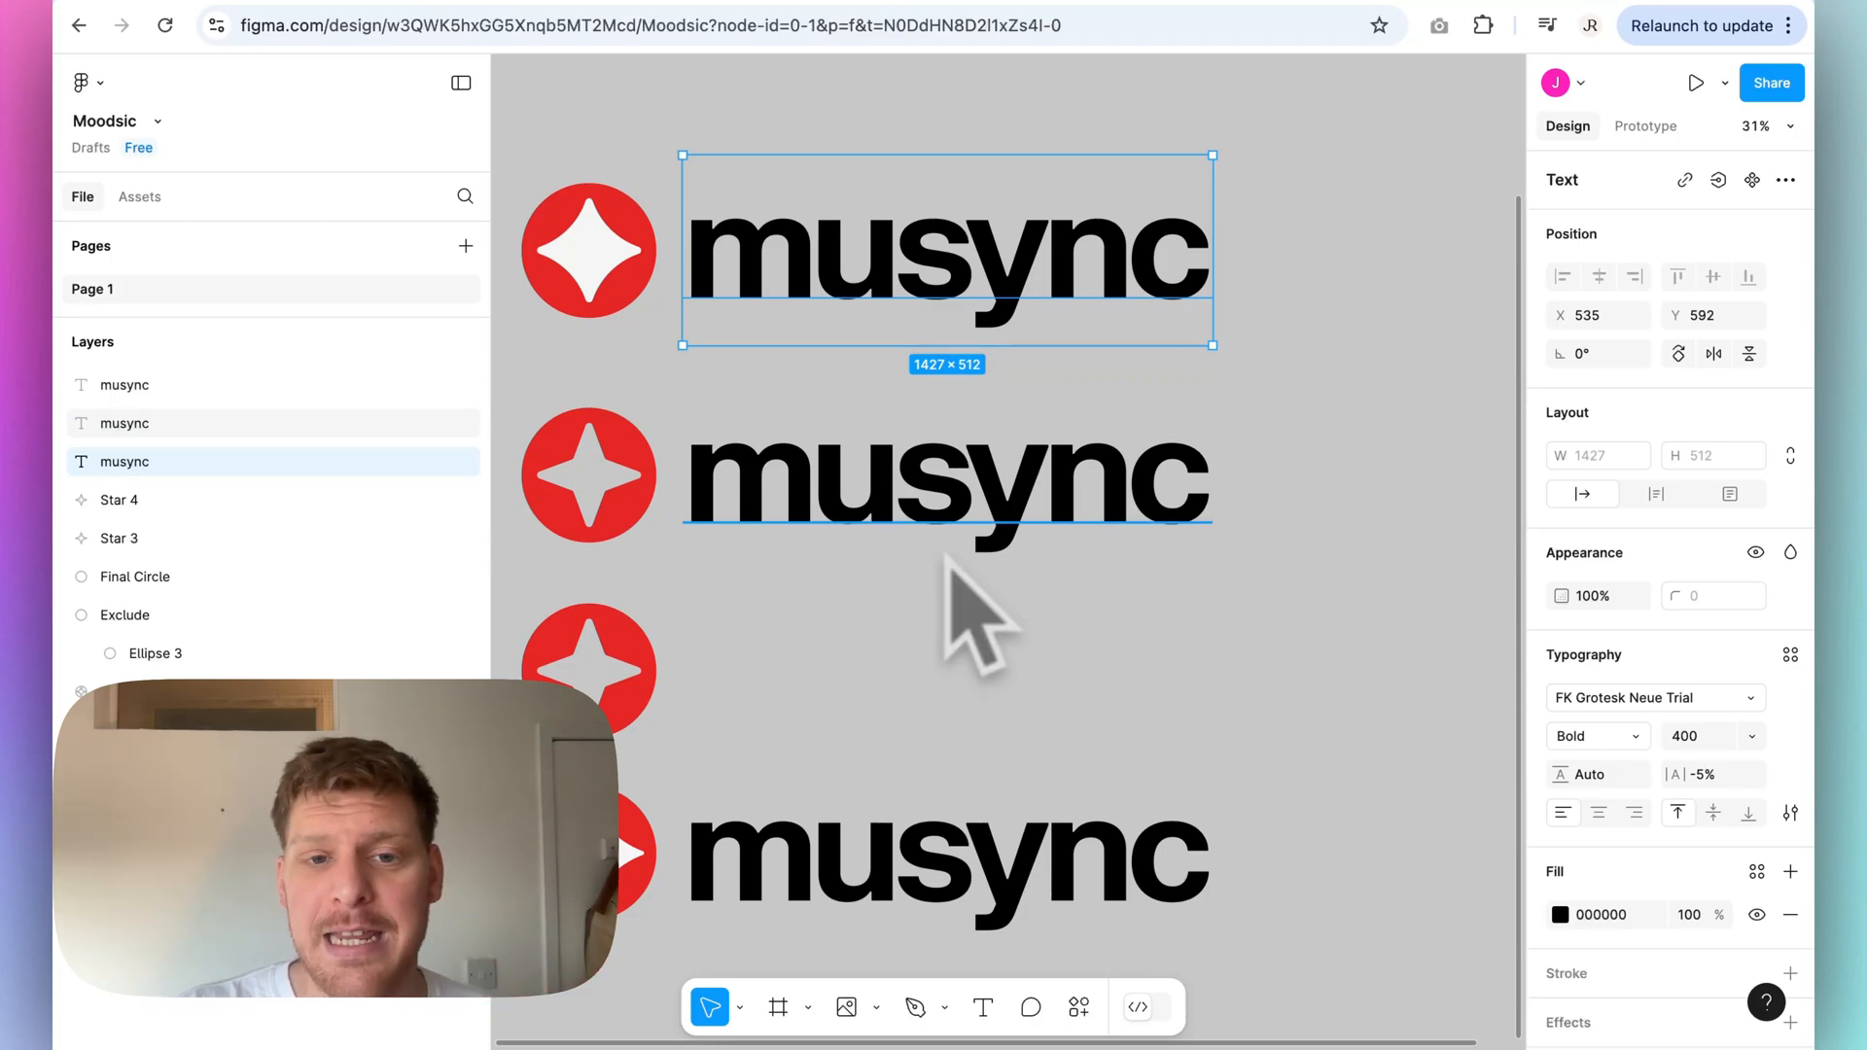
{"action": "mouse_move", "coordinate": [813, 253]}
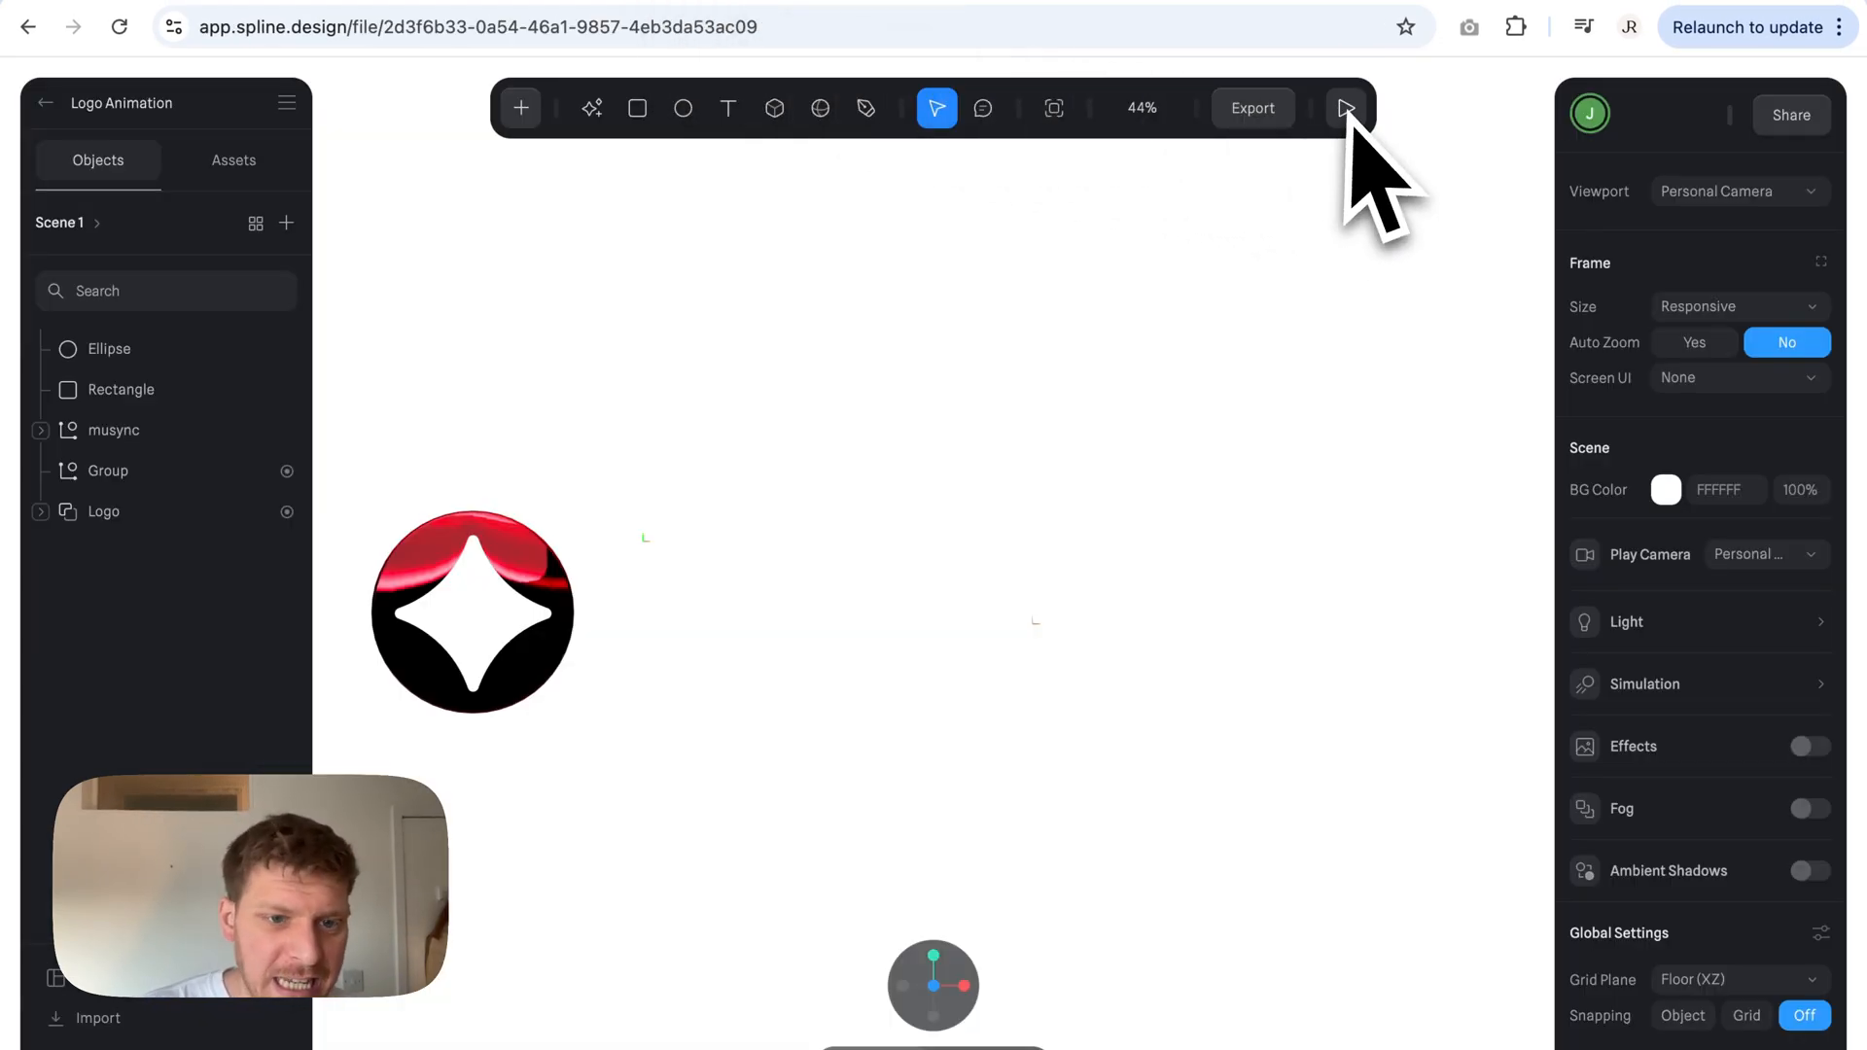
Step: Leave the Lovable music player preview for a new browser tab
{"action": "left_click", "coordinate": [1345, 109]}
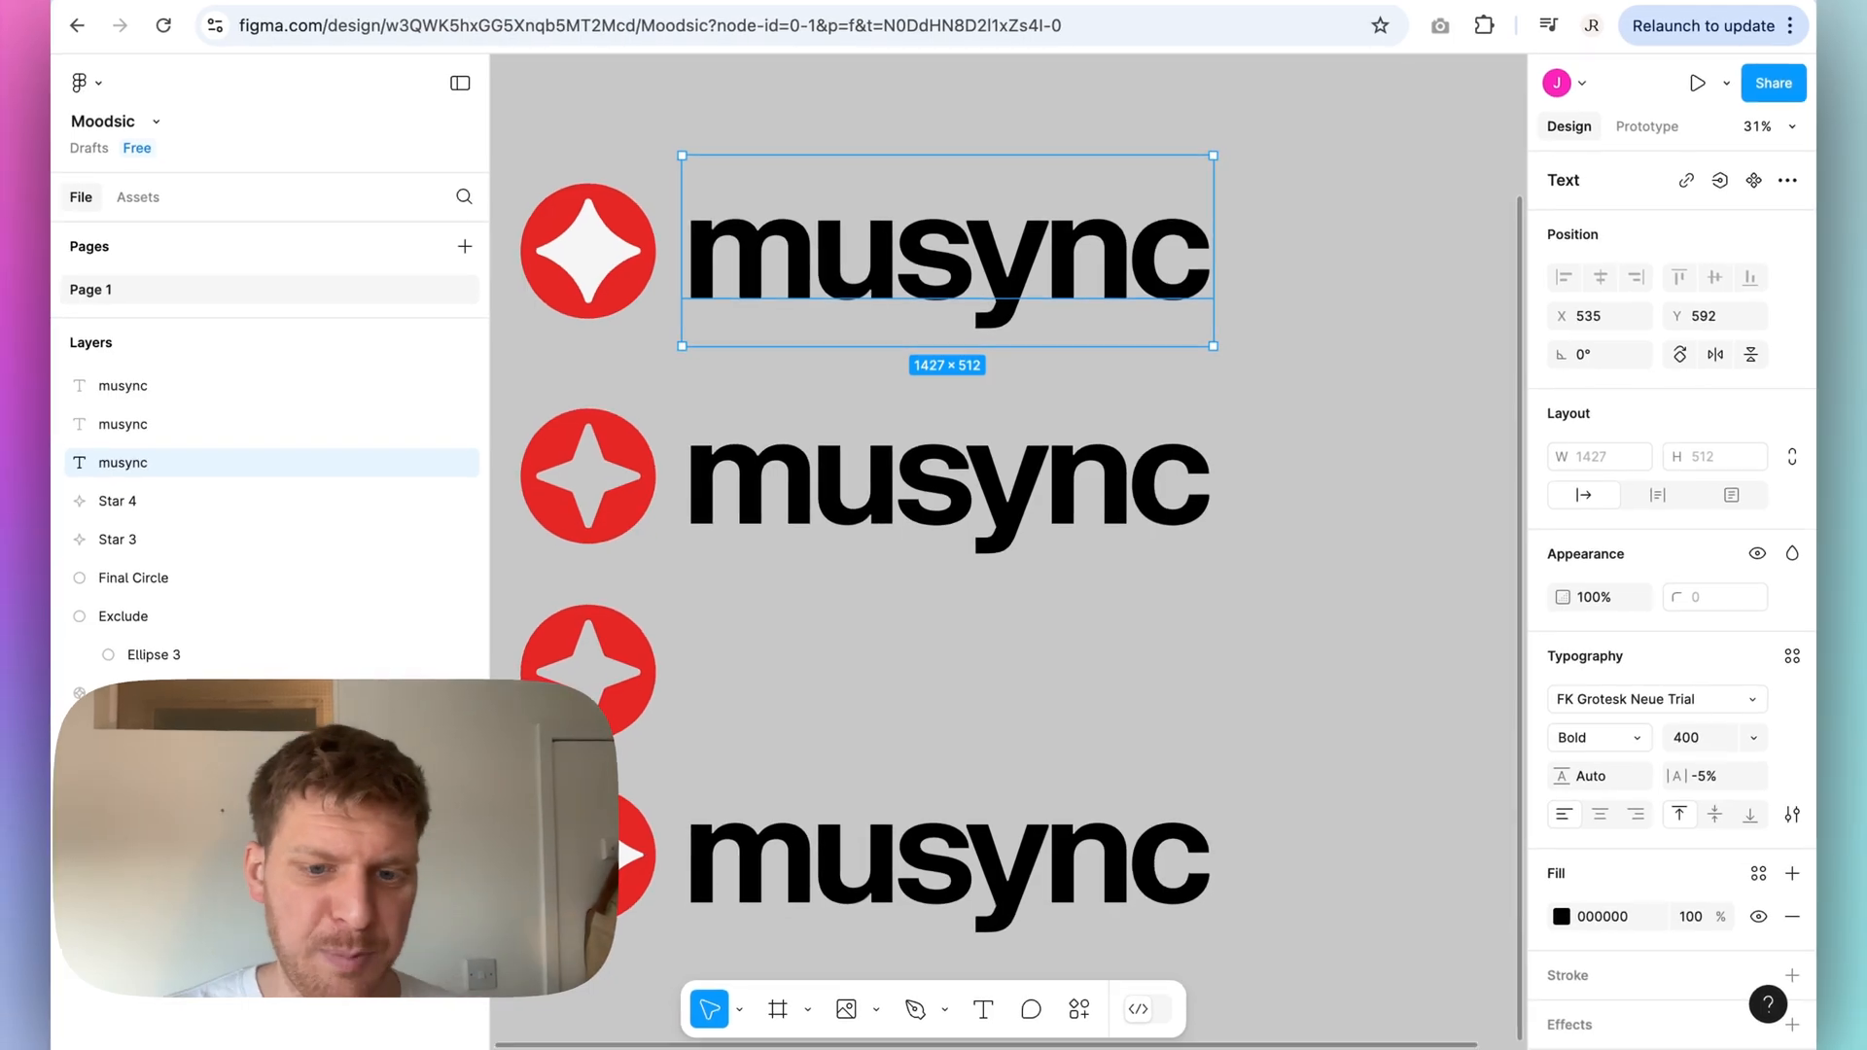
{"action": "mouse_move", "coordinate": [1330, 49]}
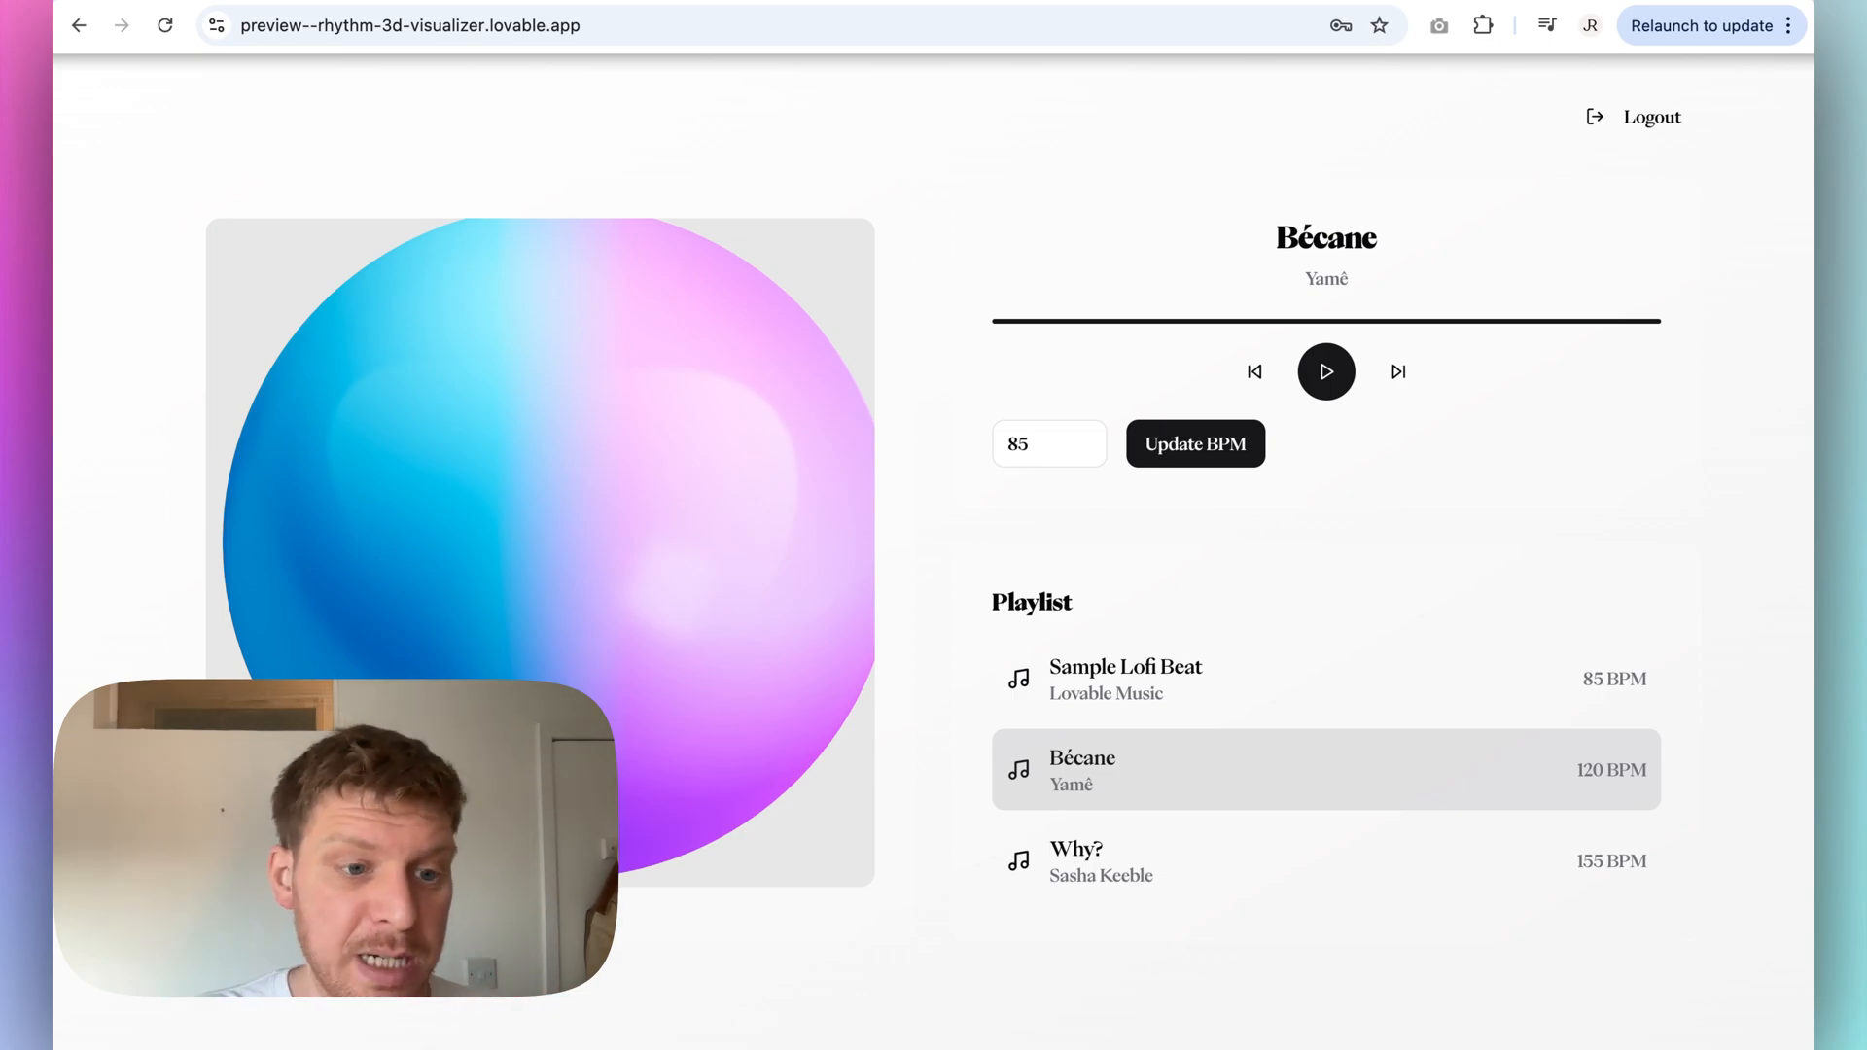
{"action": "mouse_move", "coordinate": [1357, 282]}
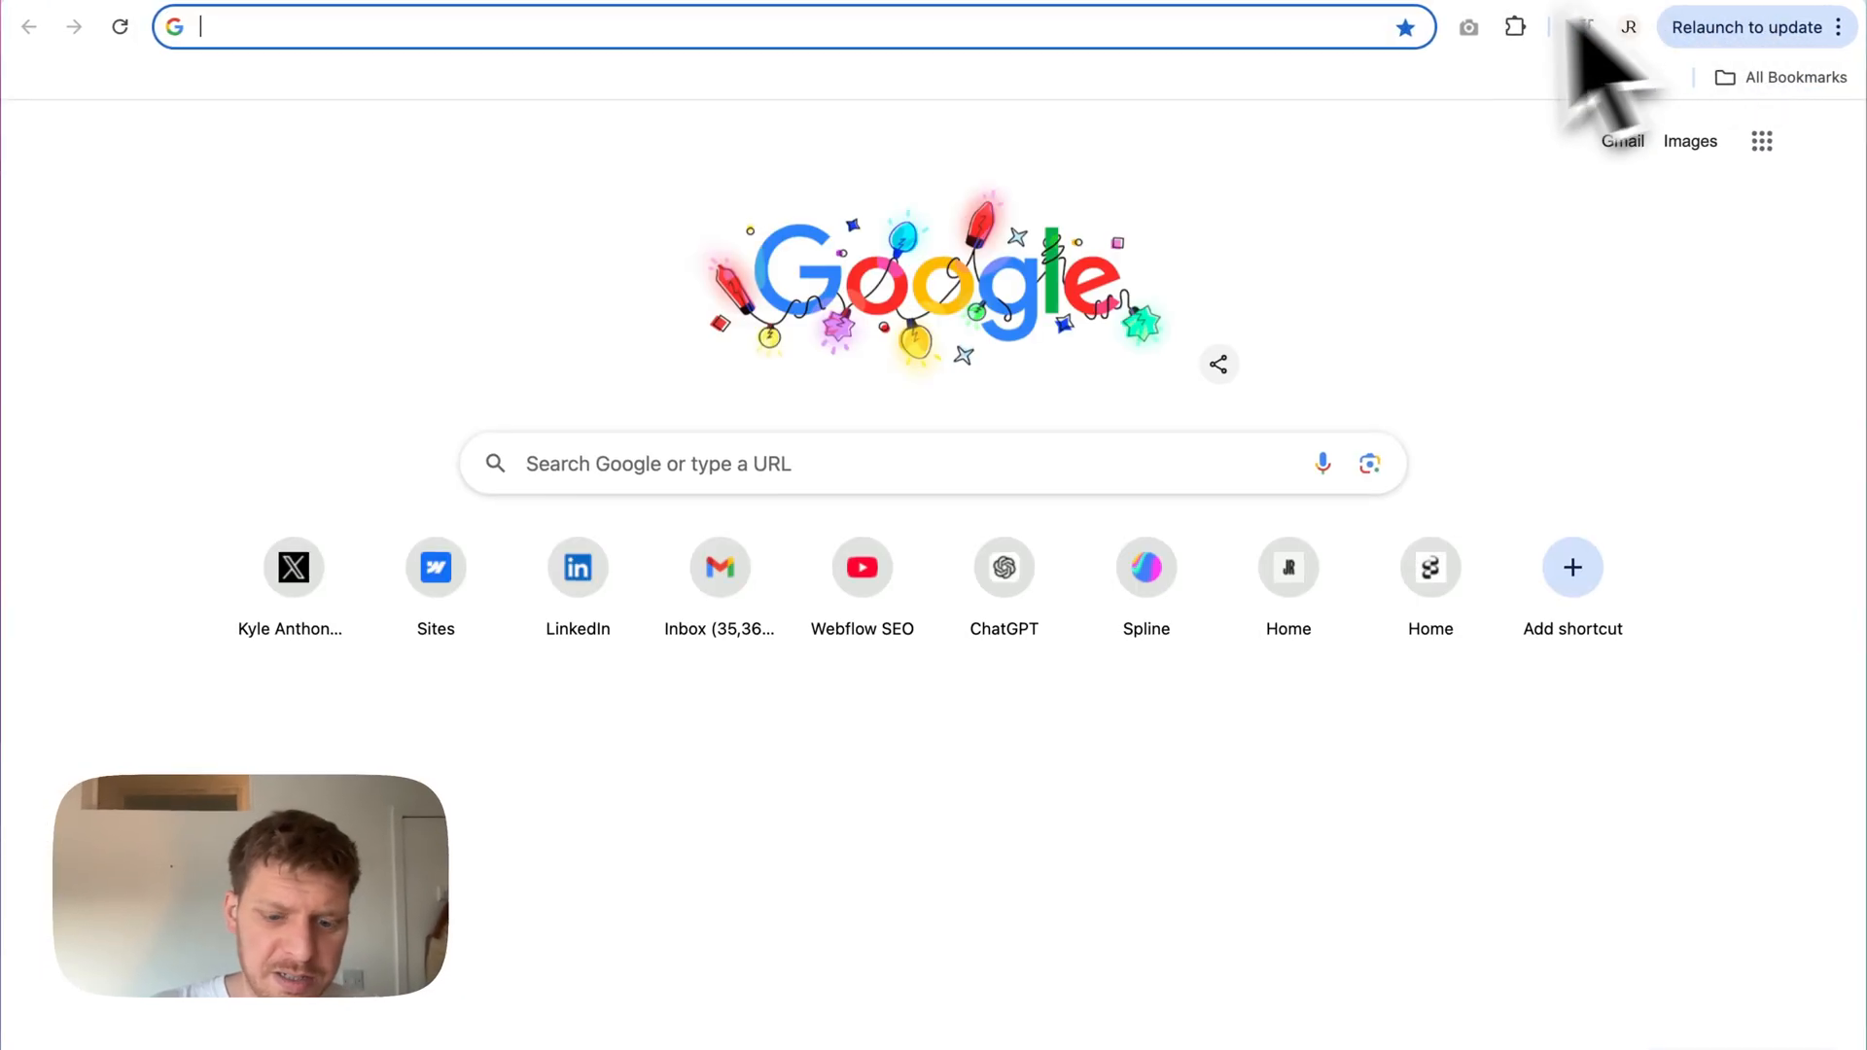
{"action": "left_click", "coordinate": [292, 568]}
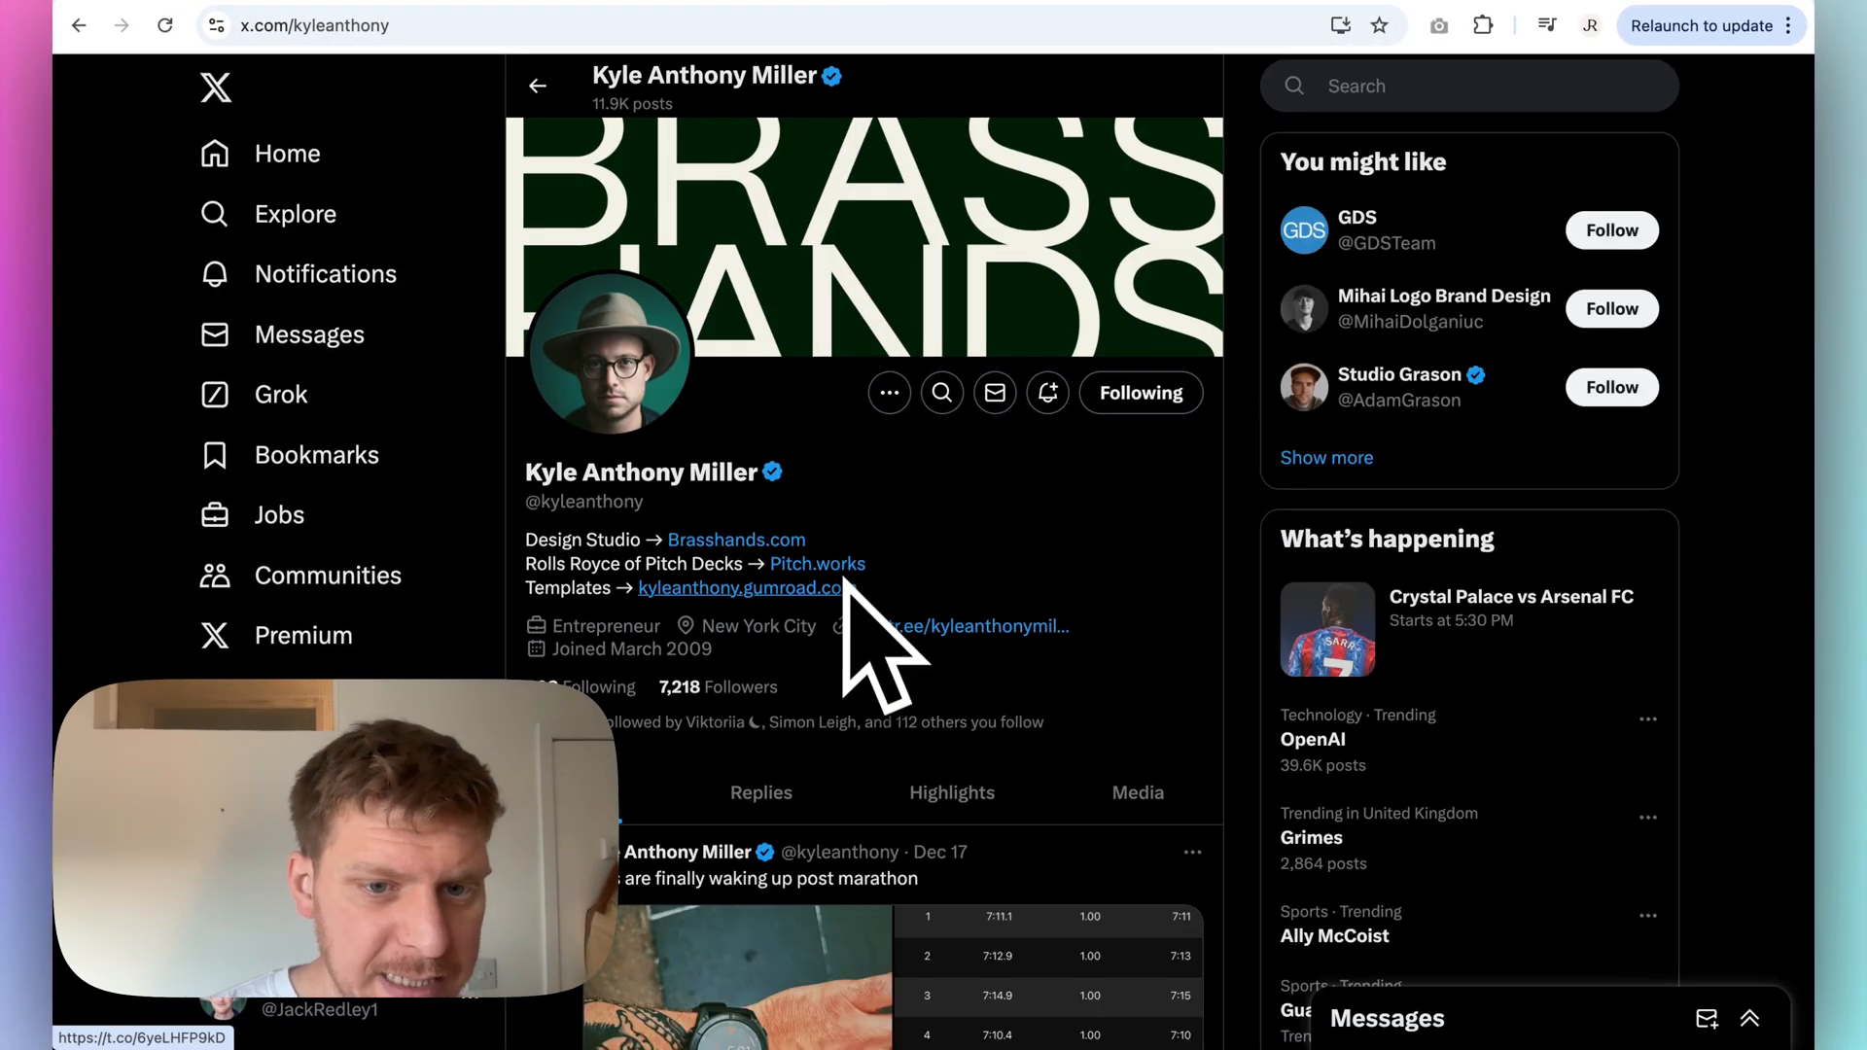
Step: Browse the studio's X feed and visit a suggested design studio's profile
{"action": "scroll", "scroll_direction": "down", "scroll_amount": 3}
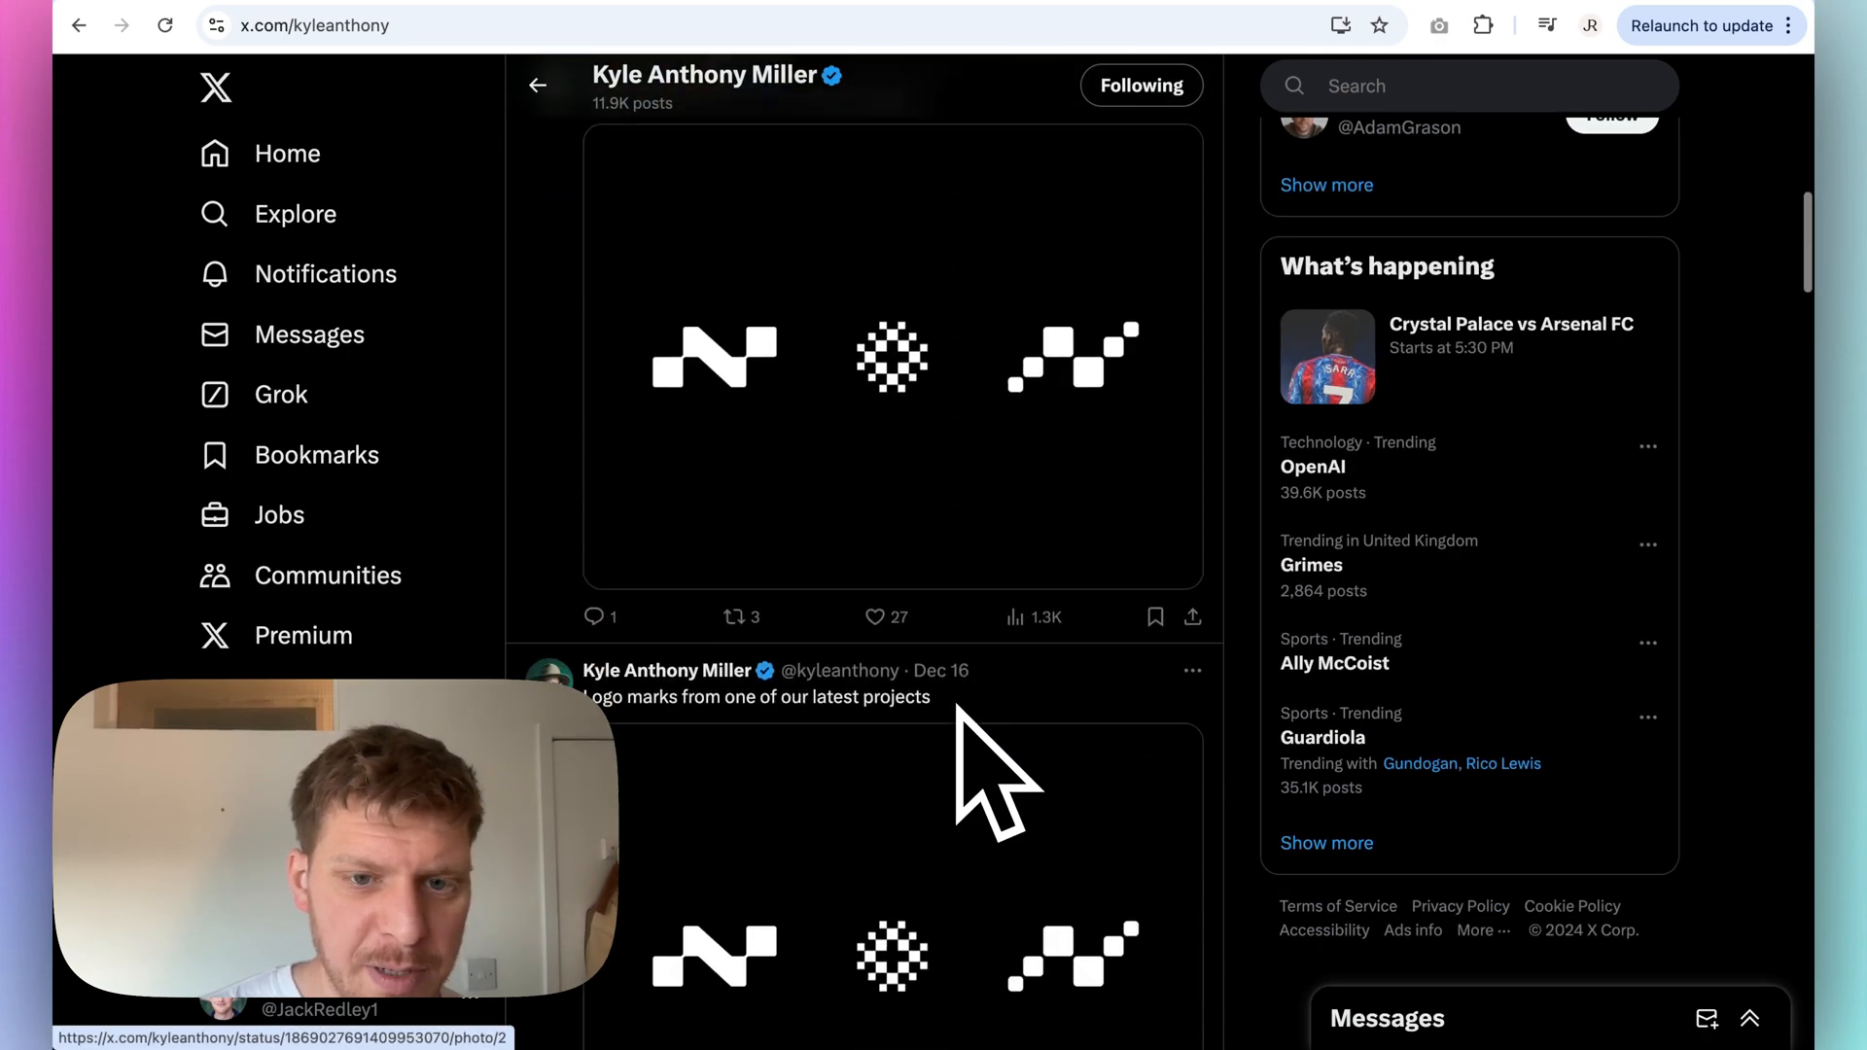
{"action": "scroll", "scroll_direction": "down", "scroll_amount": 3}
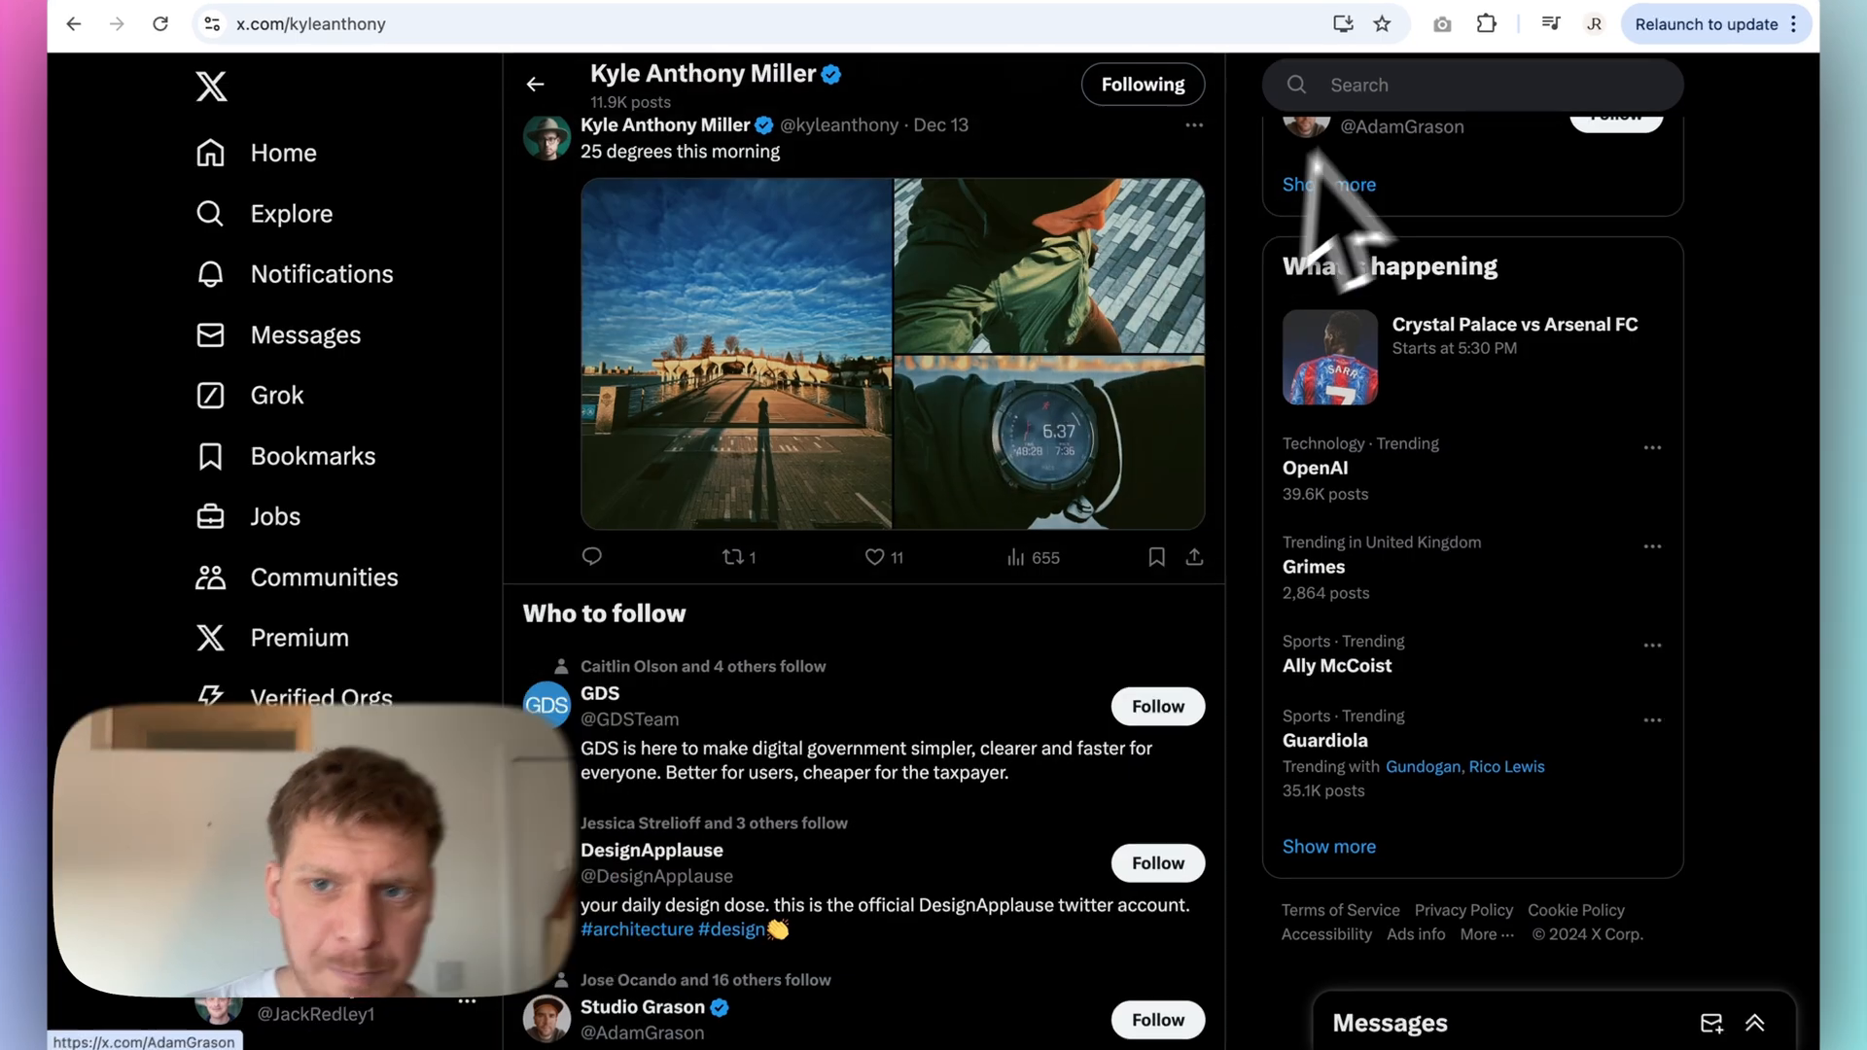
{"action": "left_click", "coordinate": [1470, 84]}
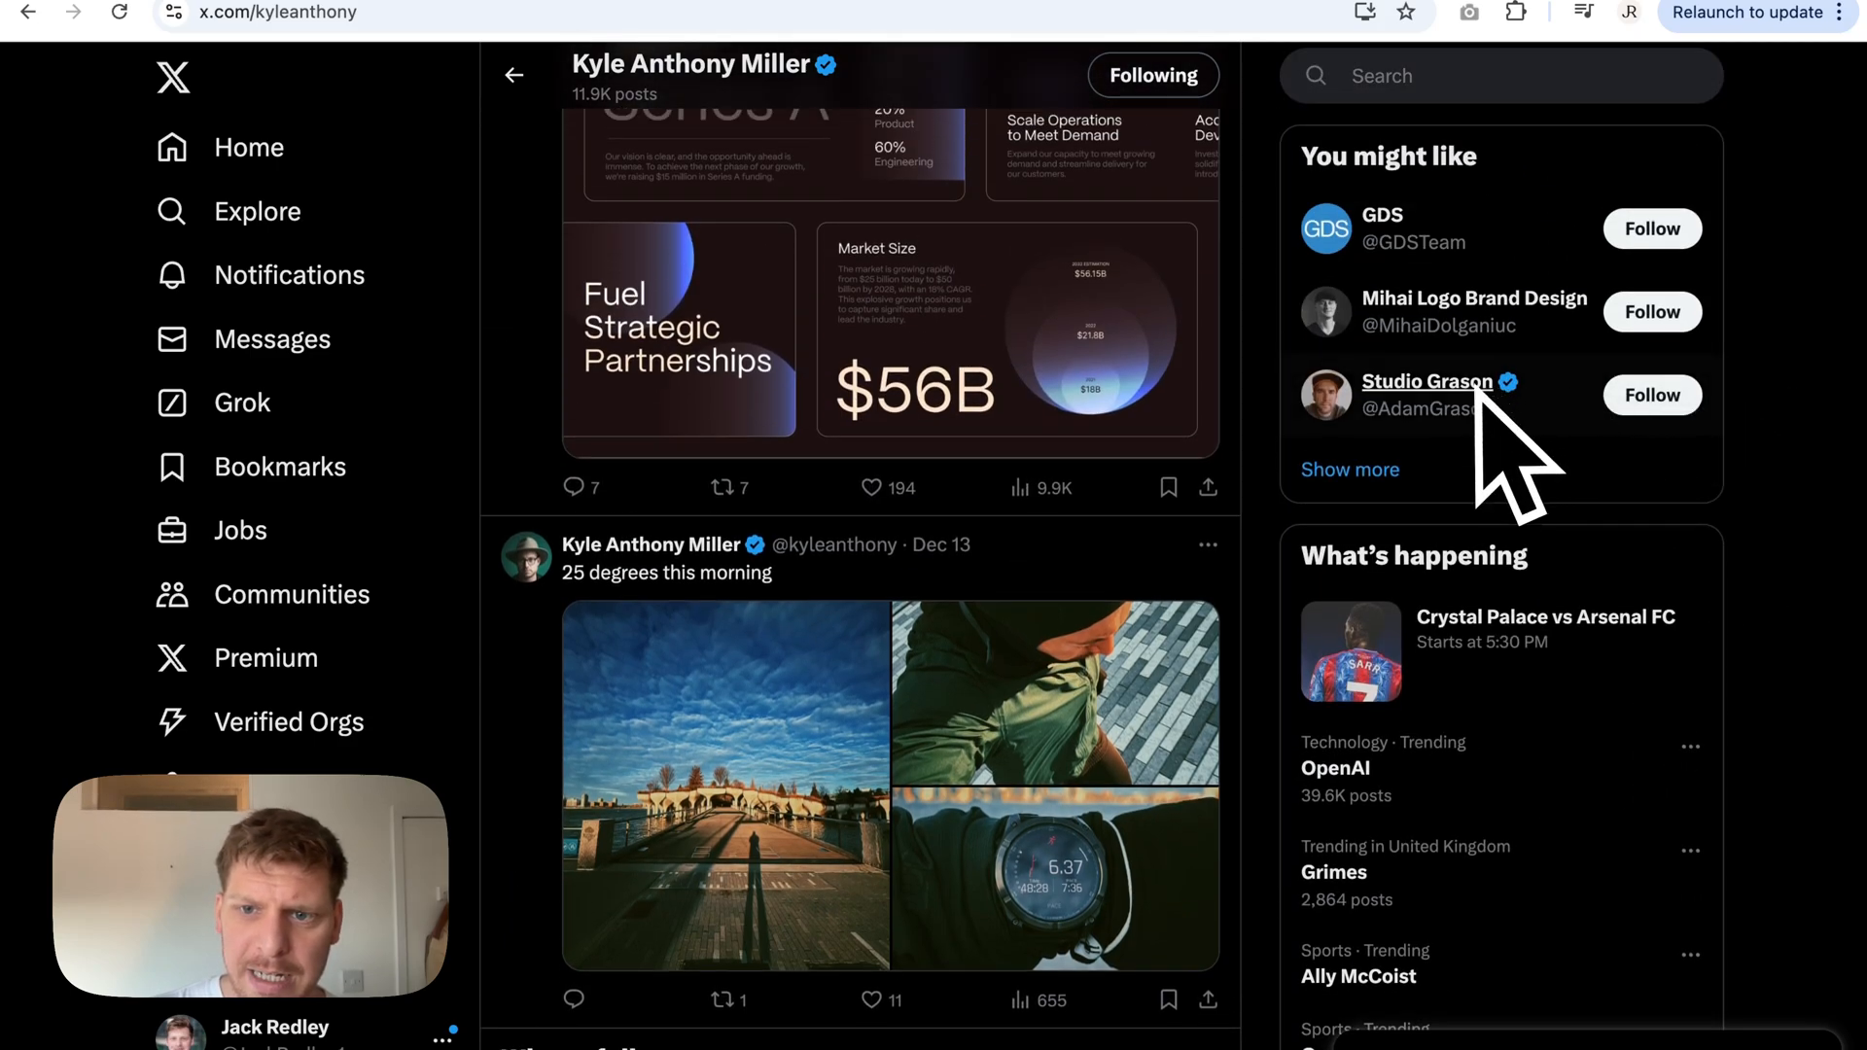
{"action": "left_click", "coordinate": [1427, 381]}
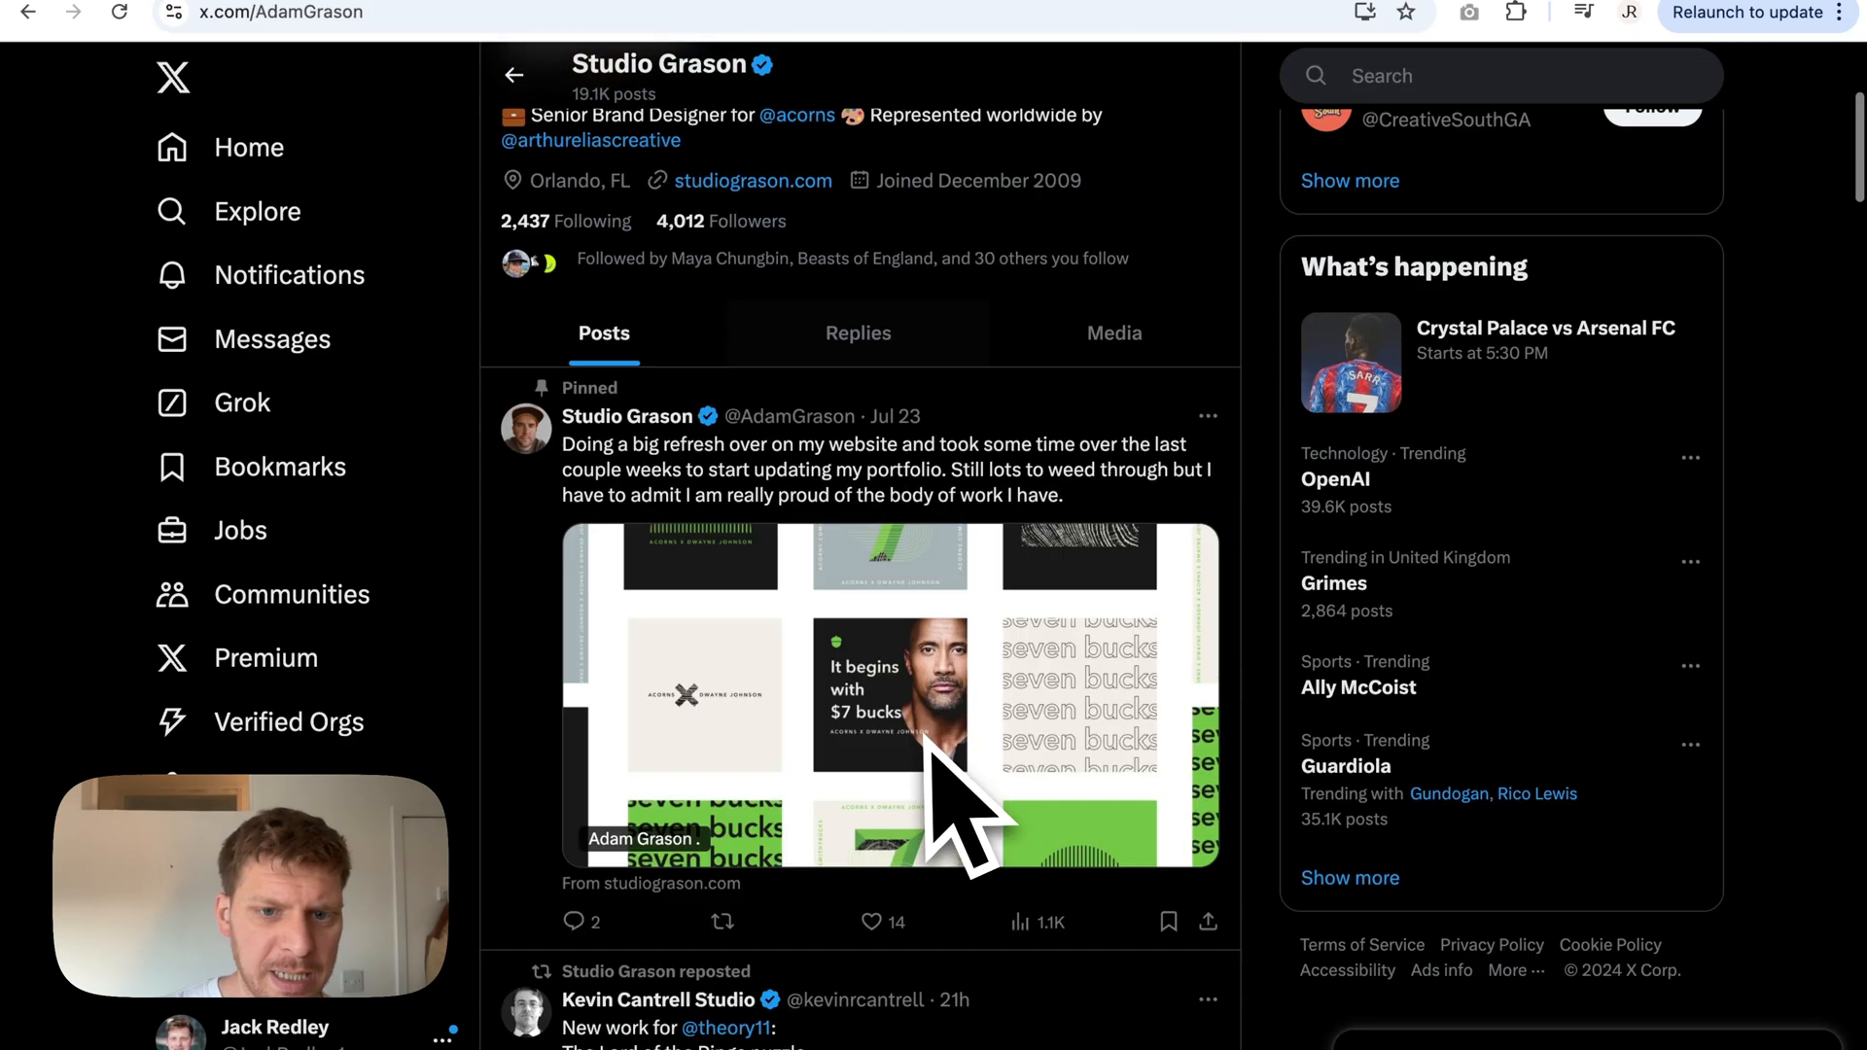
Step: Scroll that profile's posts and browse a reposted designer's profile for inspiration
{"action": "scroll", "scroll_direction": "down", "scroll_amount": 3}
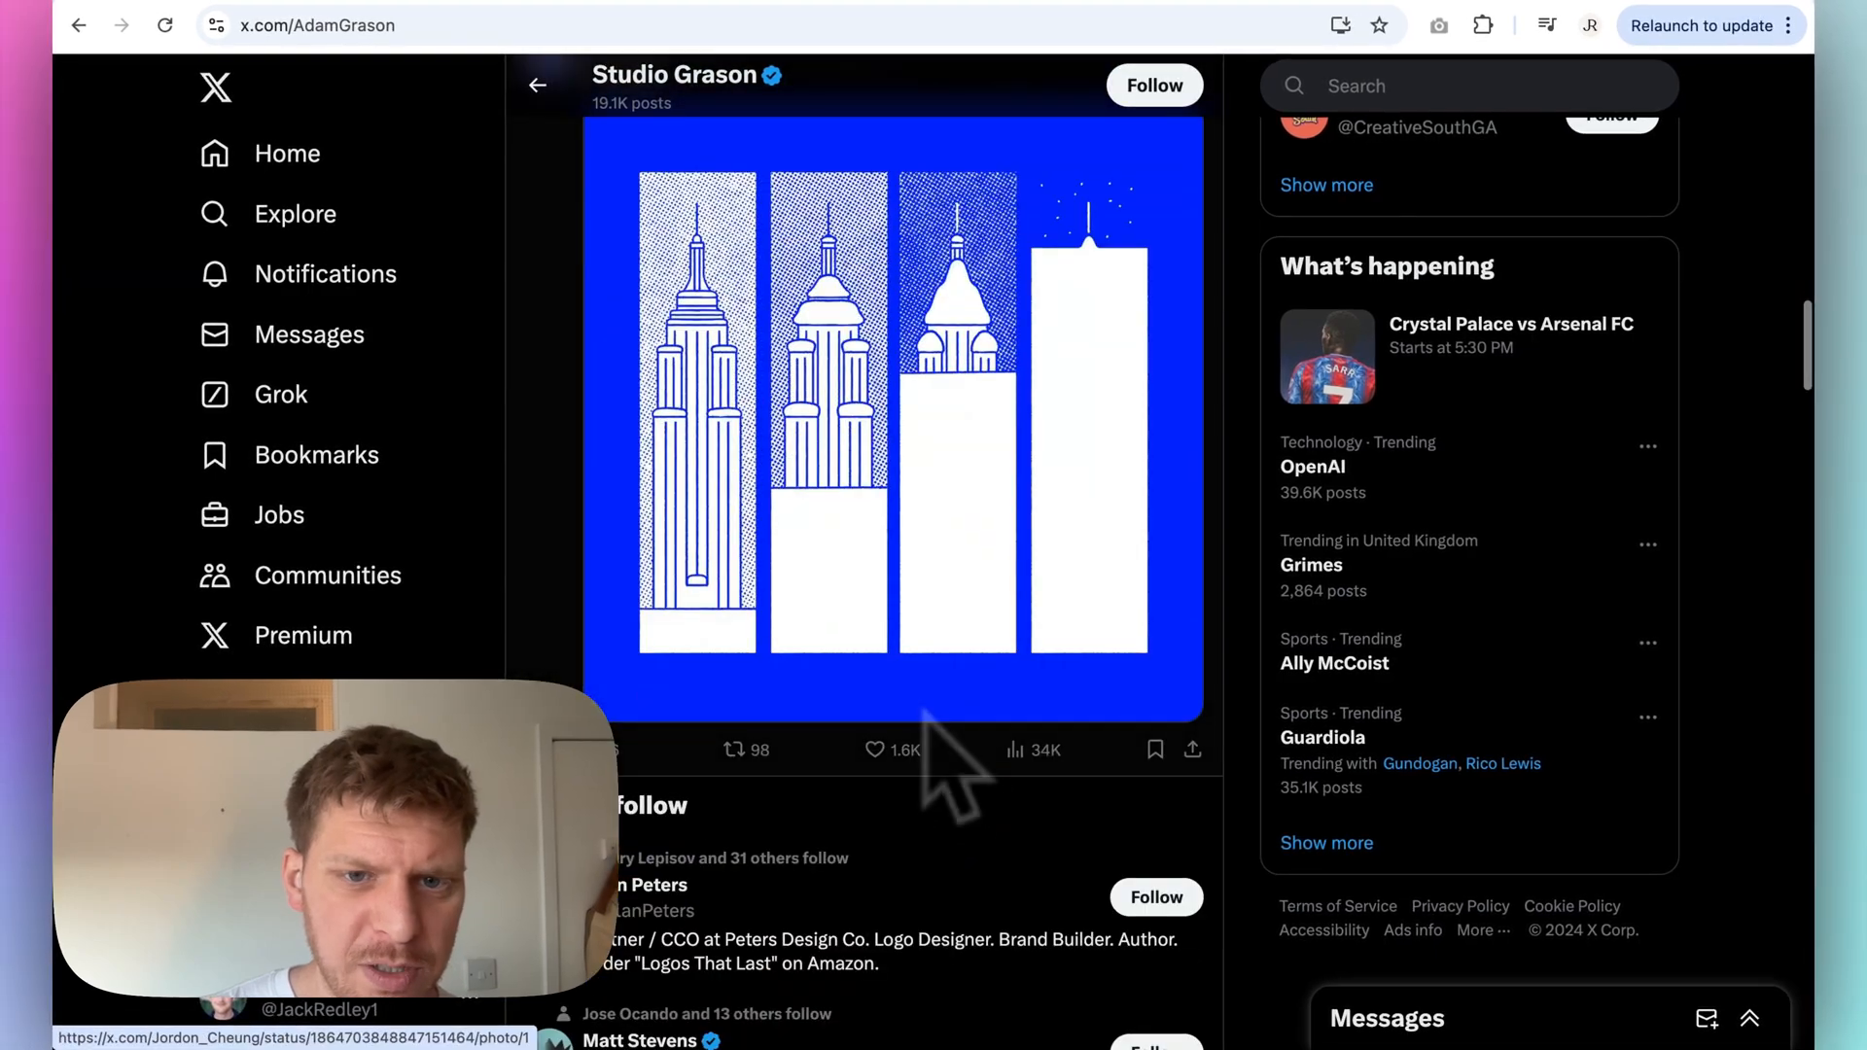
{"action": "scroll", "scroll_direction": "down", "scroll_amount": 3}
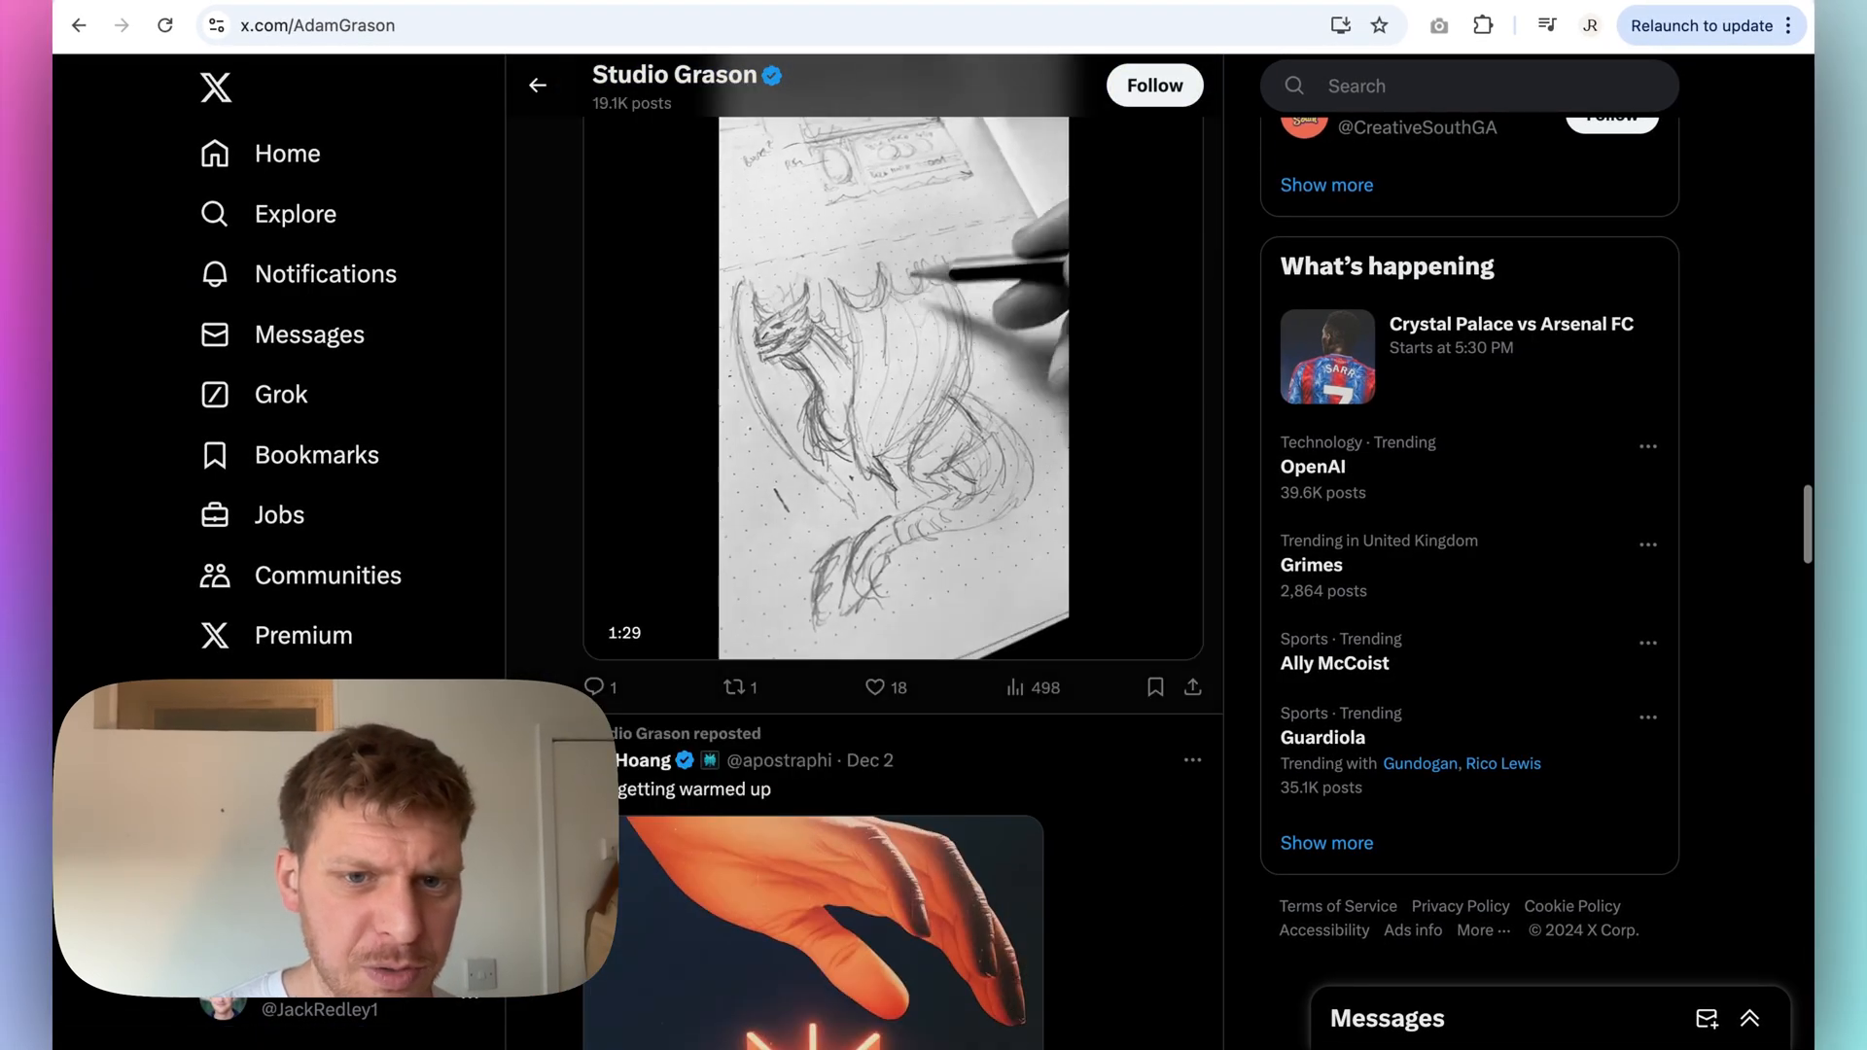
{"action": "scroll", "scroll_direction": "down", "scroll_amount": 3}
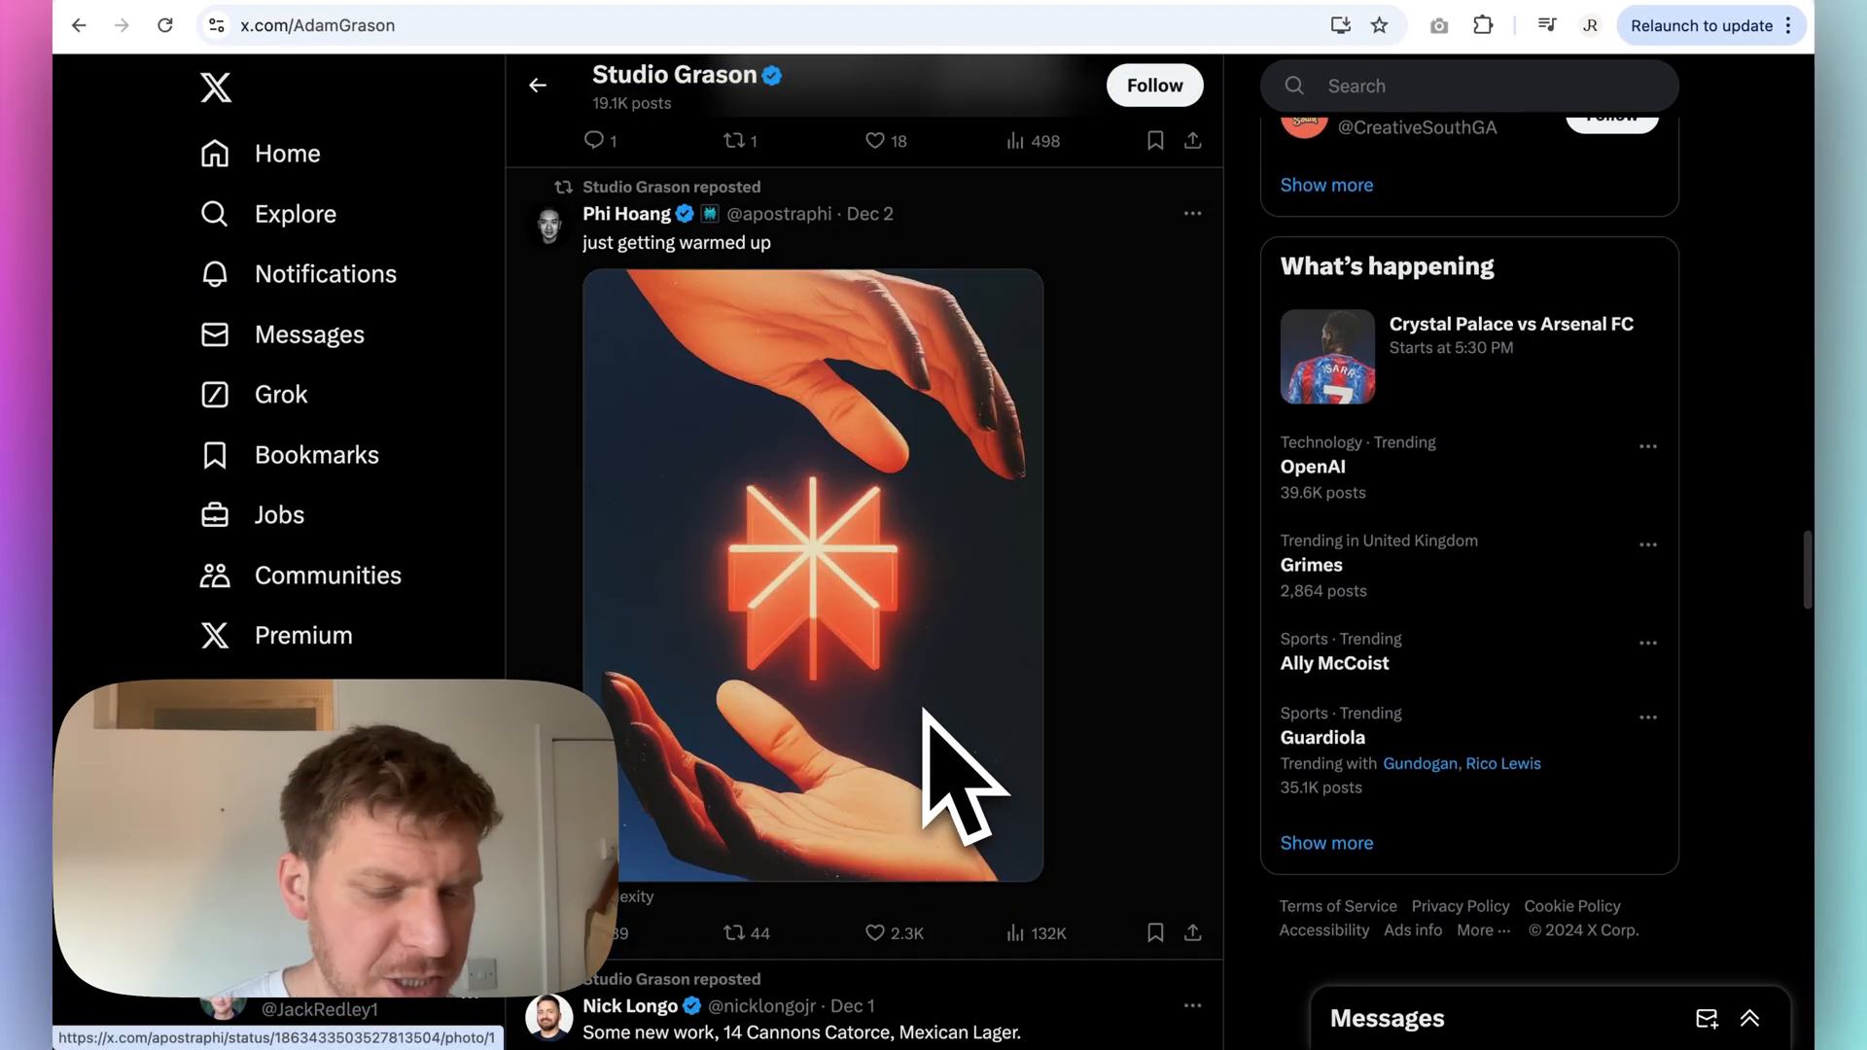
{"action": "scroll", "scroll_direction": "down", "scroll_amount": 3}
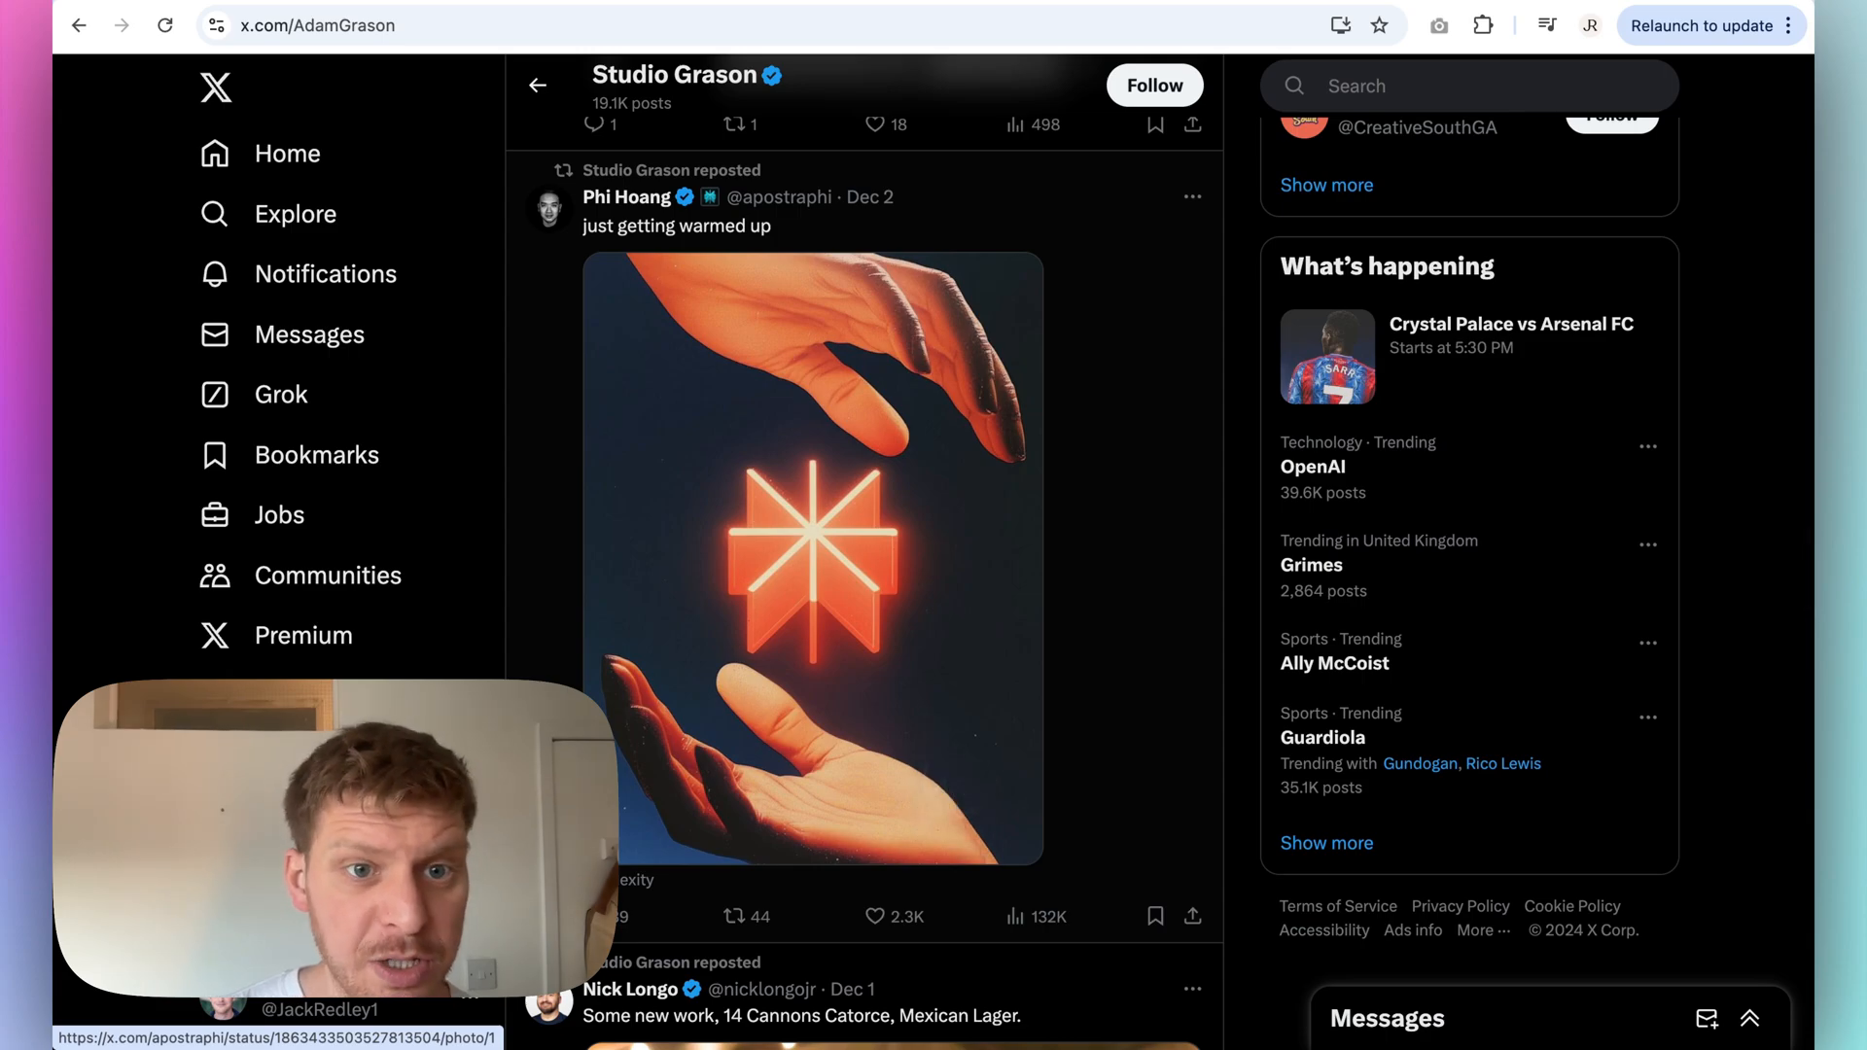
{"action": "left_click", "coordinate": [627, 197]}
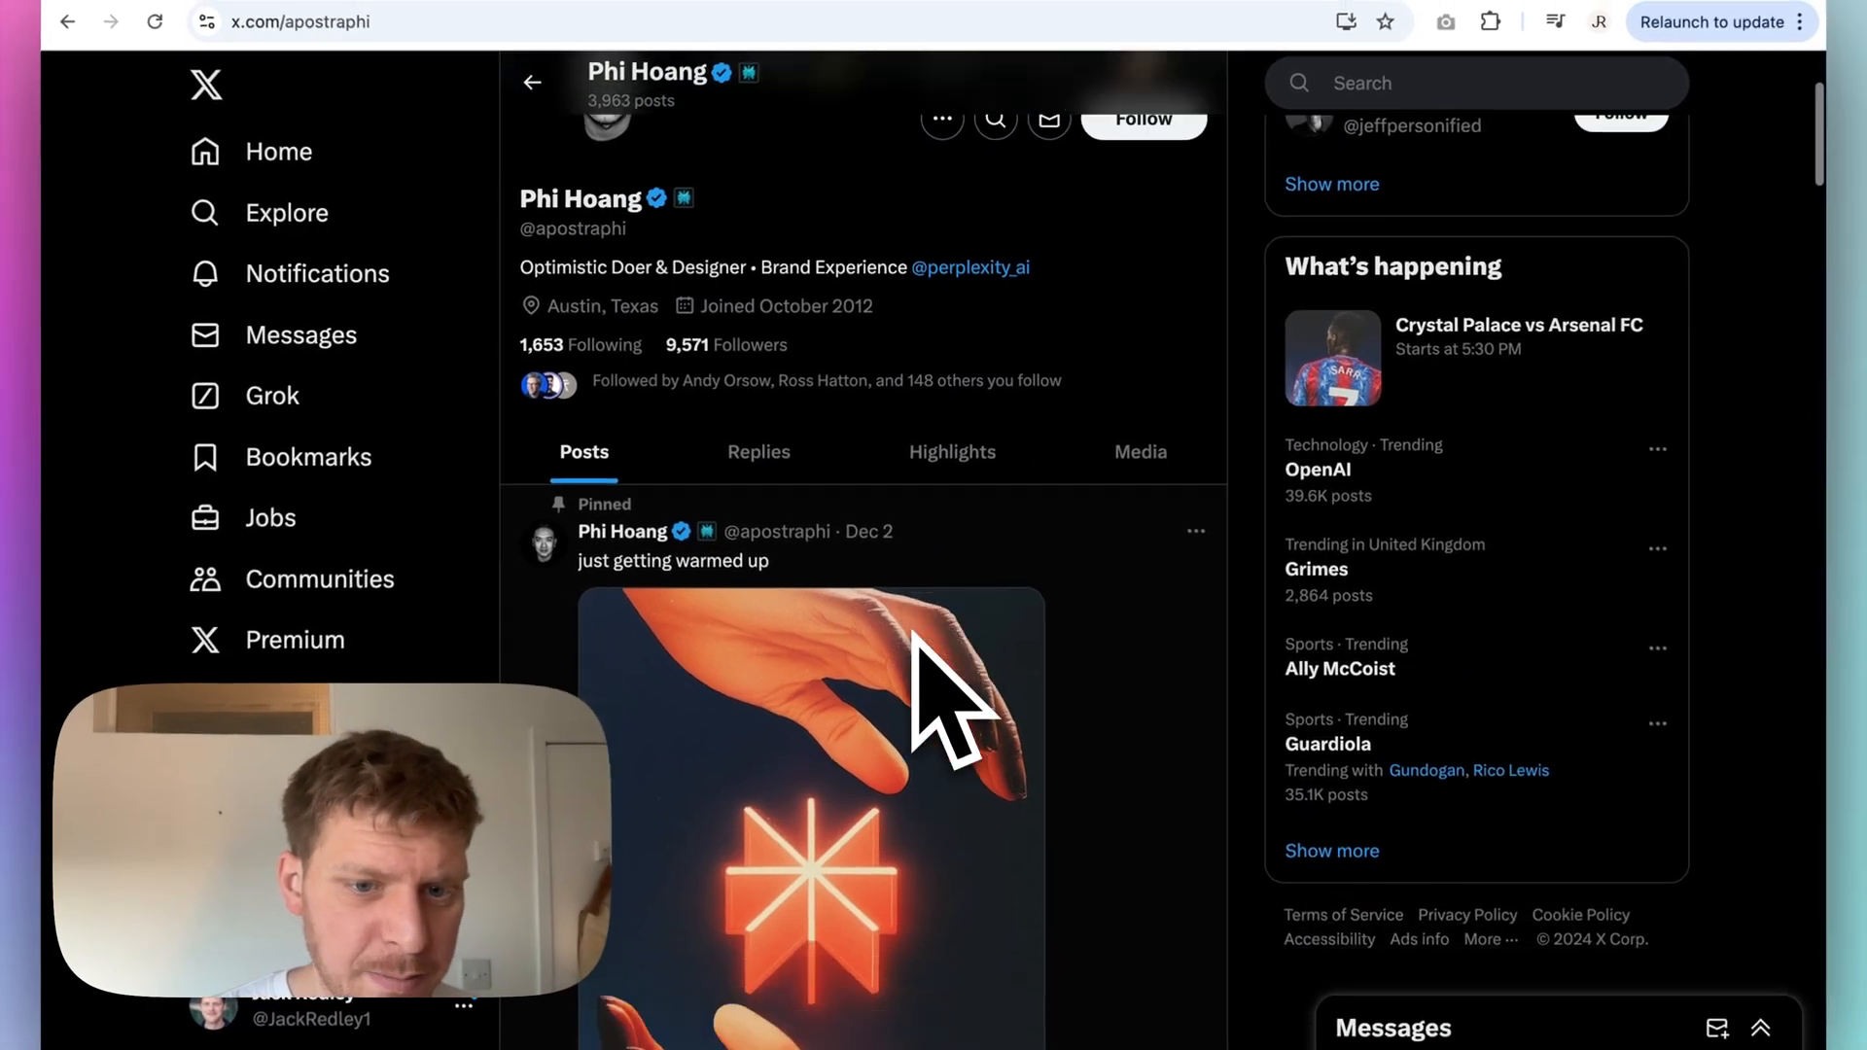
{"action": "scroll", "scroll_direction": "down", "scroll_amount": 3}
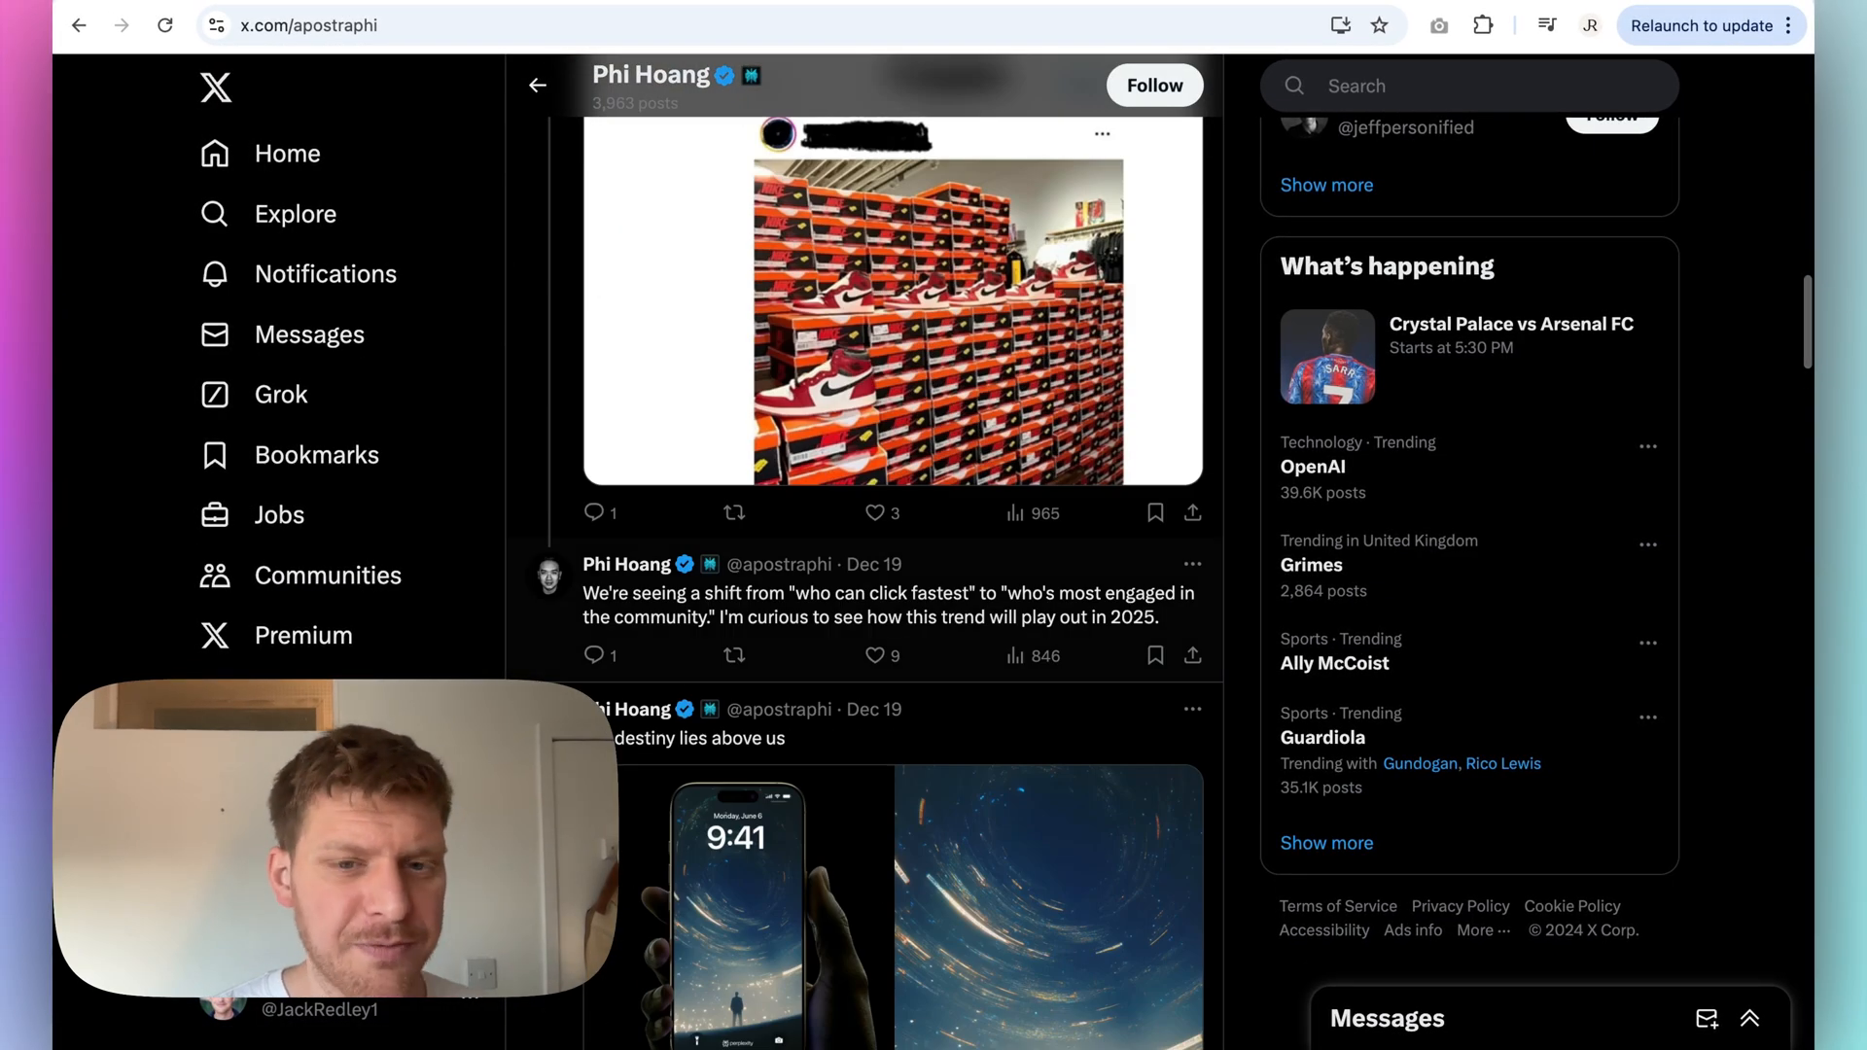
{"action": "scroll", "scroll_direction": "down", "scroll_amount": 3}
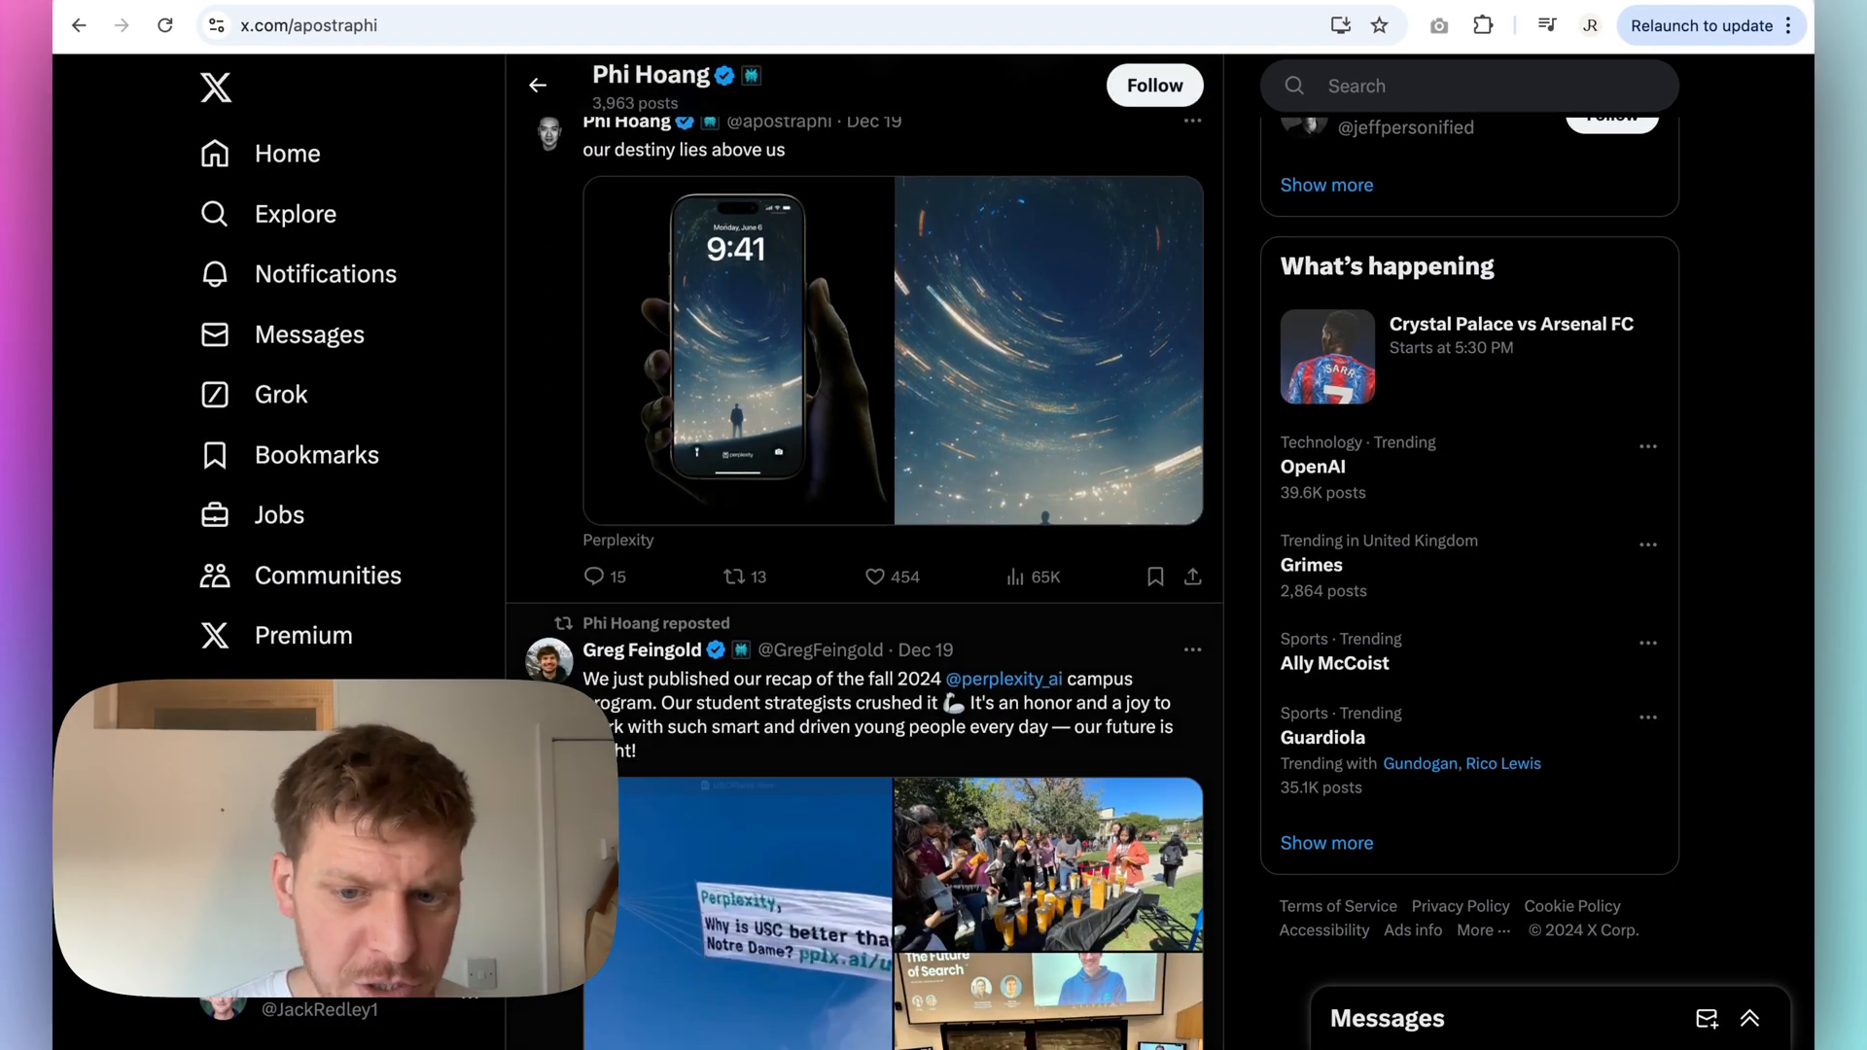
{"action": "scroll", "scroll_direction": "down", "scroll_amount": 3}
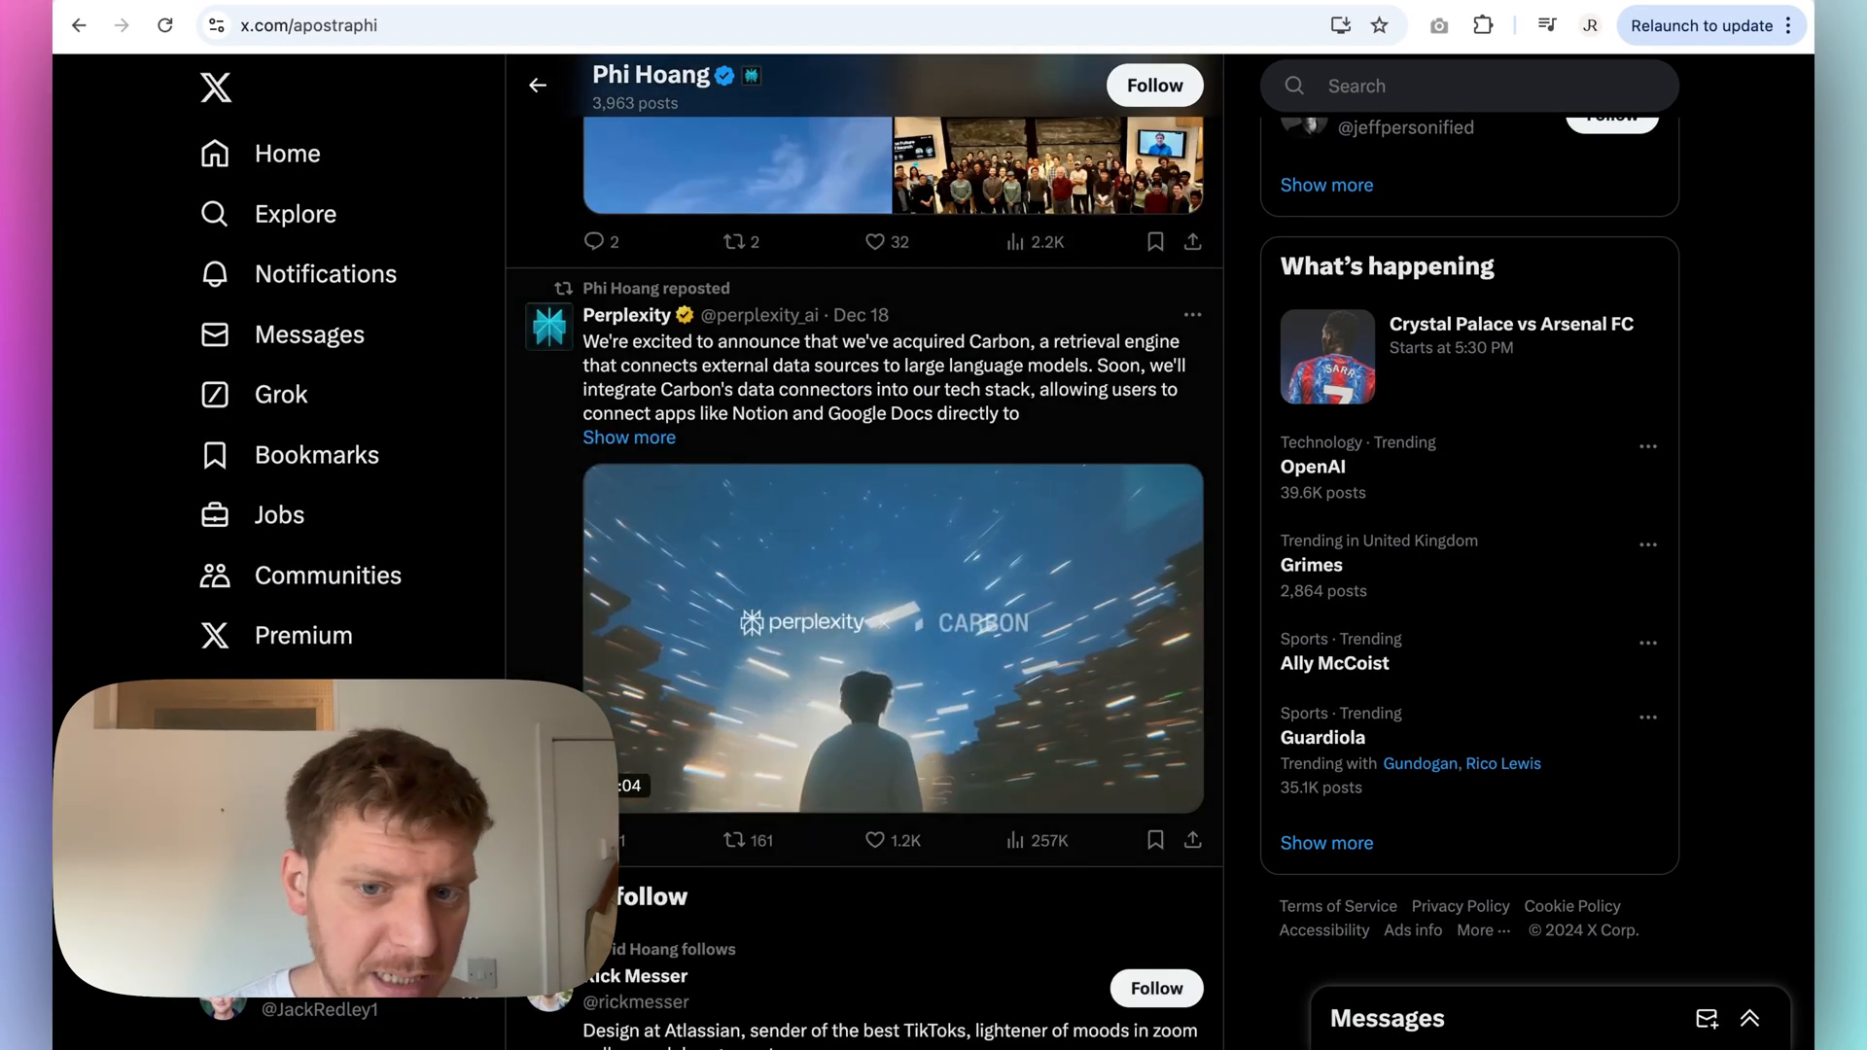
{"action": "scroll", "scroll_direction": "down", "scroll_amount": 3}
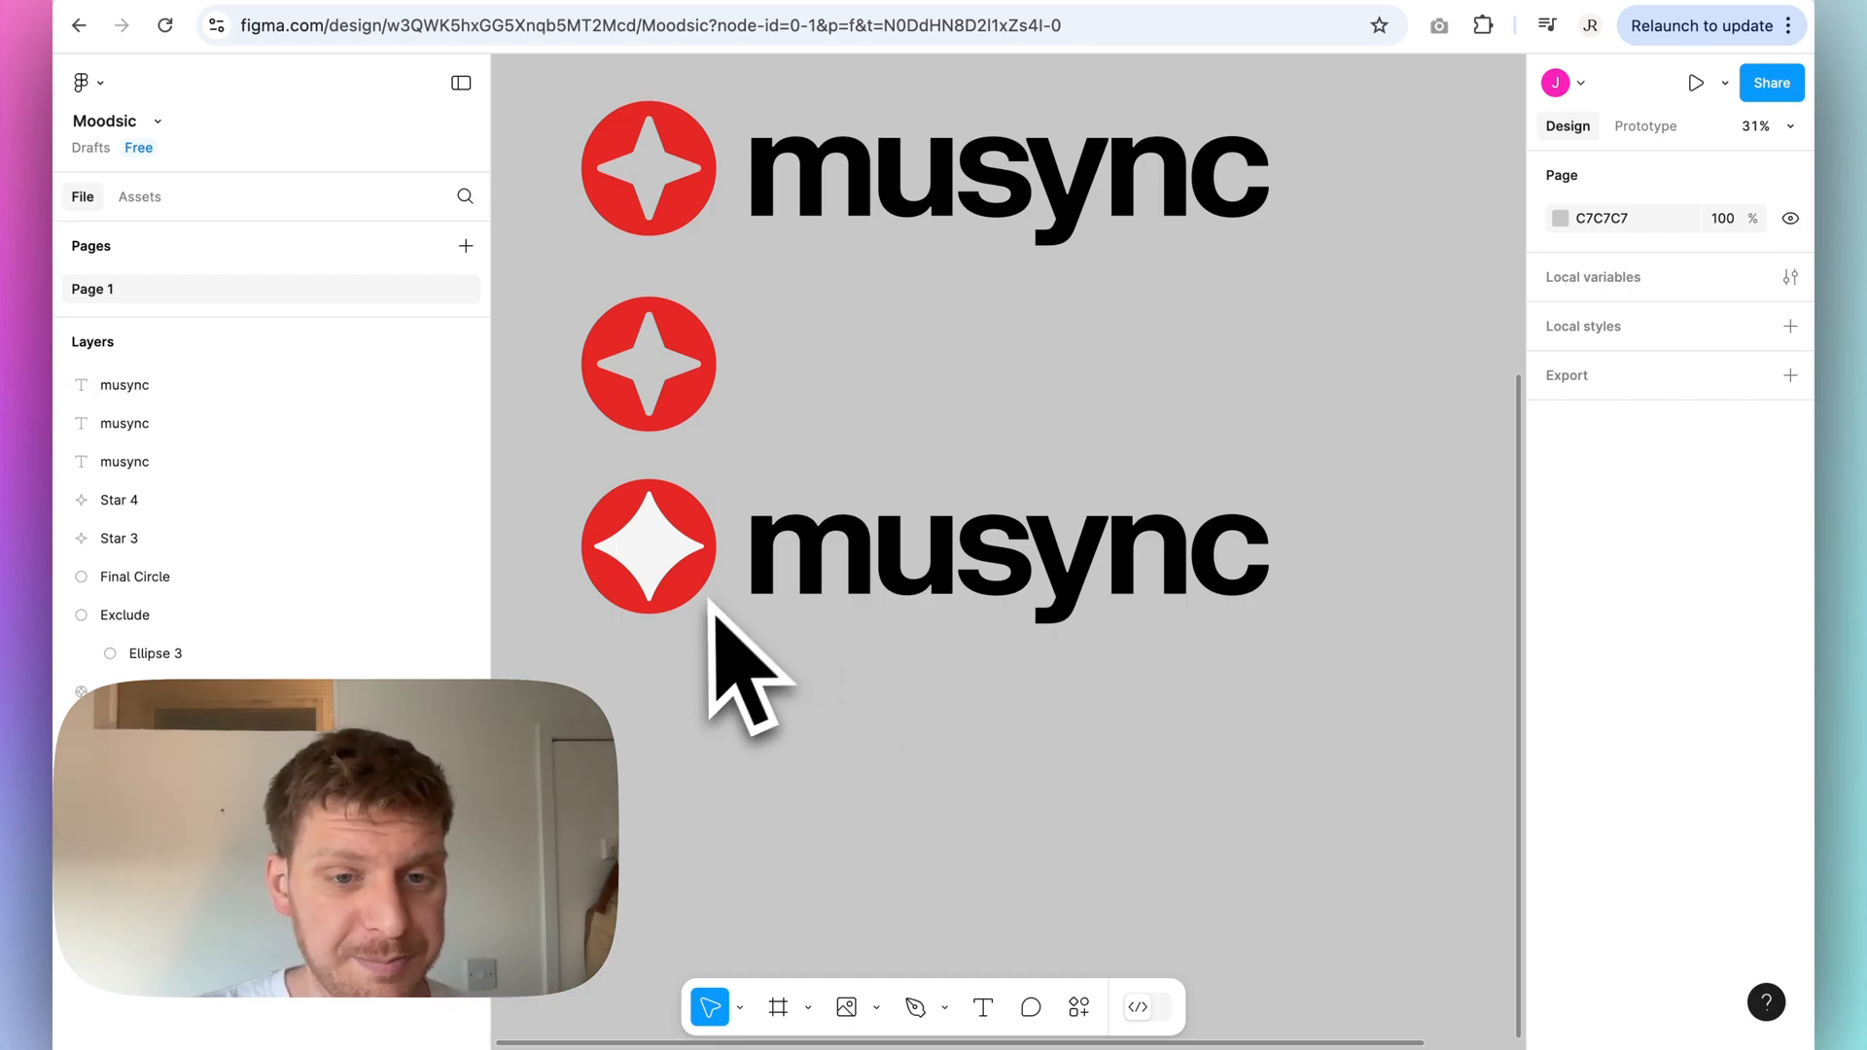
{"action": "mouse_move", "coordinate": [718, 667]}
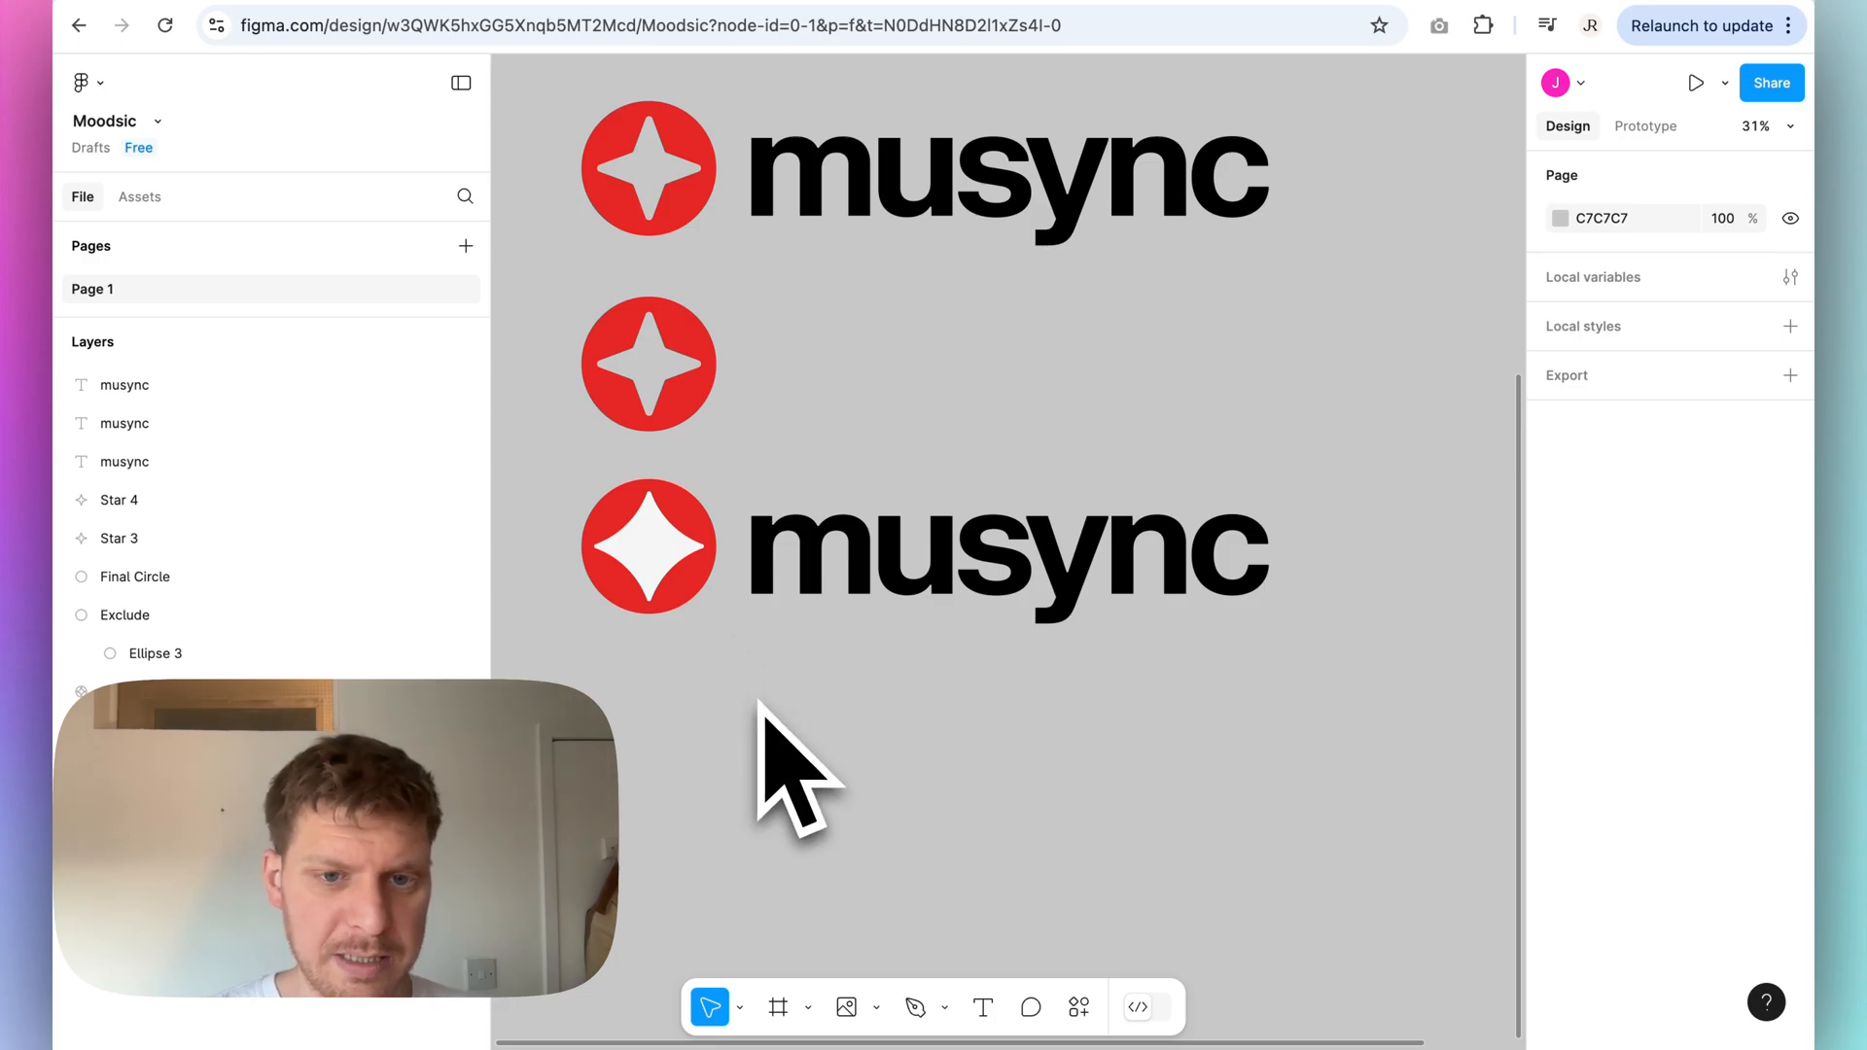
{"action": "left_click", "coordinate": [650, 546]}
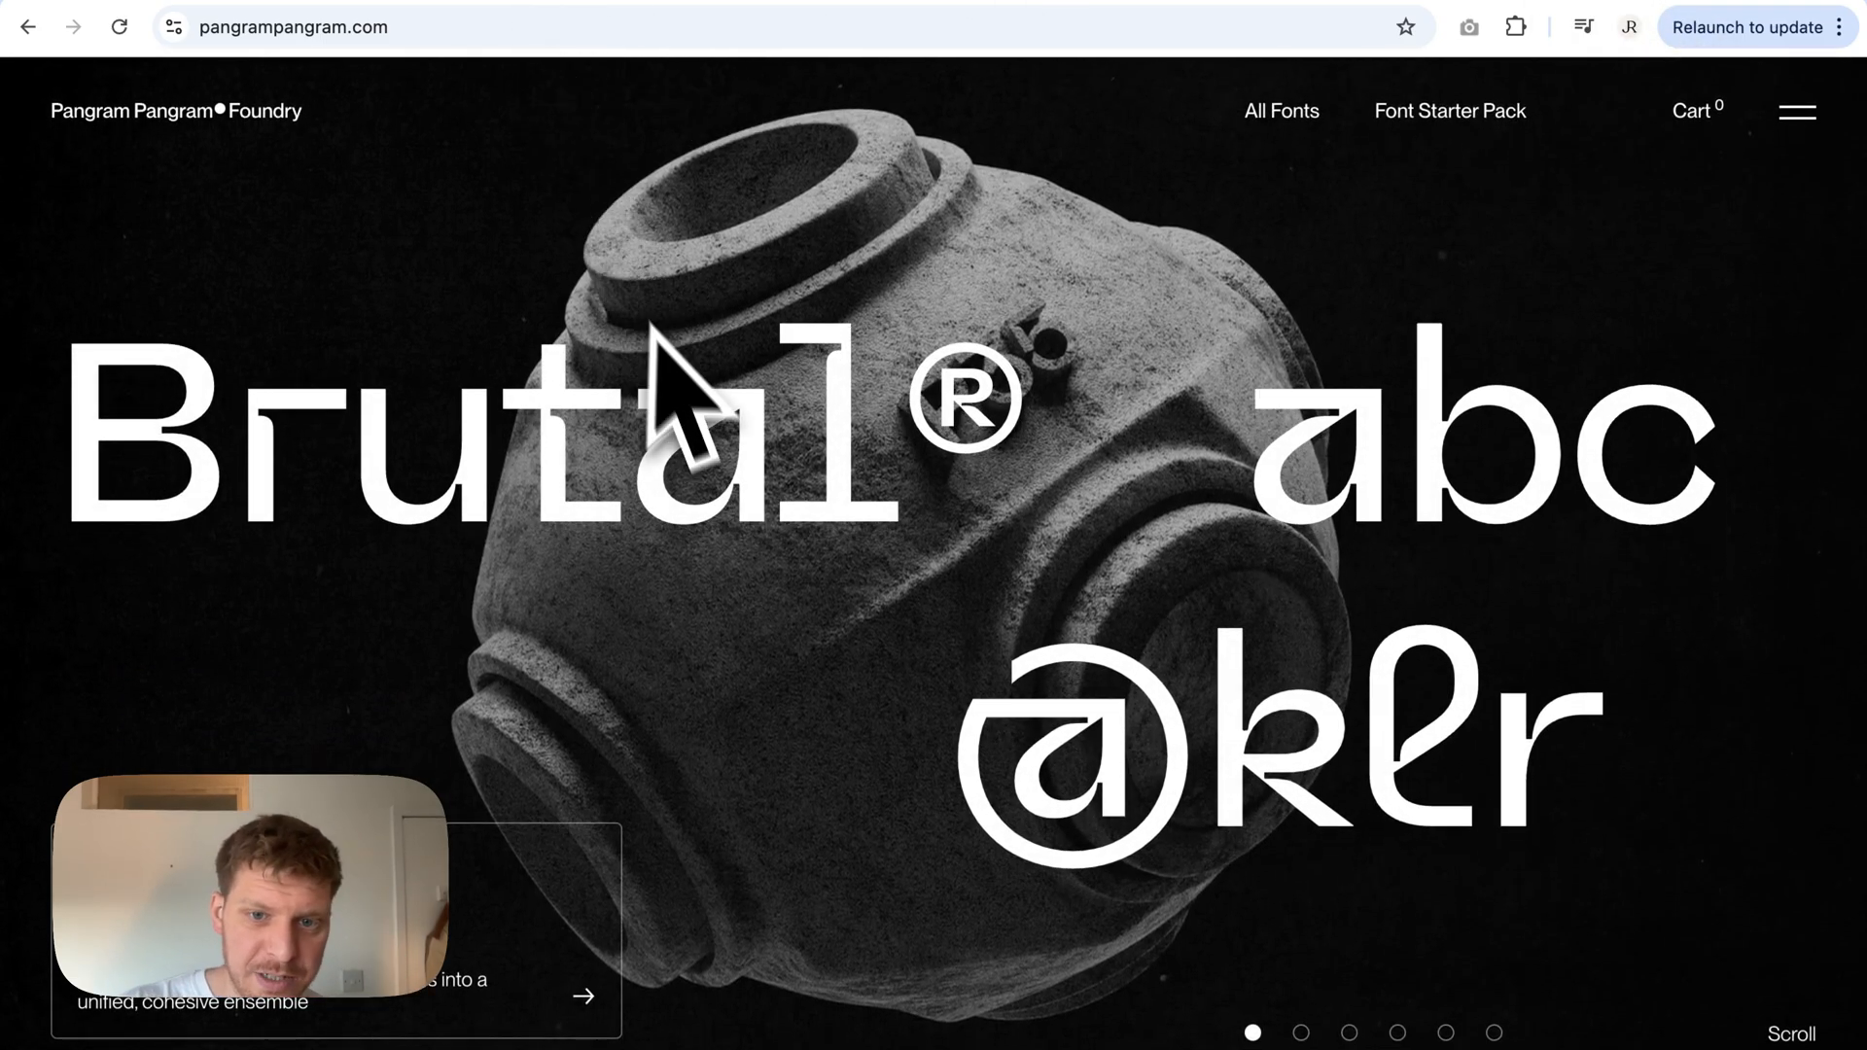
Step: Scroll through the Pangram Pangram homepage and All Fonts grid toward Right Grotesk Mono
{"action": "scroll", "scroll_direction": "down", "scroll_amount": 3}
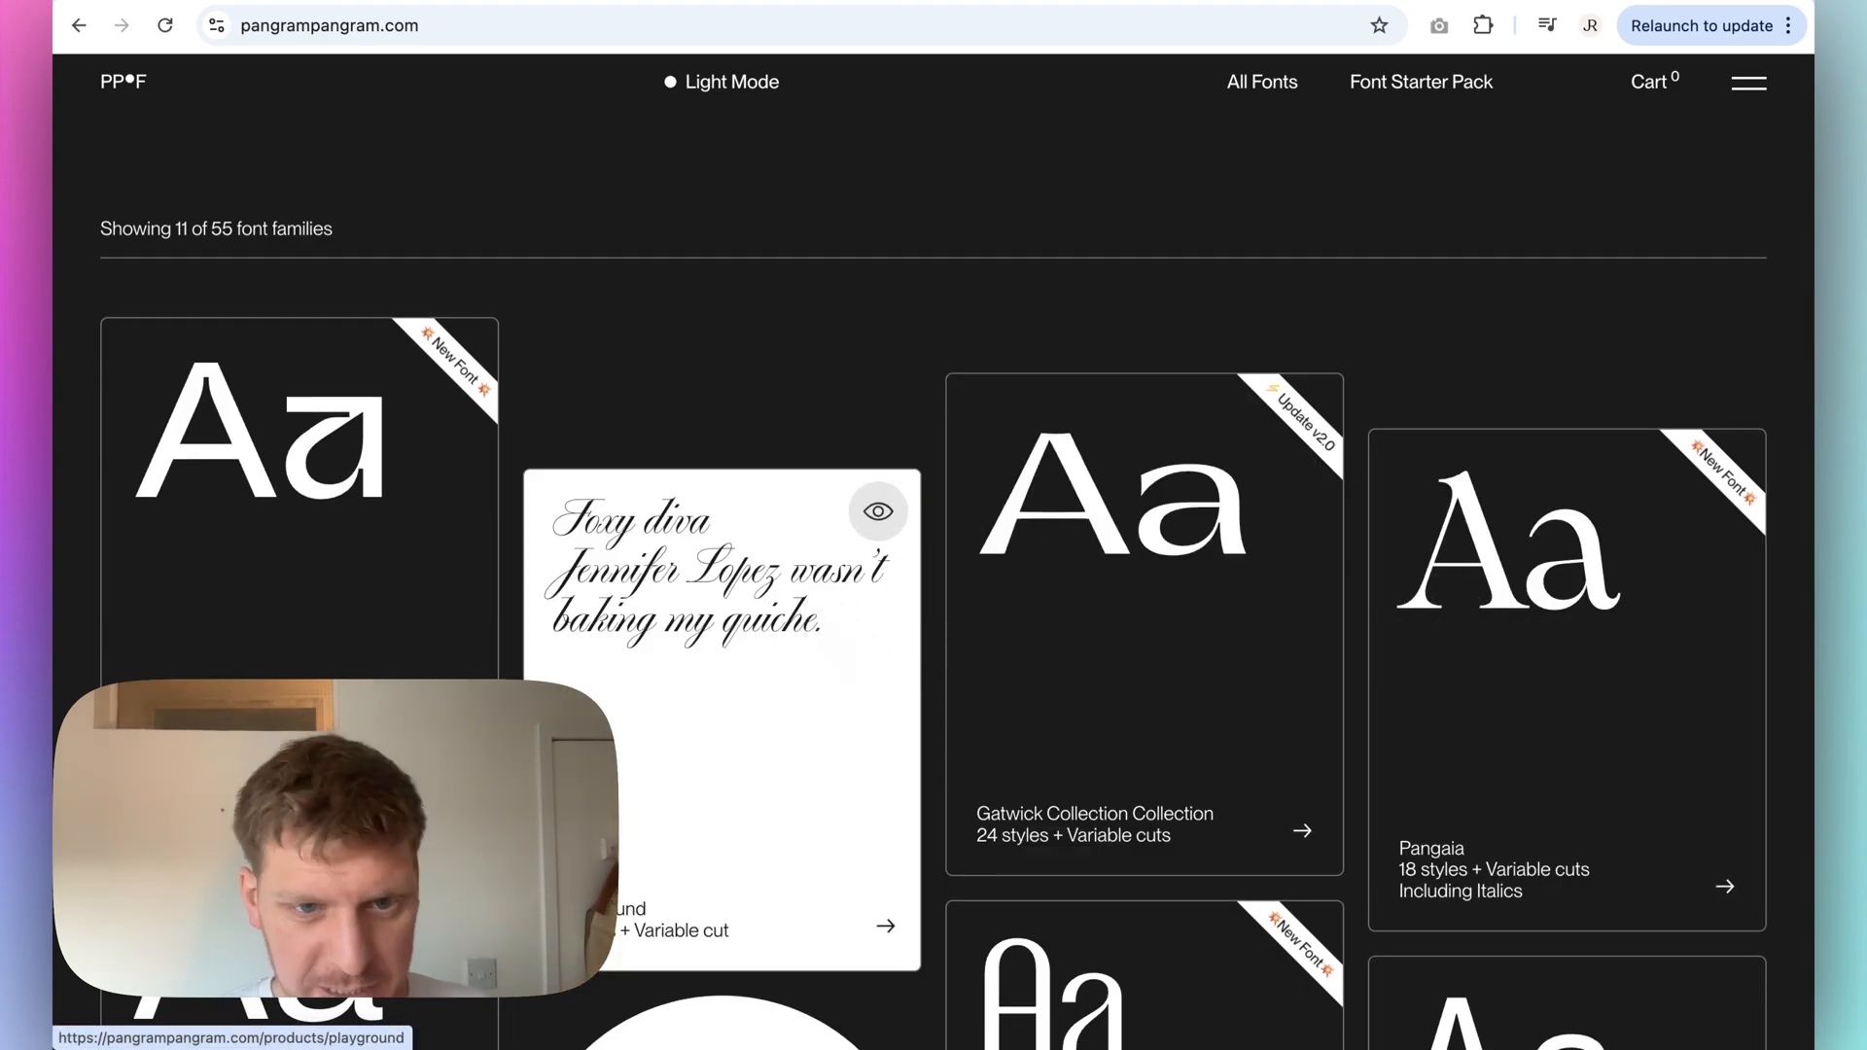
{"action": "scroll", "scroll_direction": "down", "scroll_amount": 3}
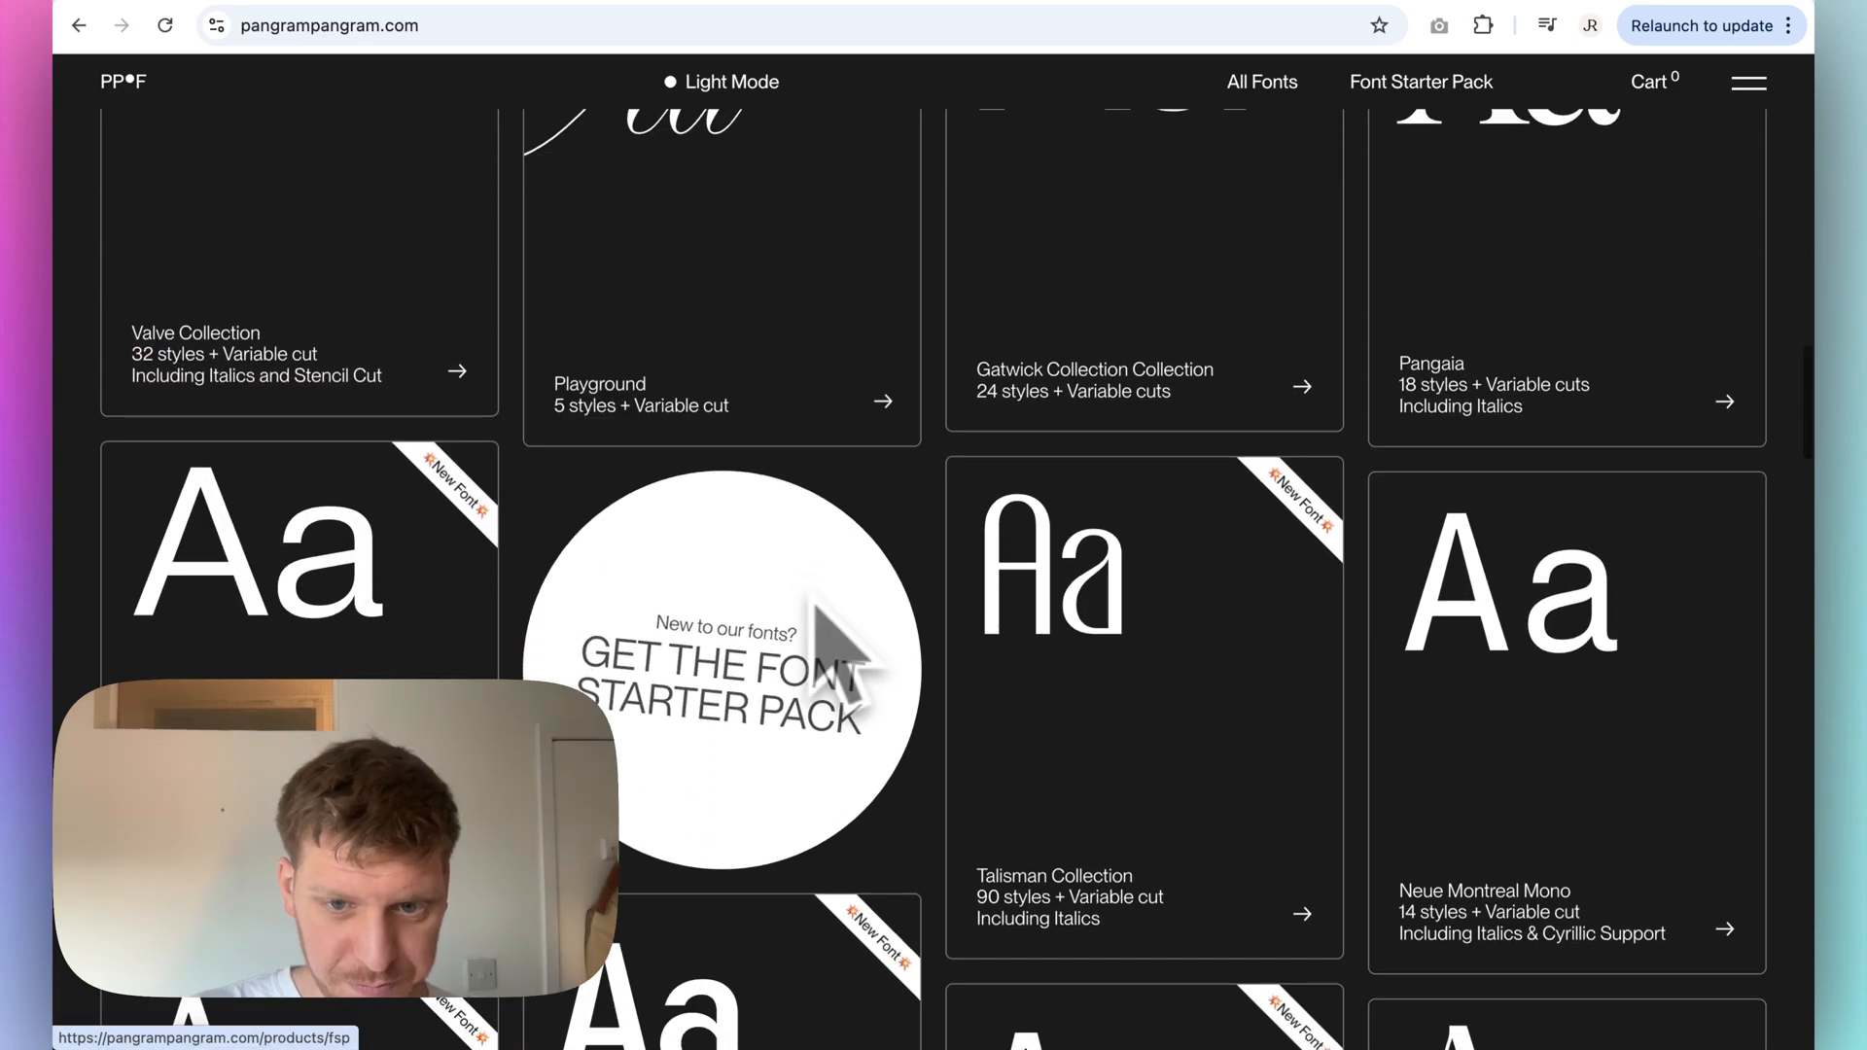
{"action": "scroll", "scroll_direction": "down", "scroll_amount": 3}
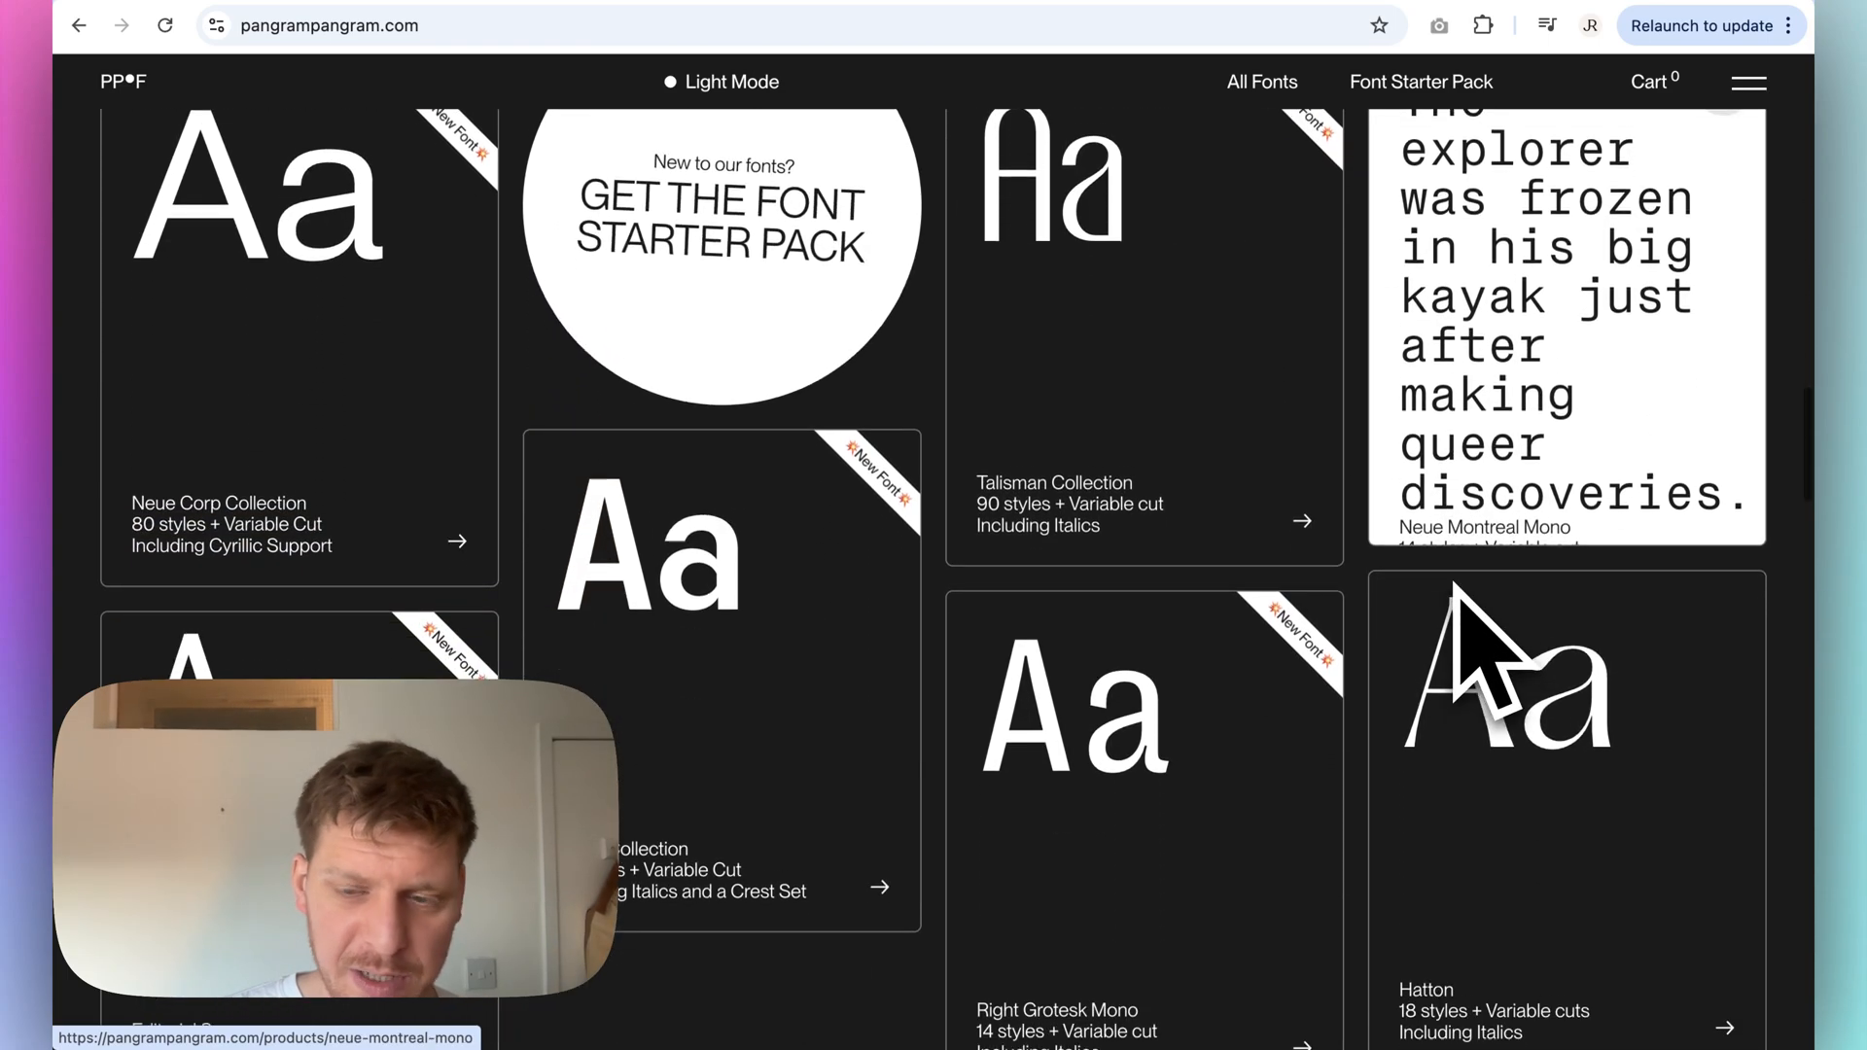
{"action": "scroll", "scroll_direction": "down", "scroll_amount": 3}
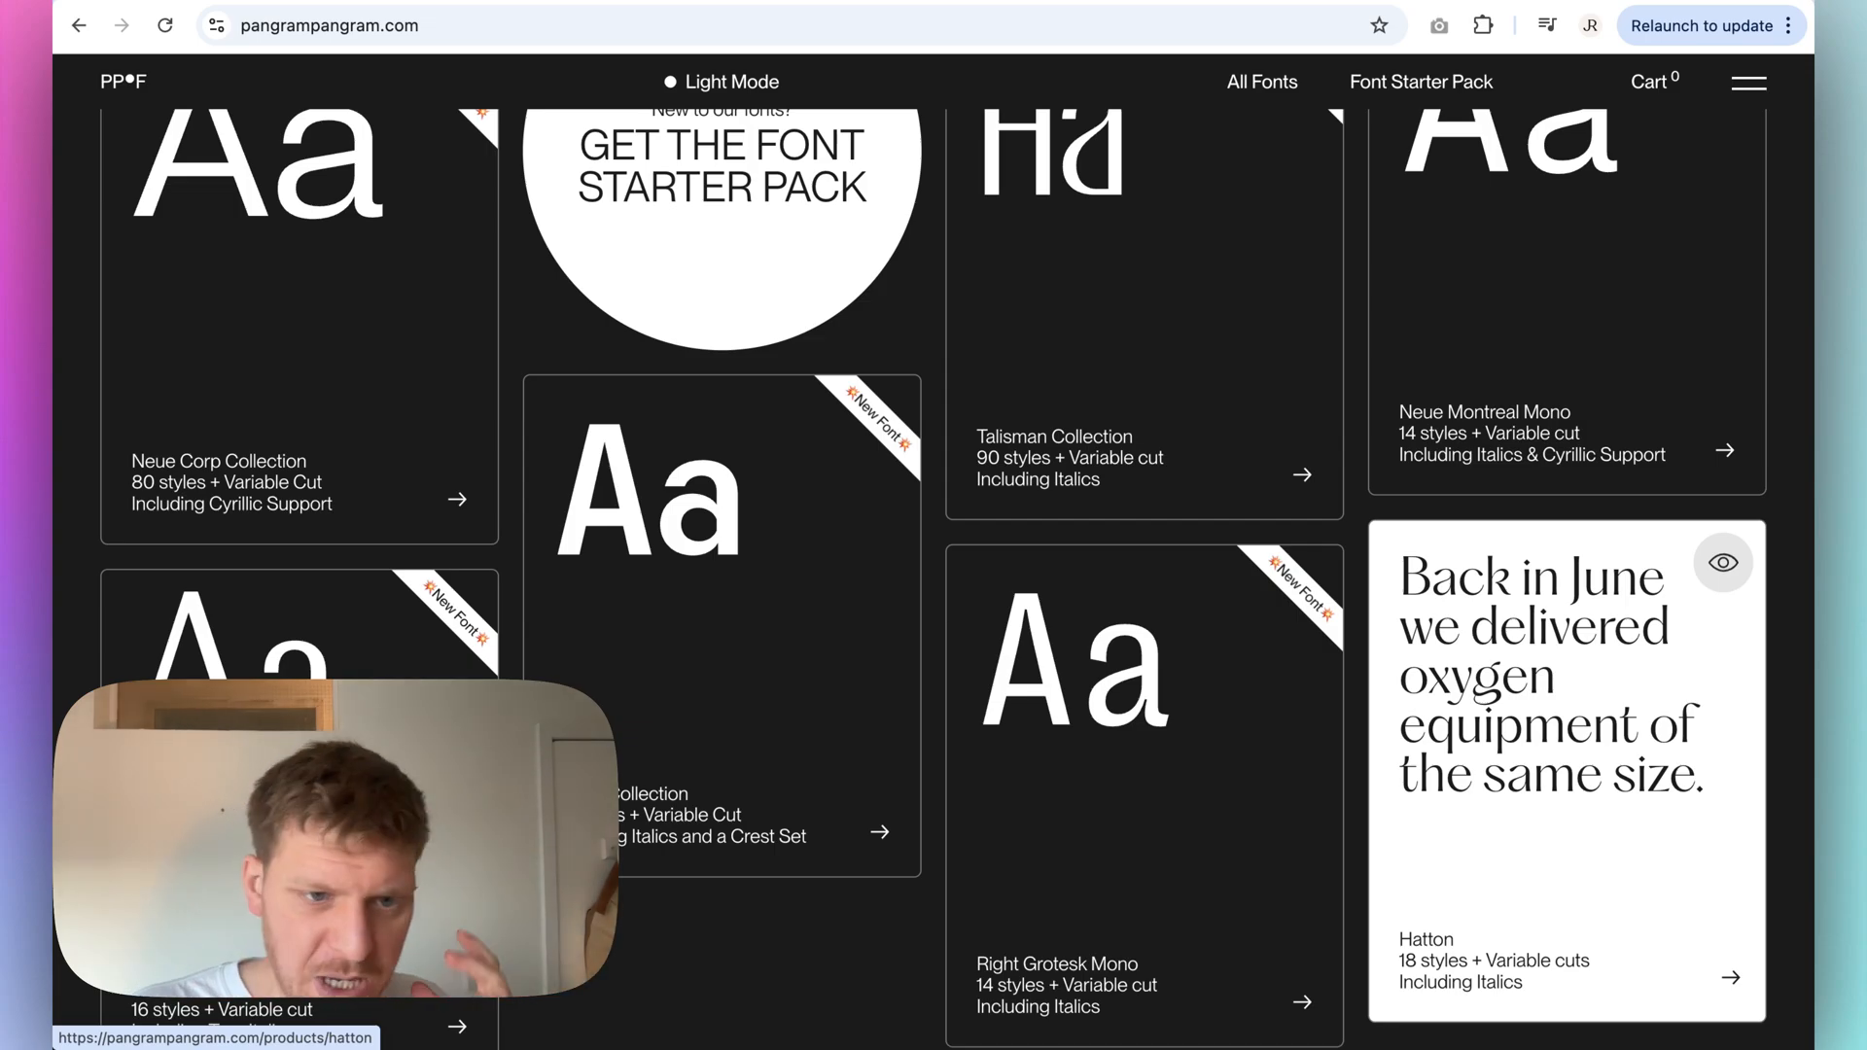
{"action": "scroll", "scroll_direction": "down", "scroll_amount": 3}
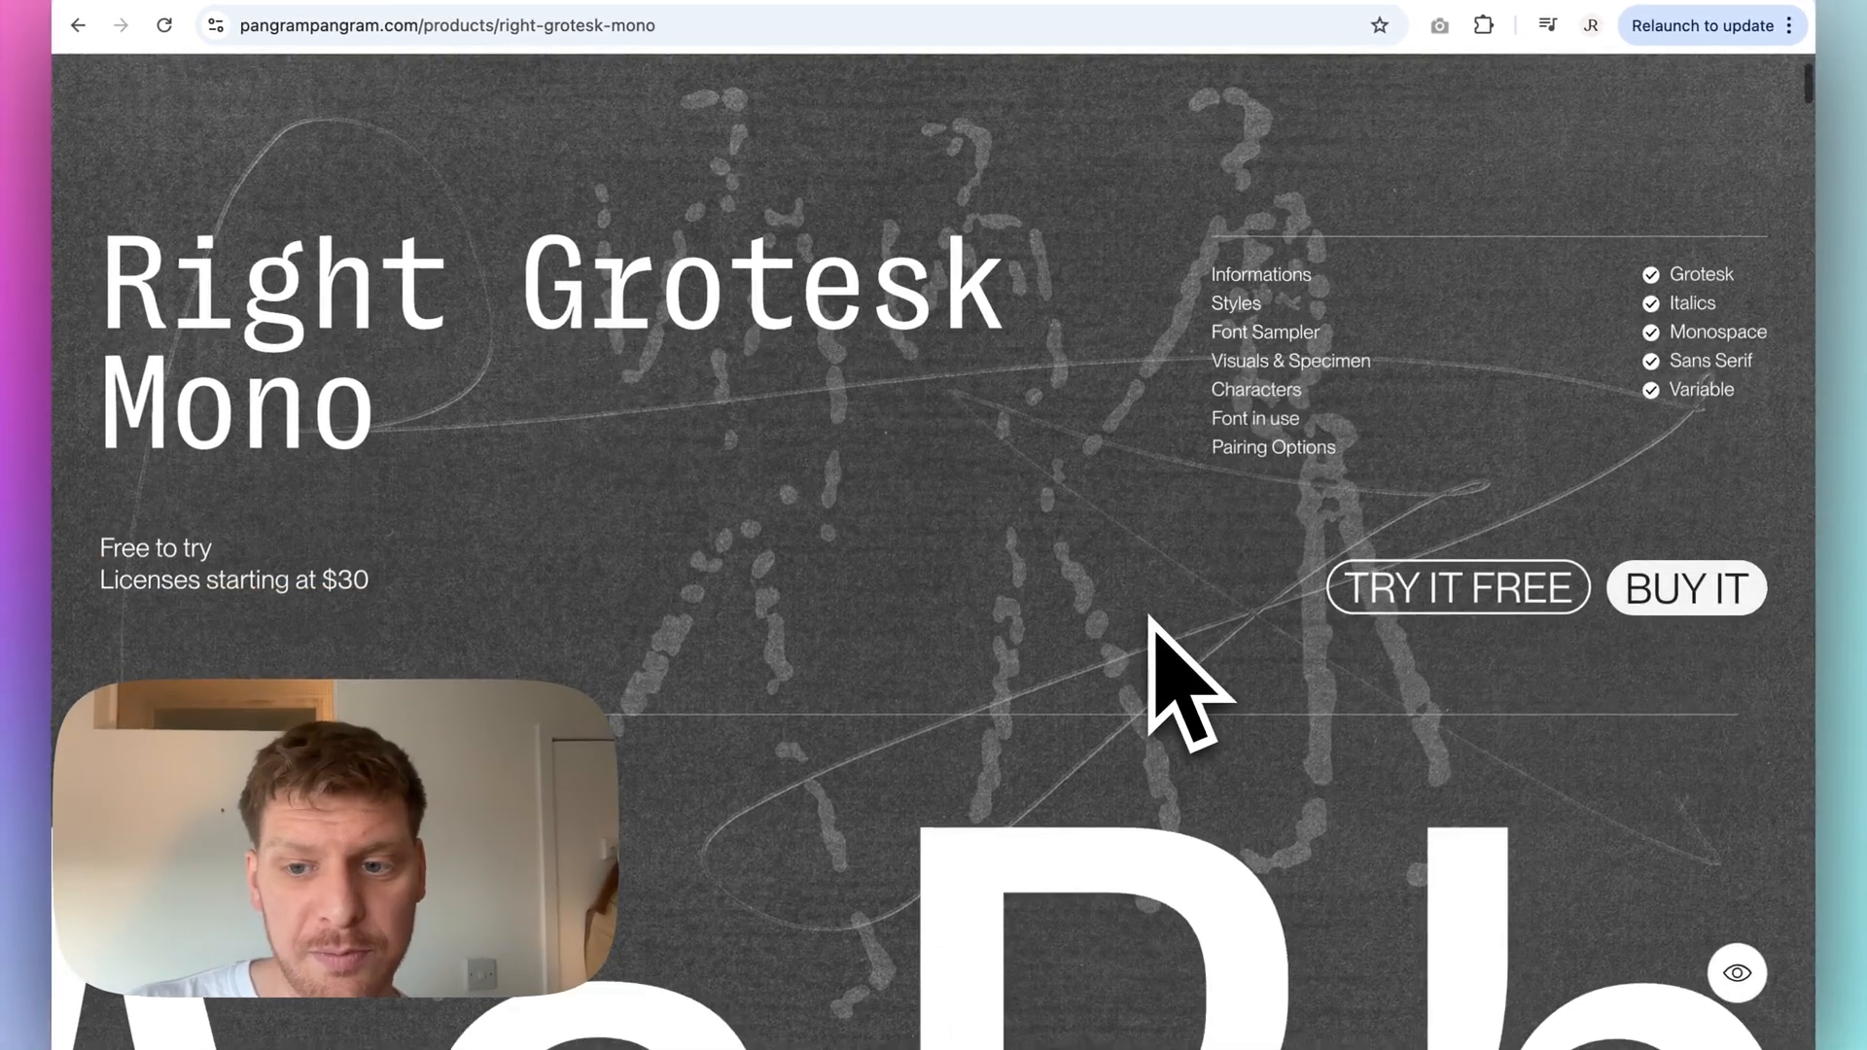
{"action": "scroll", "scroll_direction": "down", "scroll_amount": 3}
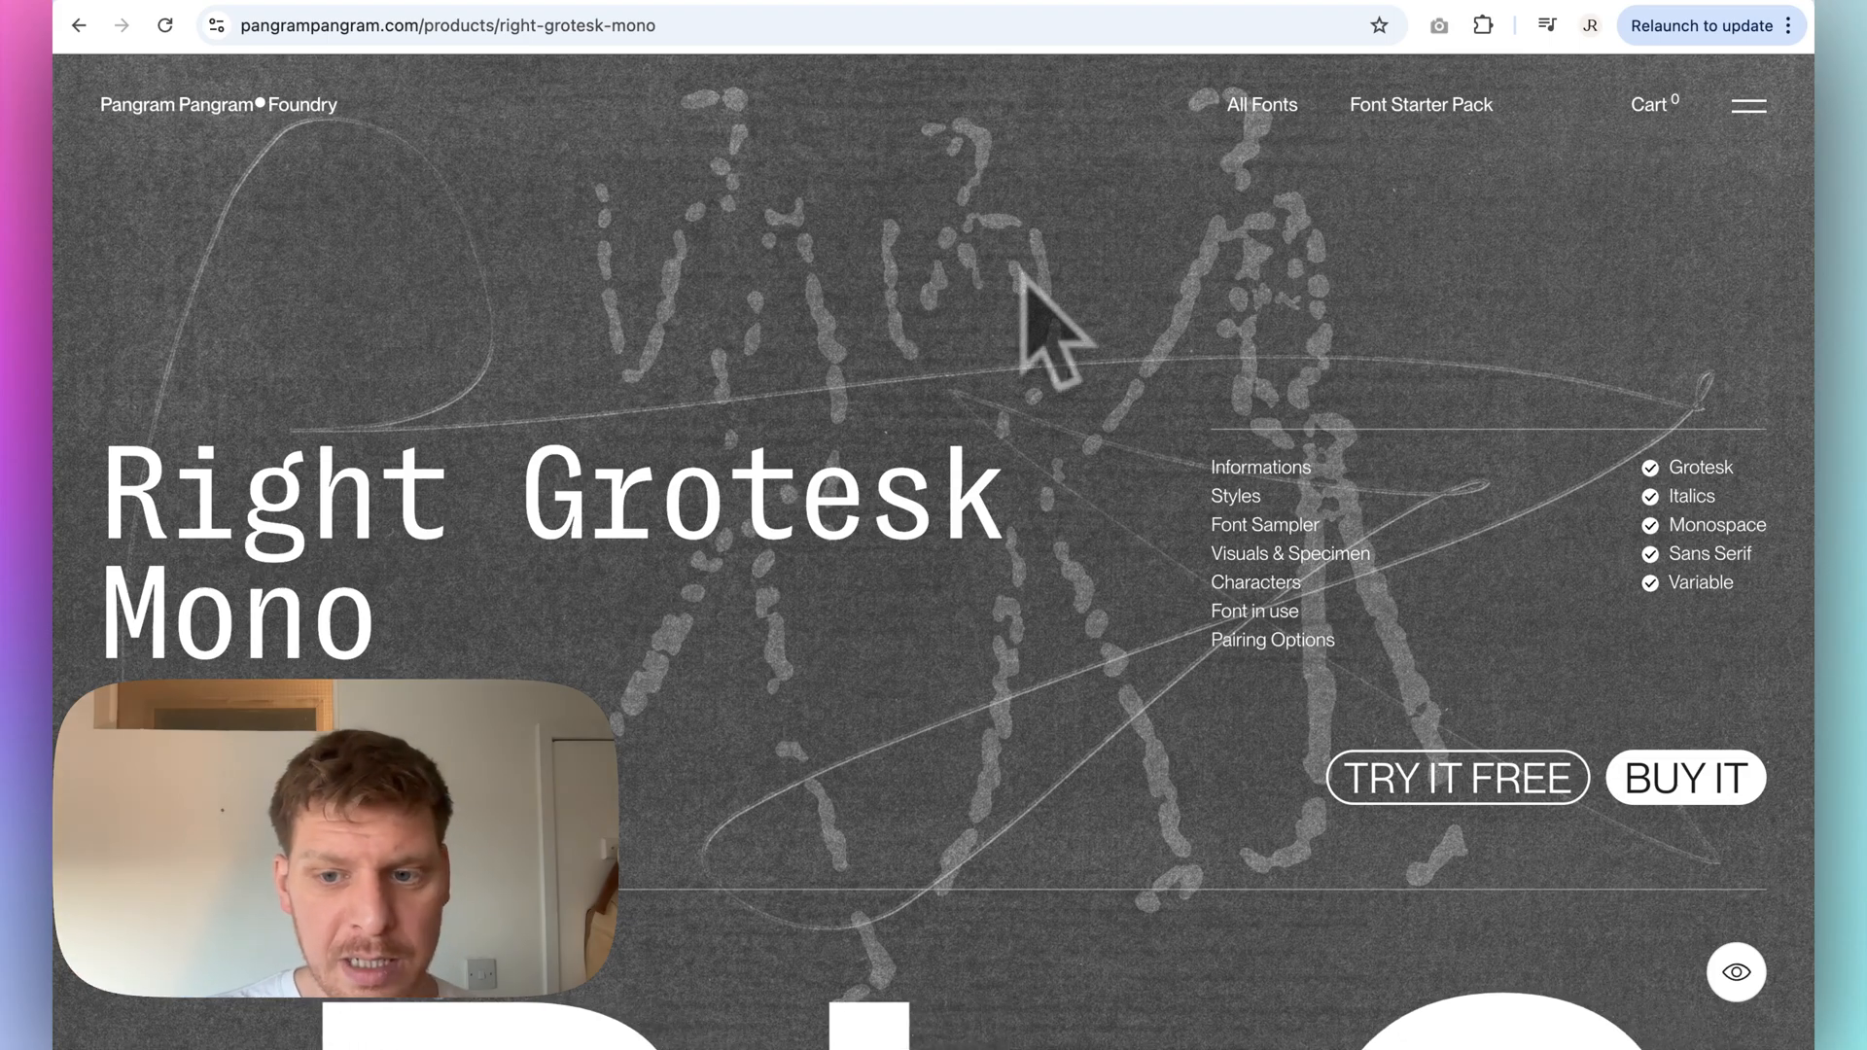
{"action": "scroll", "scroll_direction": "down", "scroll_amount": 3}
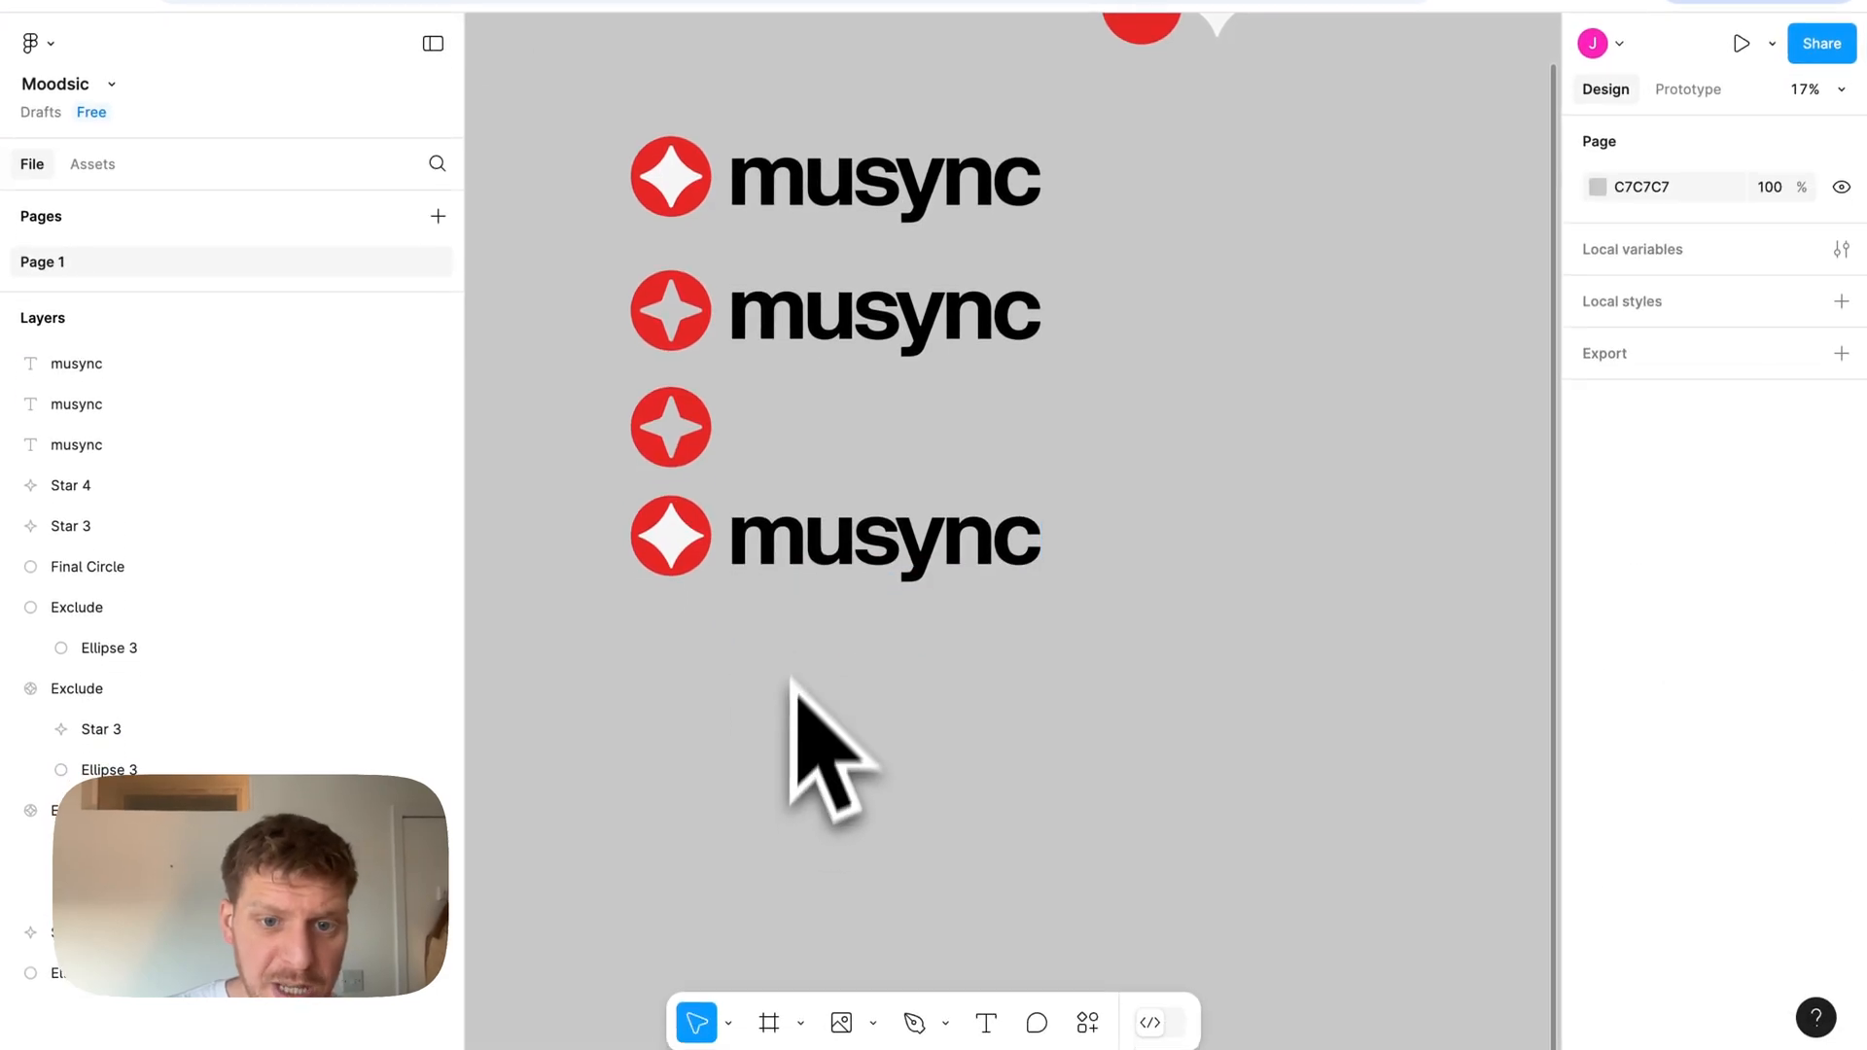
Step: Draw a 752×752 light grey circle (Ellipse 4) below the musync wordmarks with the Ellipse tool
{"action": "left_click", "coordinate": [883, 531]}
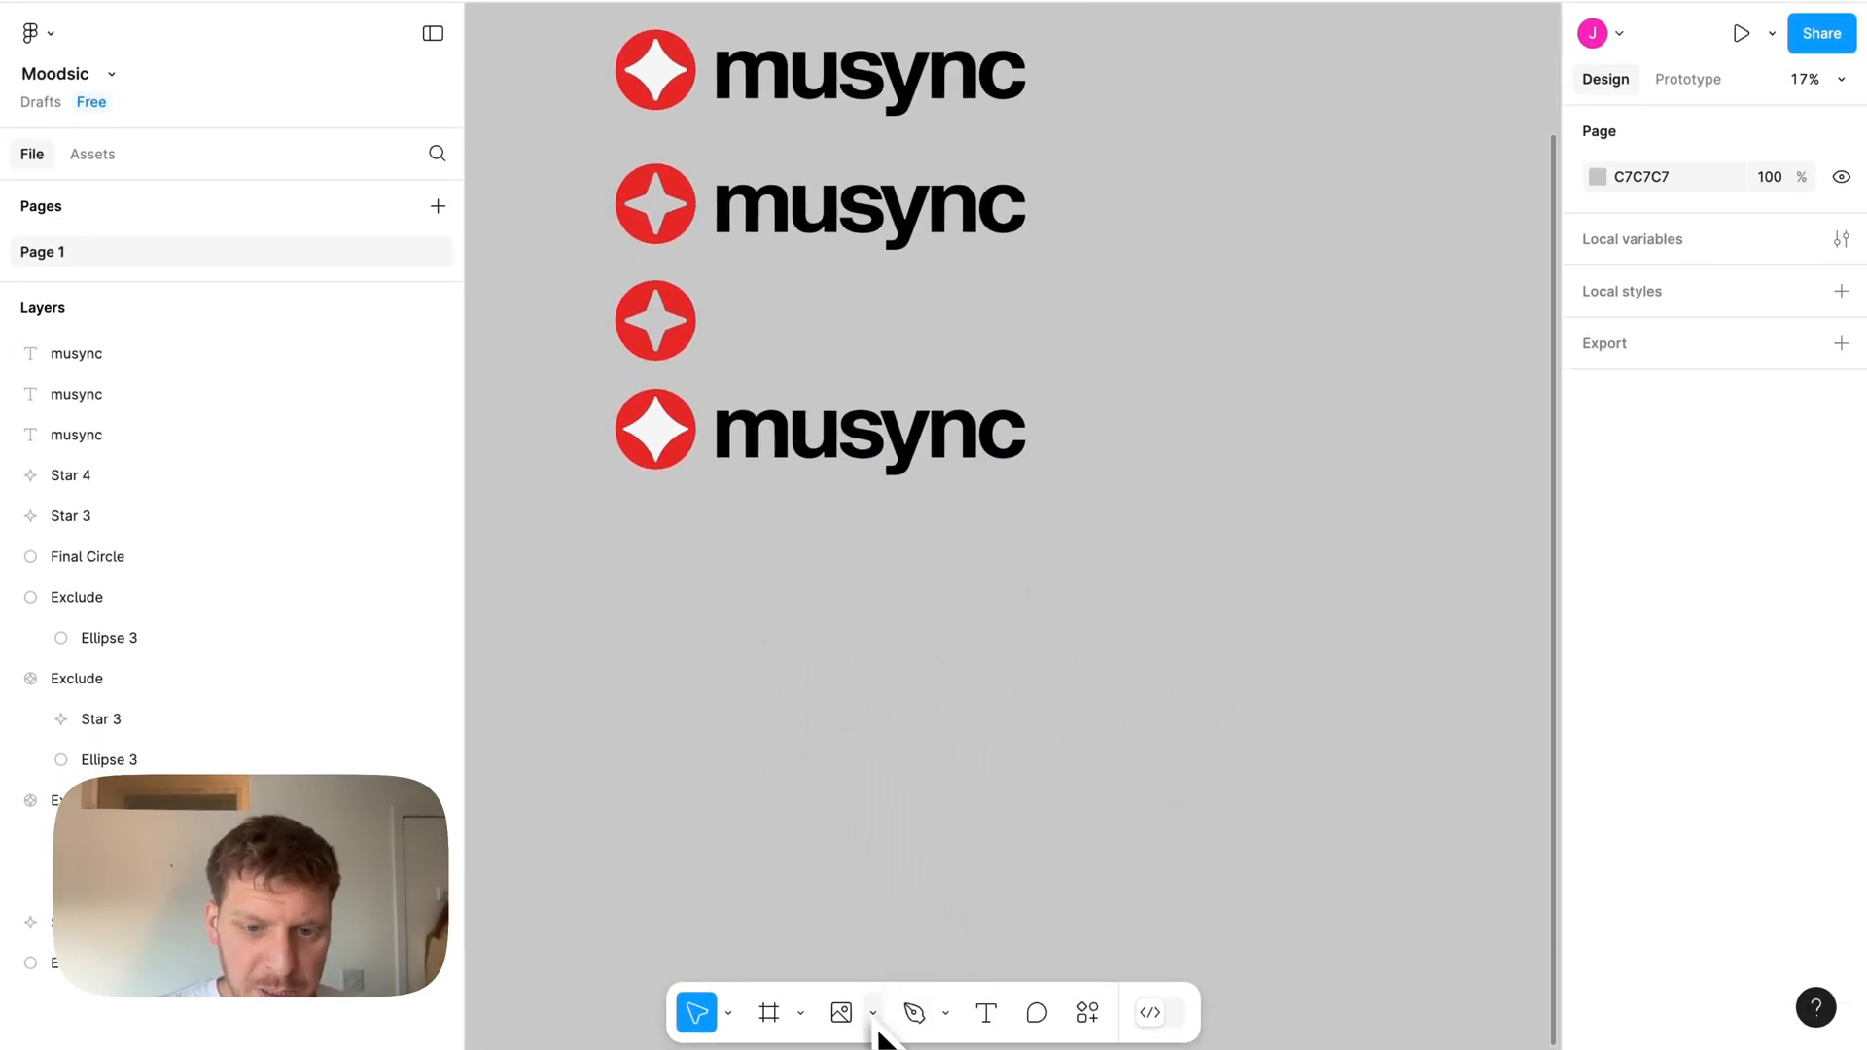
{"action": "left_click", "coordinate": [840, 1011]}
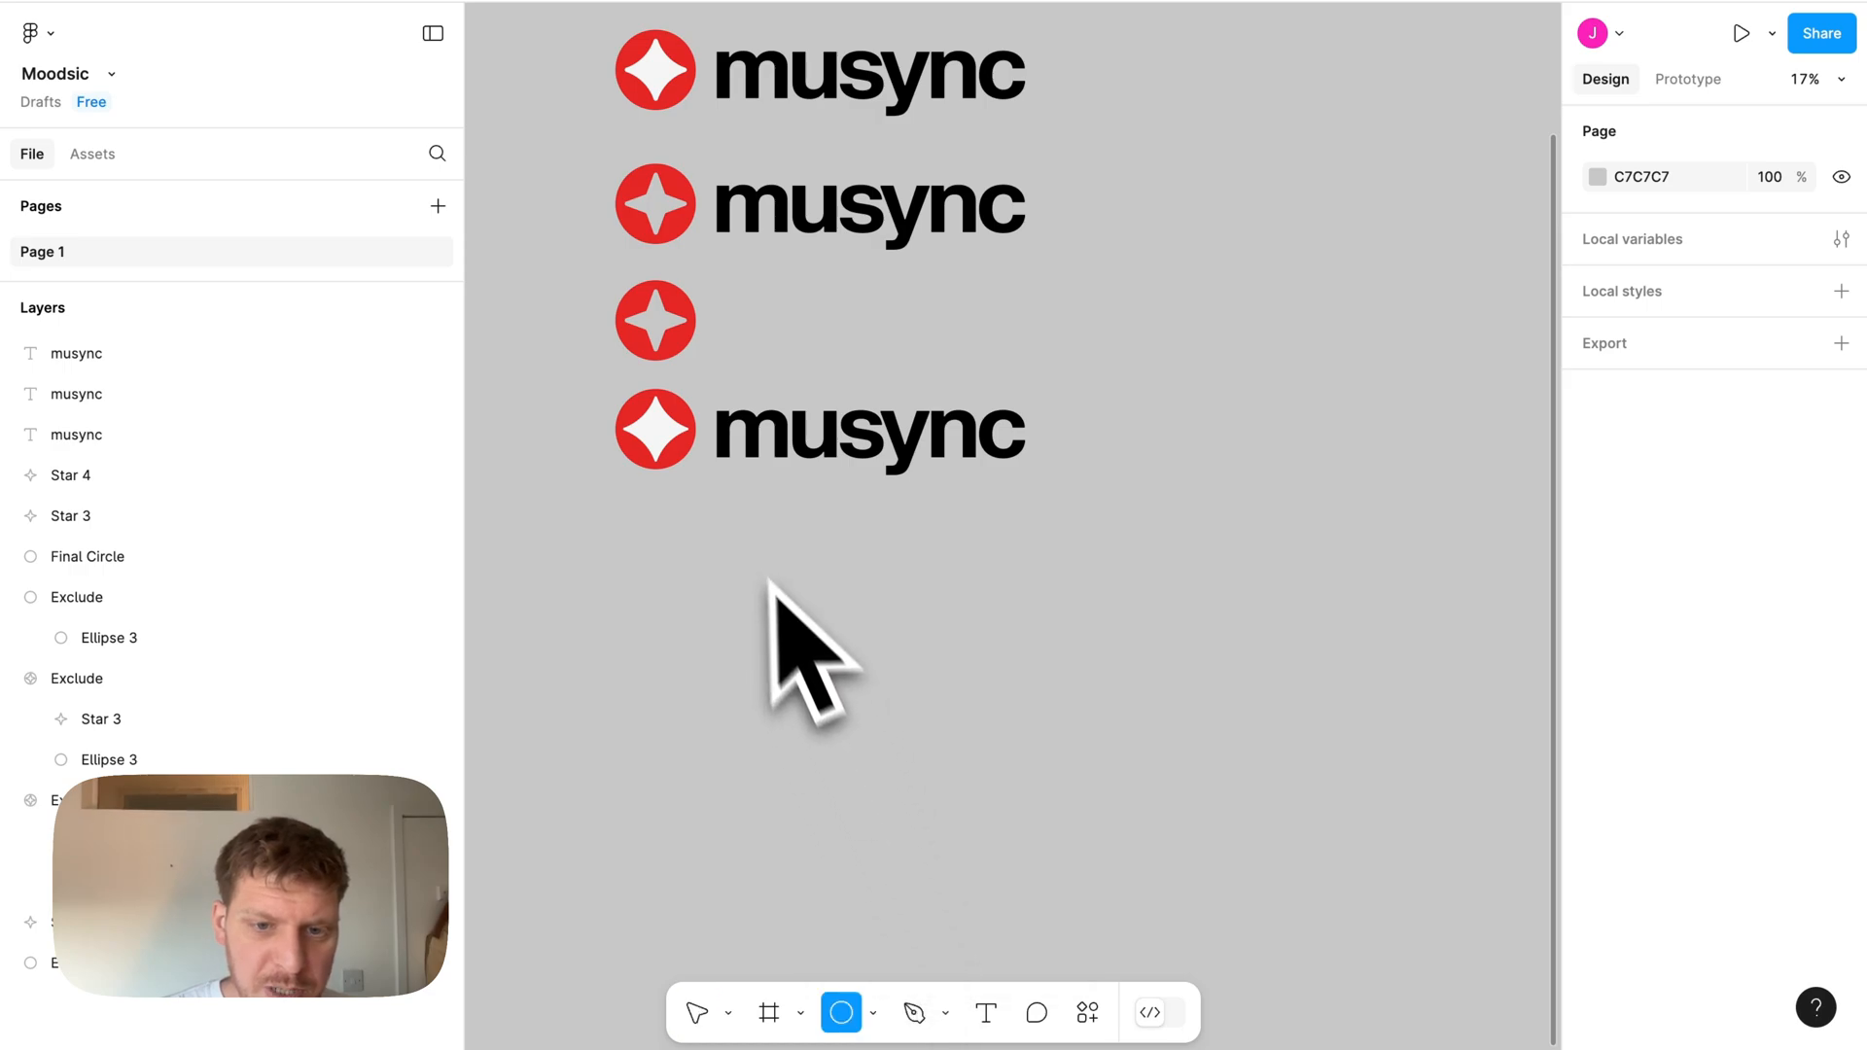
{"action": "left_click_drag", "start_coordinate": [688, 511], "coordinate": [772, 650]}
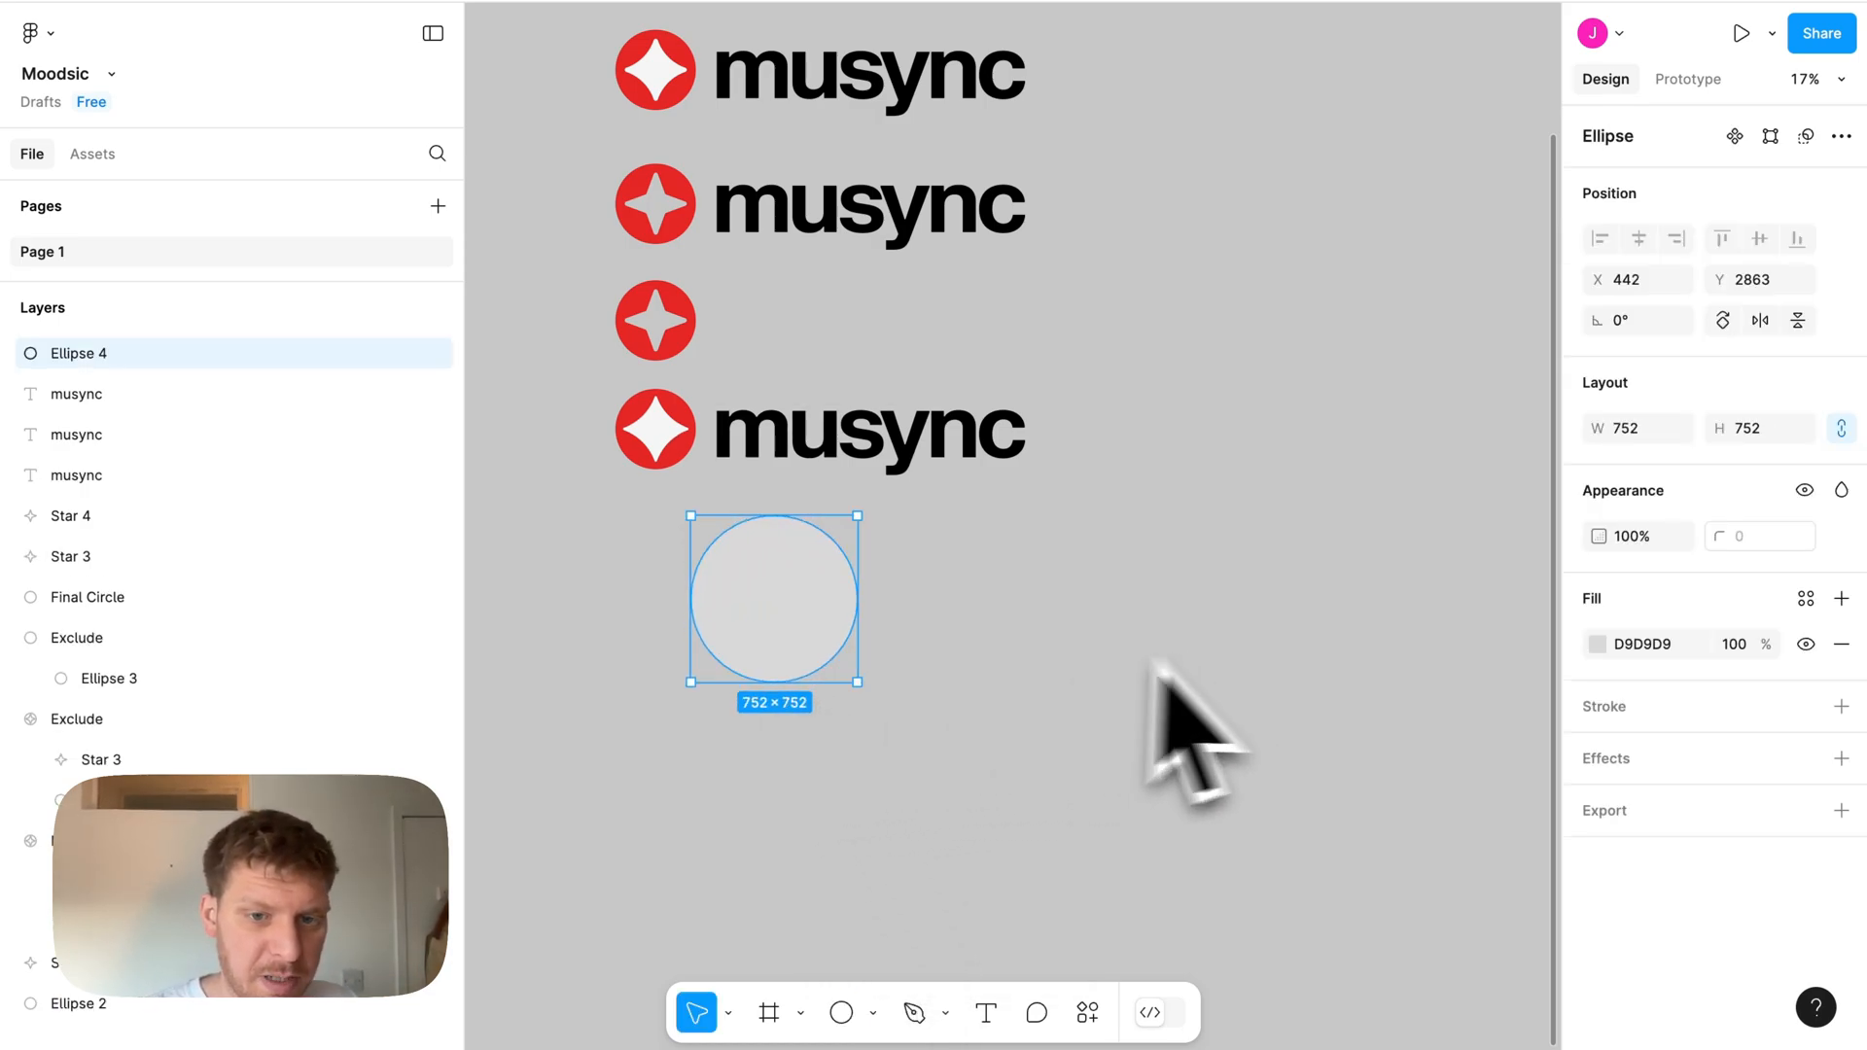
{"action": "mouse_move", "coordinate": [762, 713]}
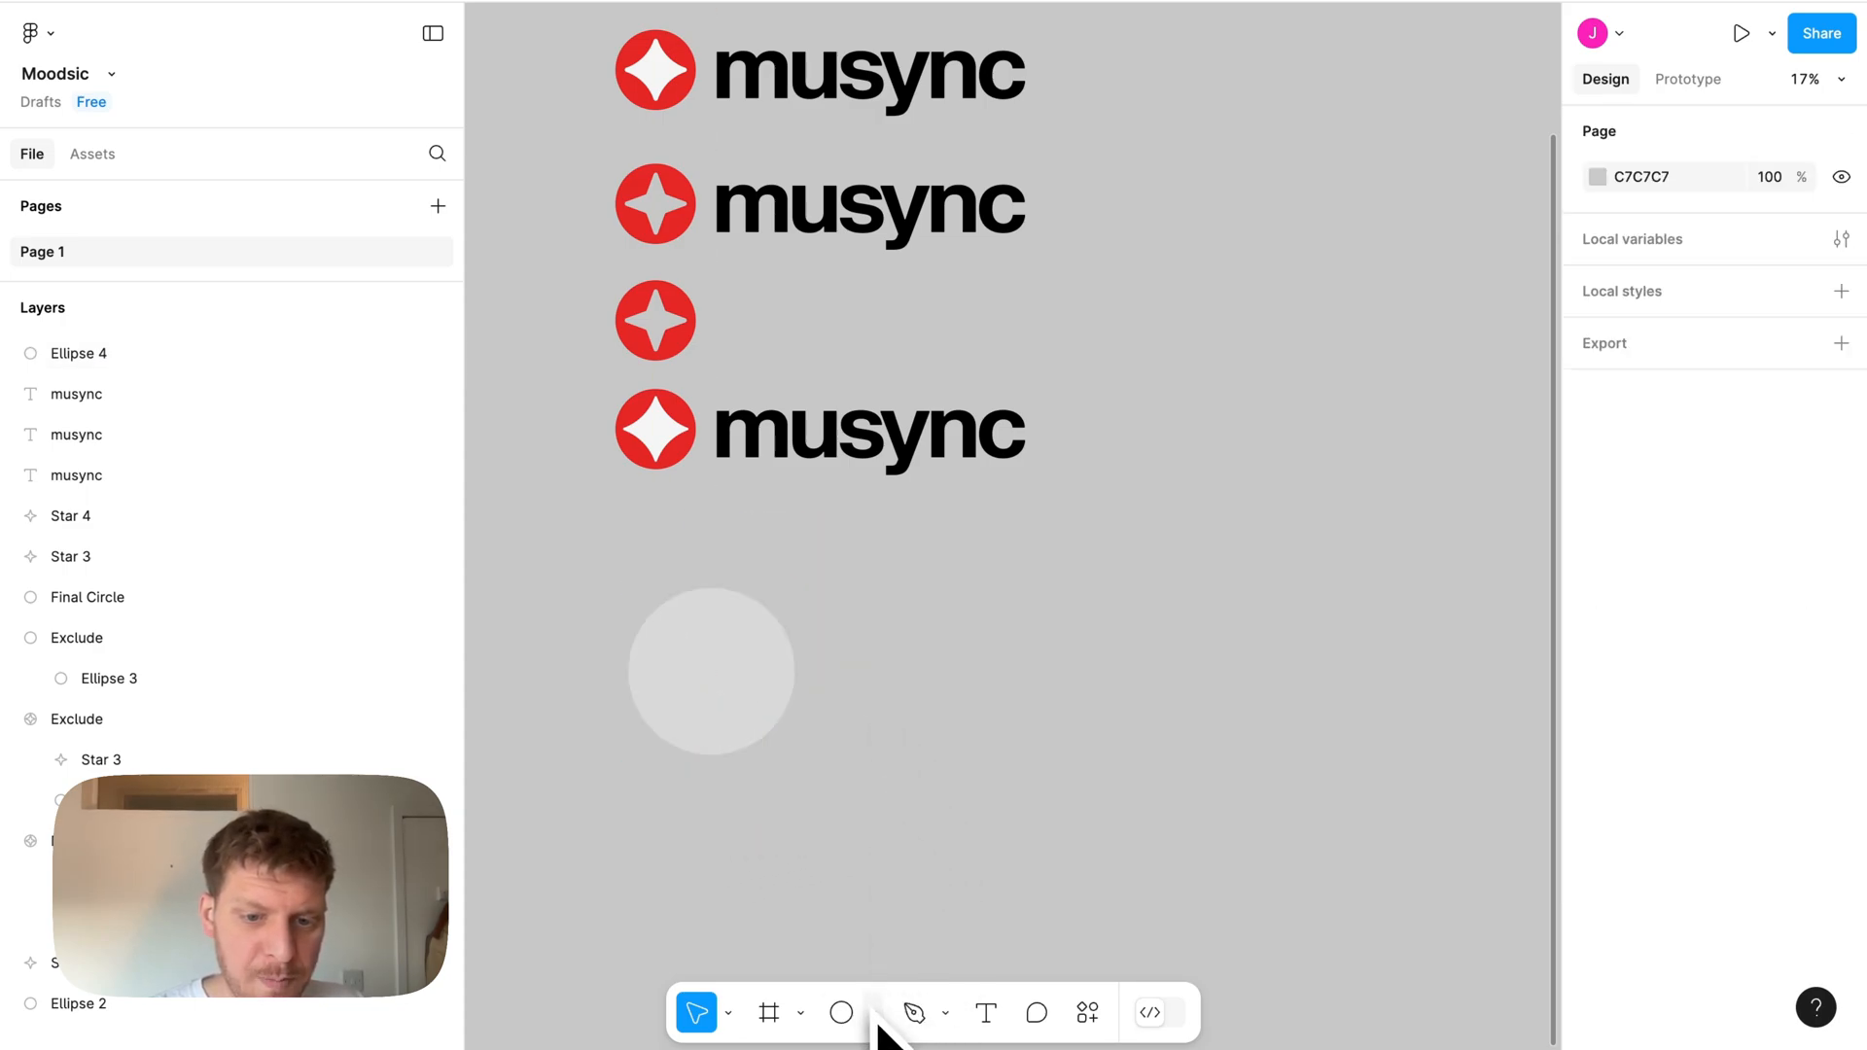
{"action": "left_click", "coordinate": [871, 1013]}
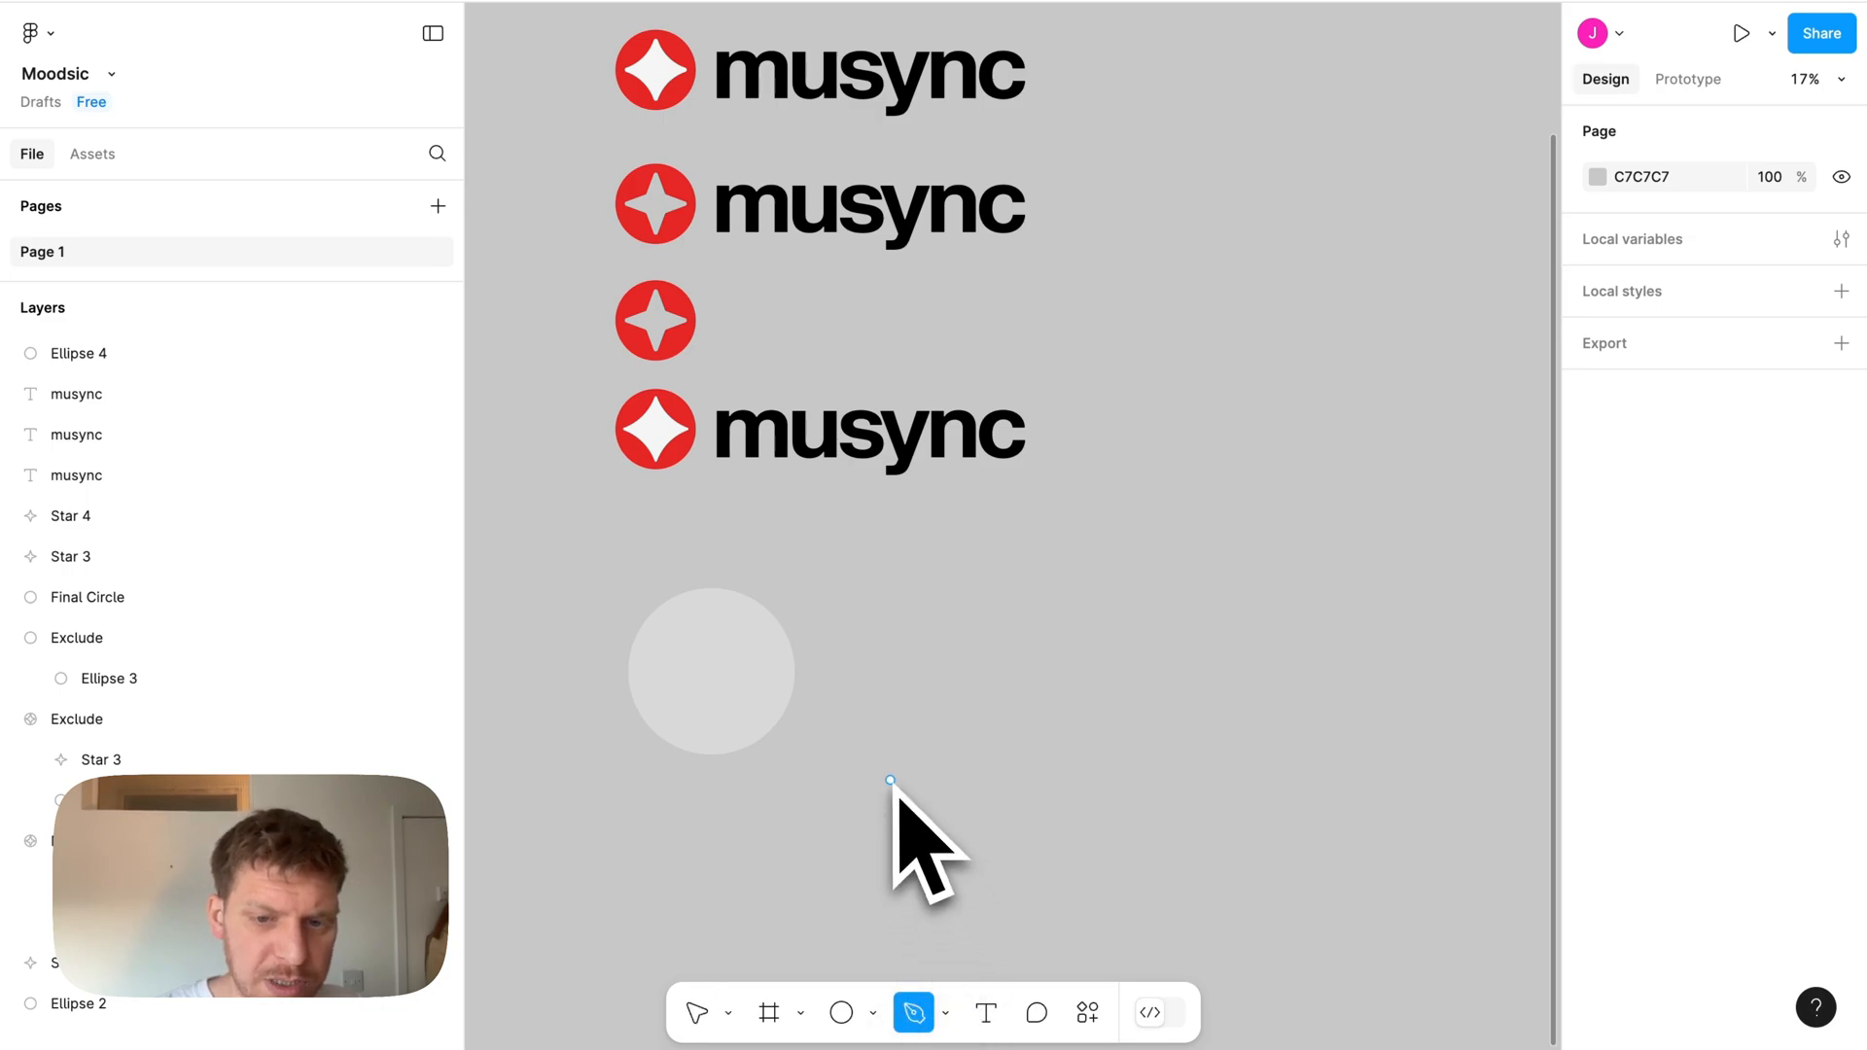
Step: Sketch a white freehand squiggle (Vector 1) with the Pencil tool beside the grey circle
{"action": "left_click_drag", "start_coordinate": [887, 779], "coordinate": [1027, 572]}
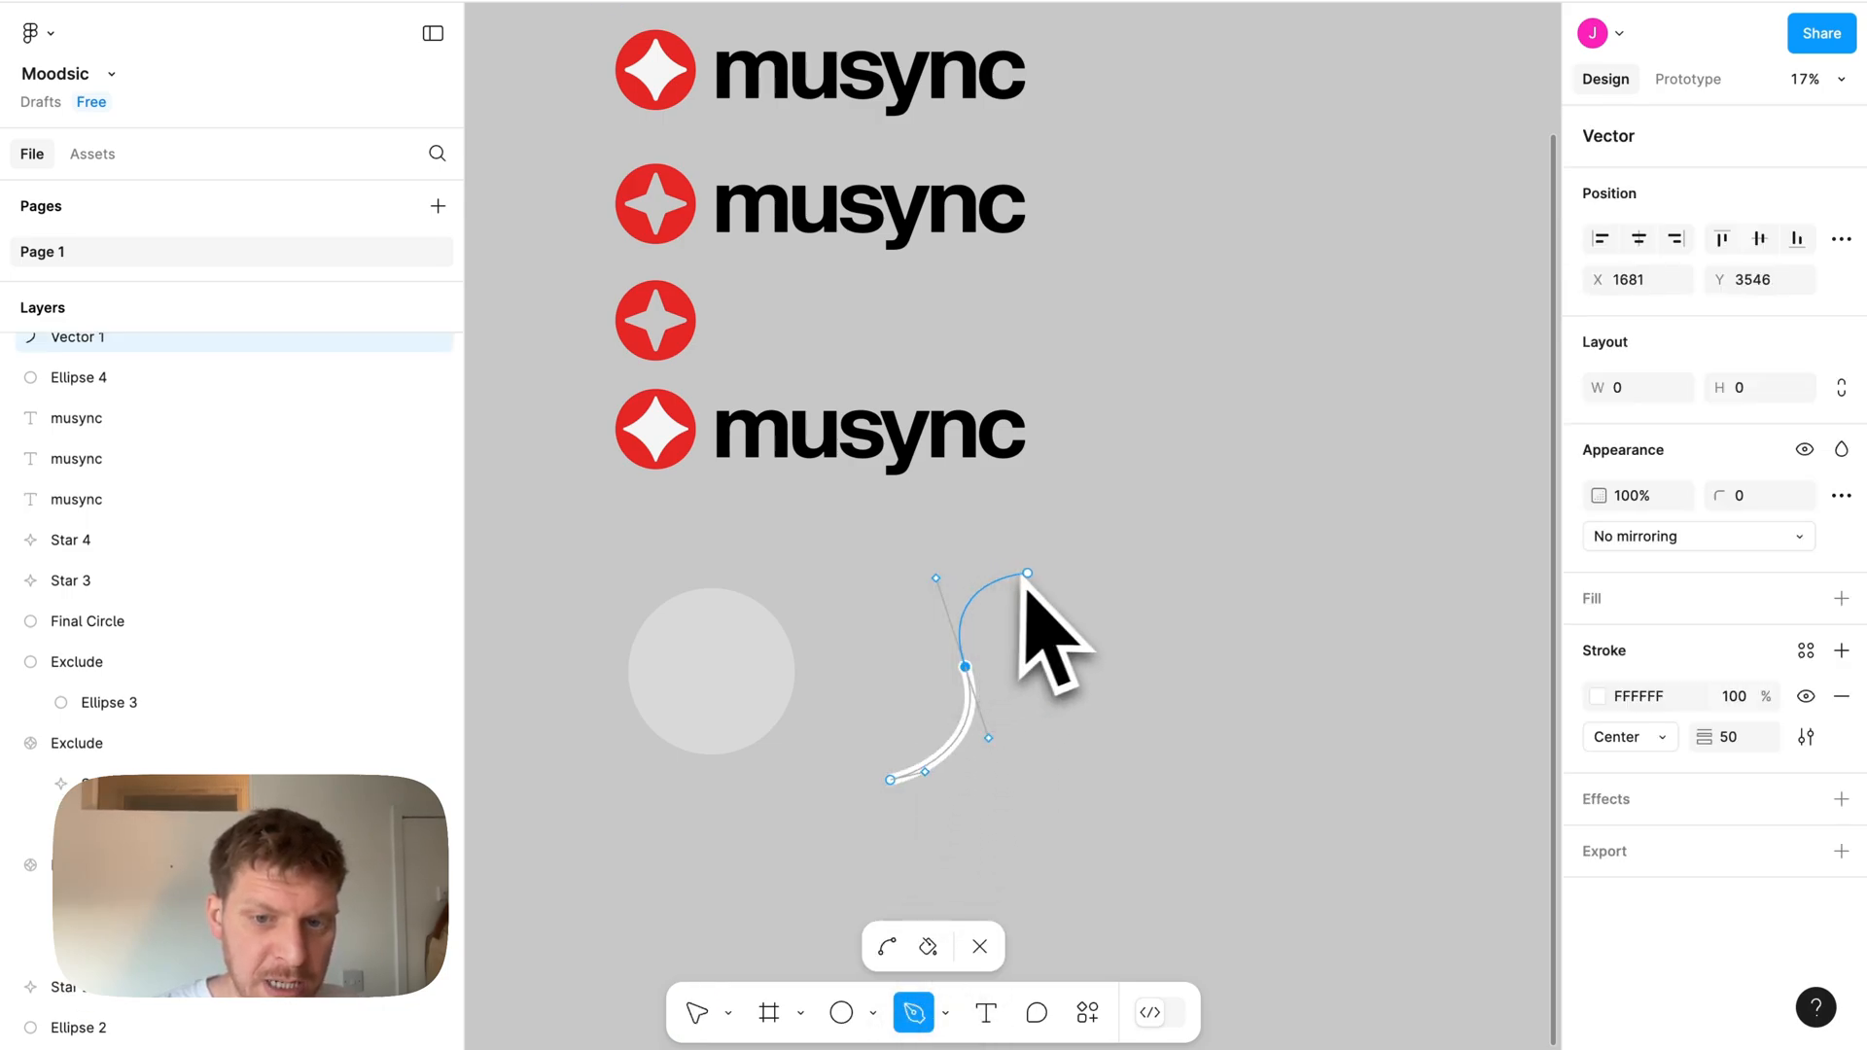
{"action": "left_click_drag", "start_coordinate": [1027, 572], "coordinate": [1046, 760]}
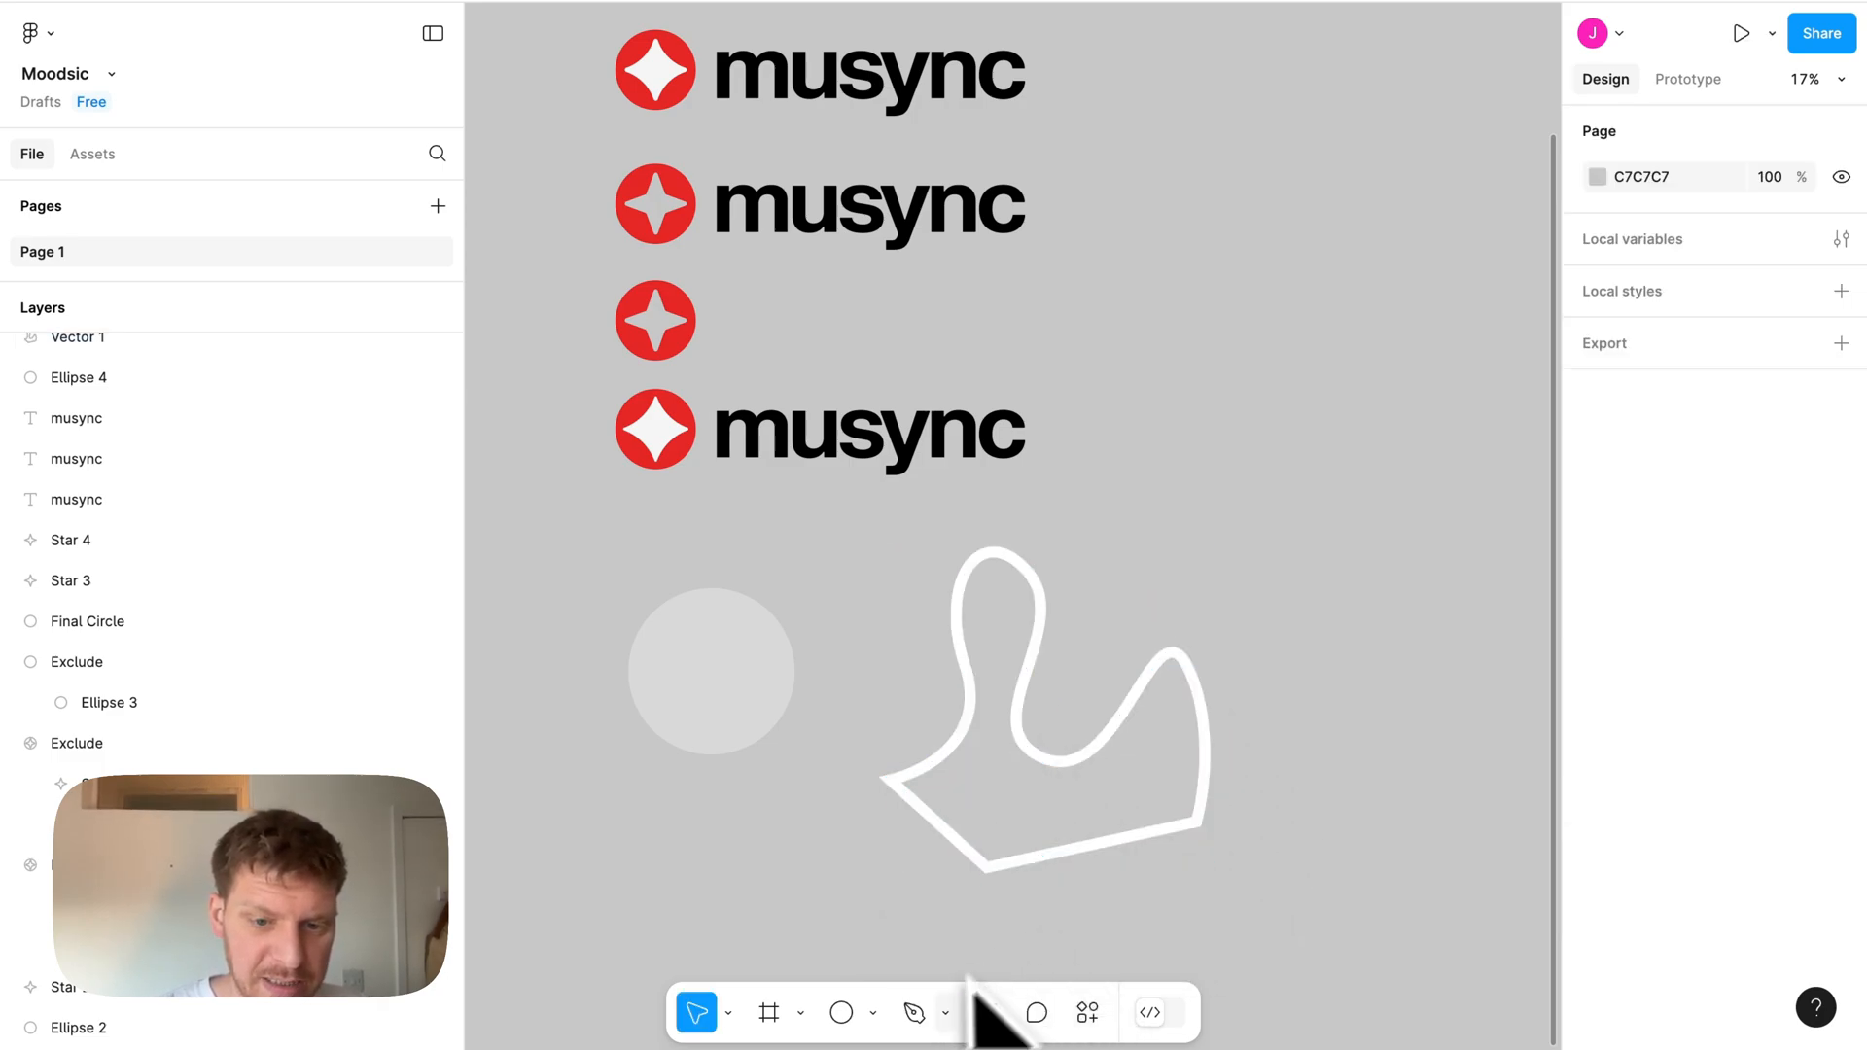
{"action": "left_click", "coordinate": [947, 1011]}
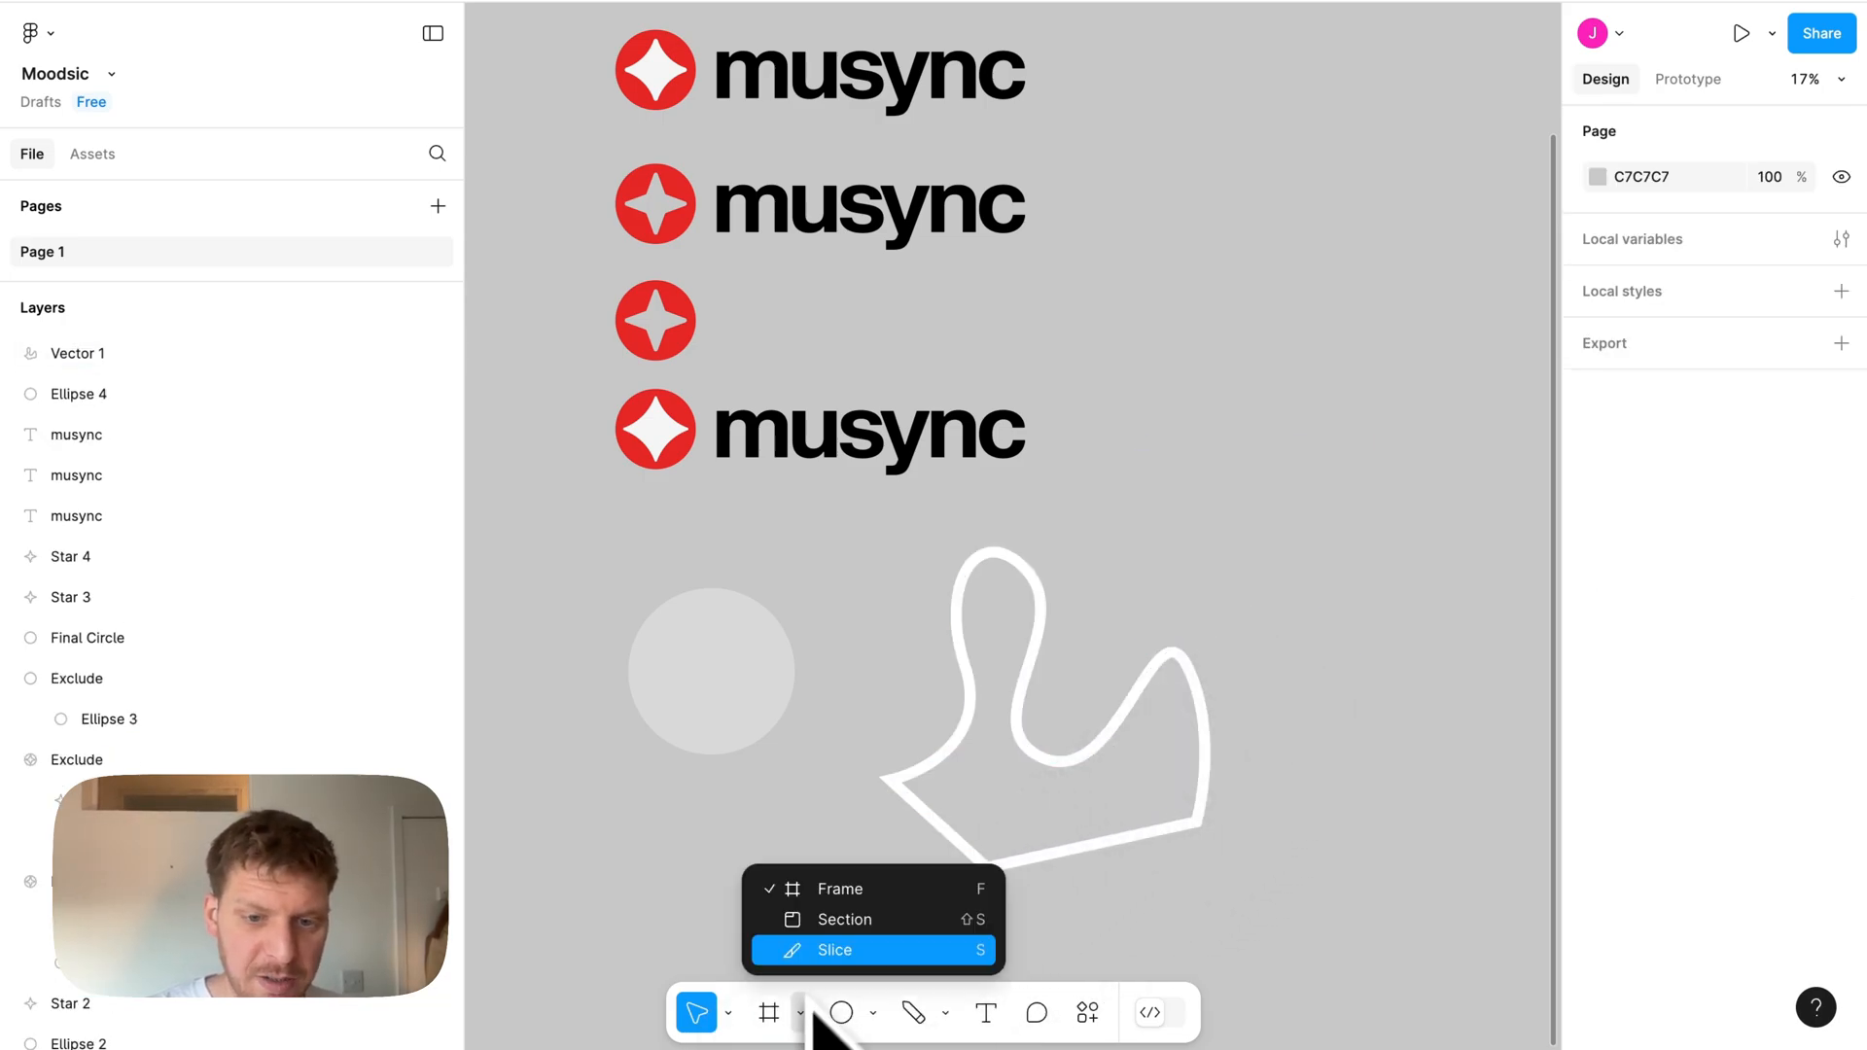
{"action": "mouse_move", "coordinate": [712, 863]}
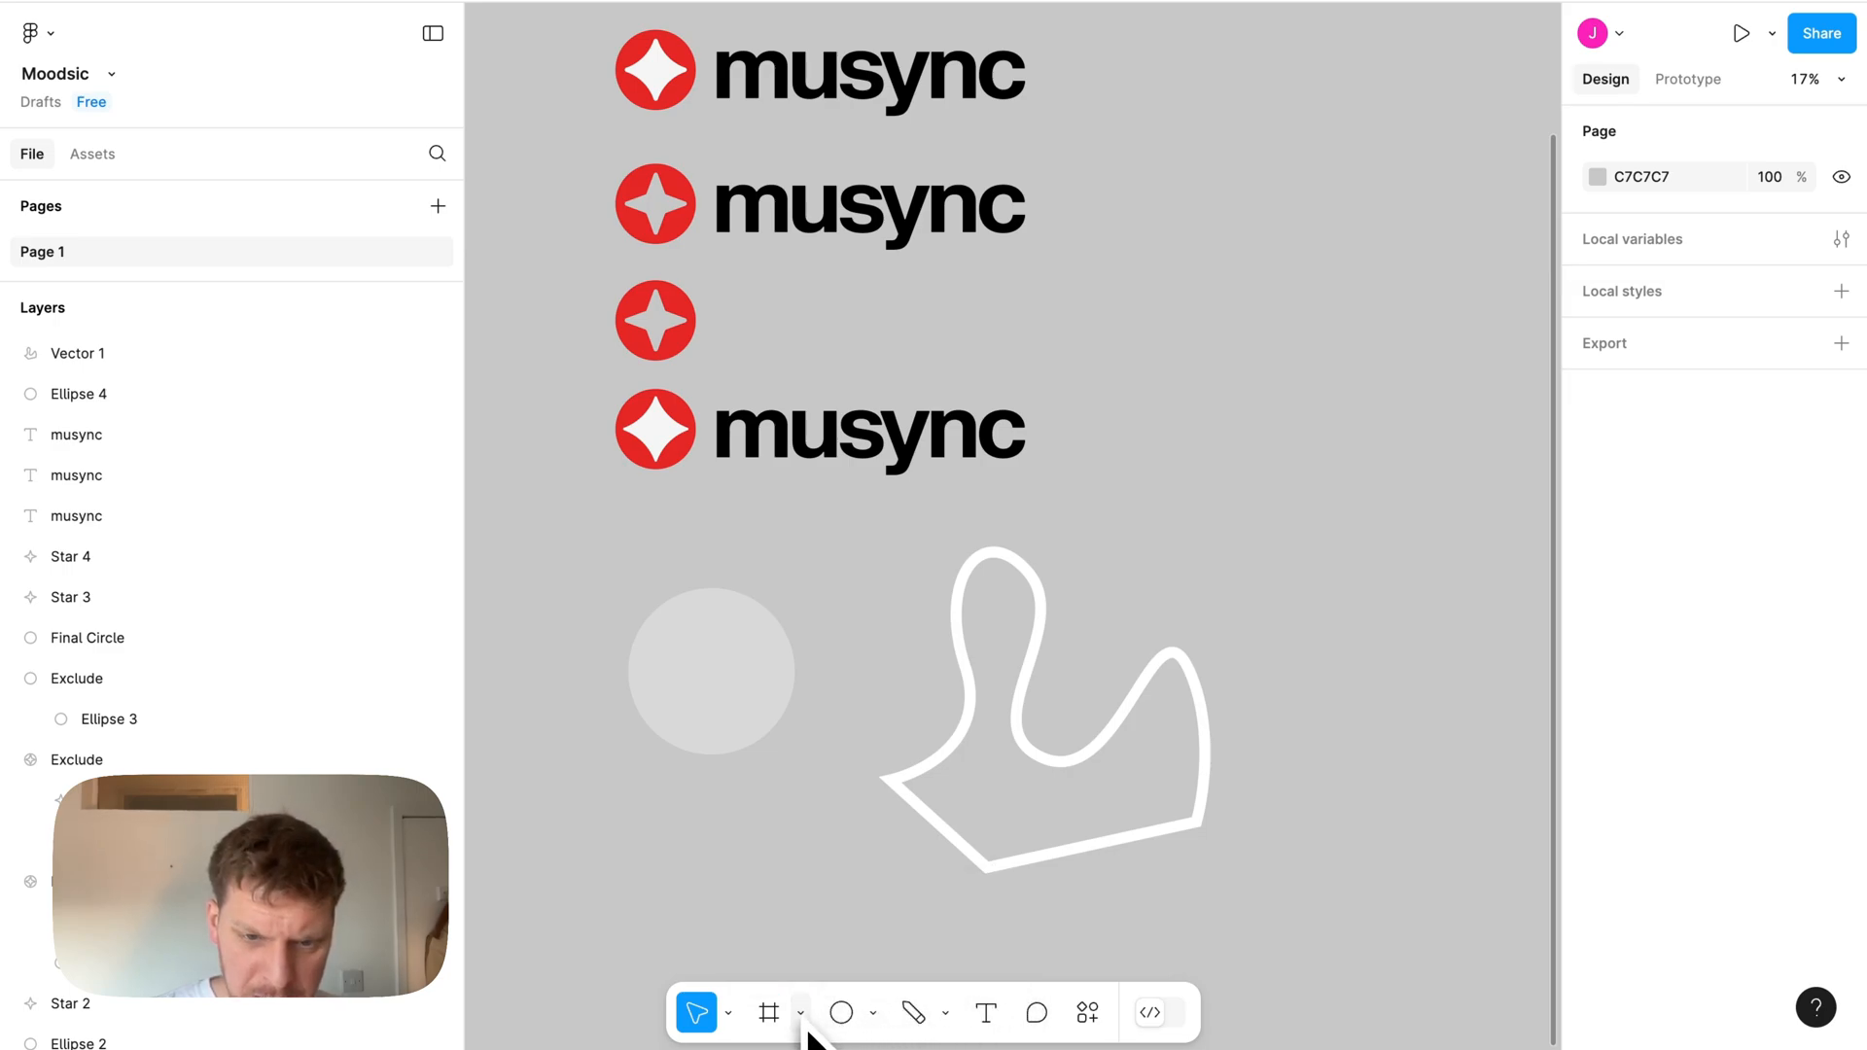
Step: Briefly check the Frame tool dropdown without adding anything to the canvas
{"action": "left_click", "coordinate": [770, 1011]}
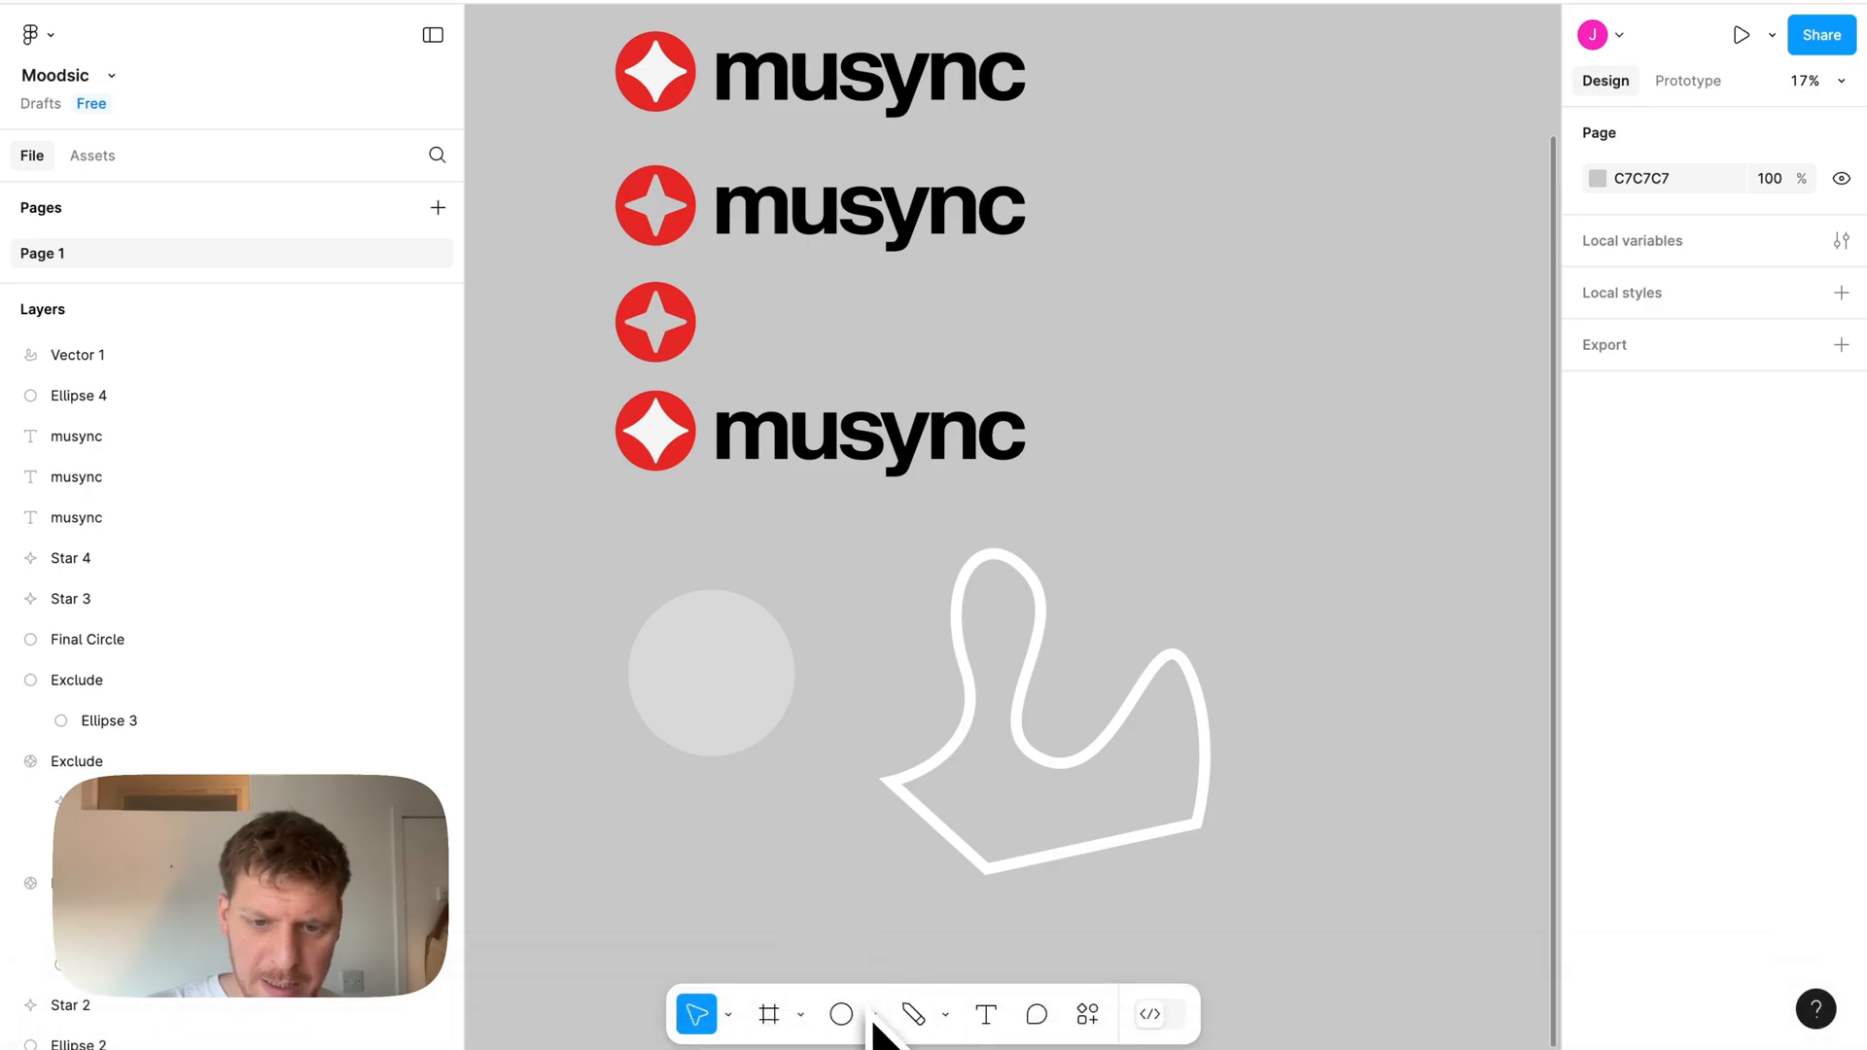
{"action": "mouse_move", "coordinate": [1057, 859]}
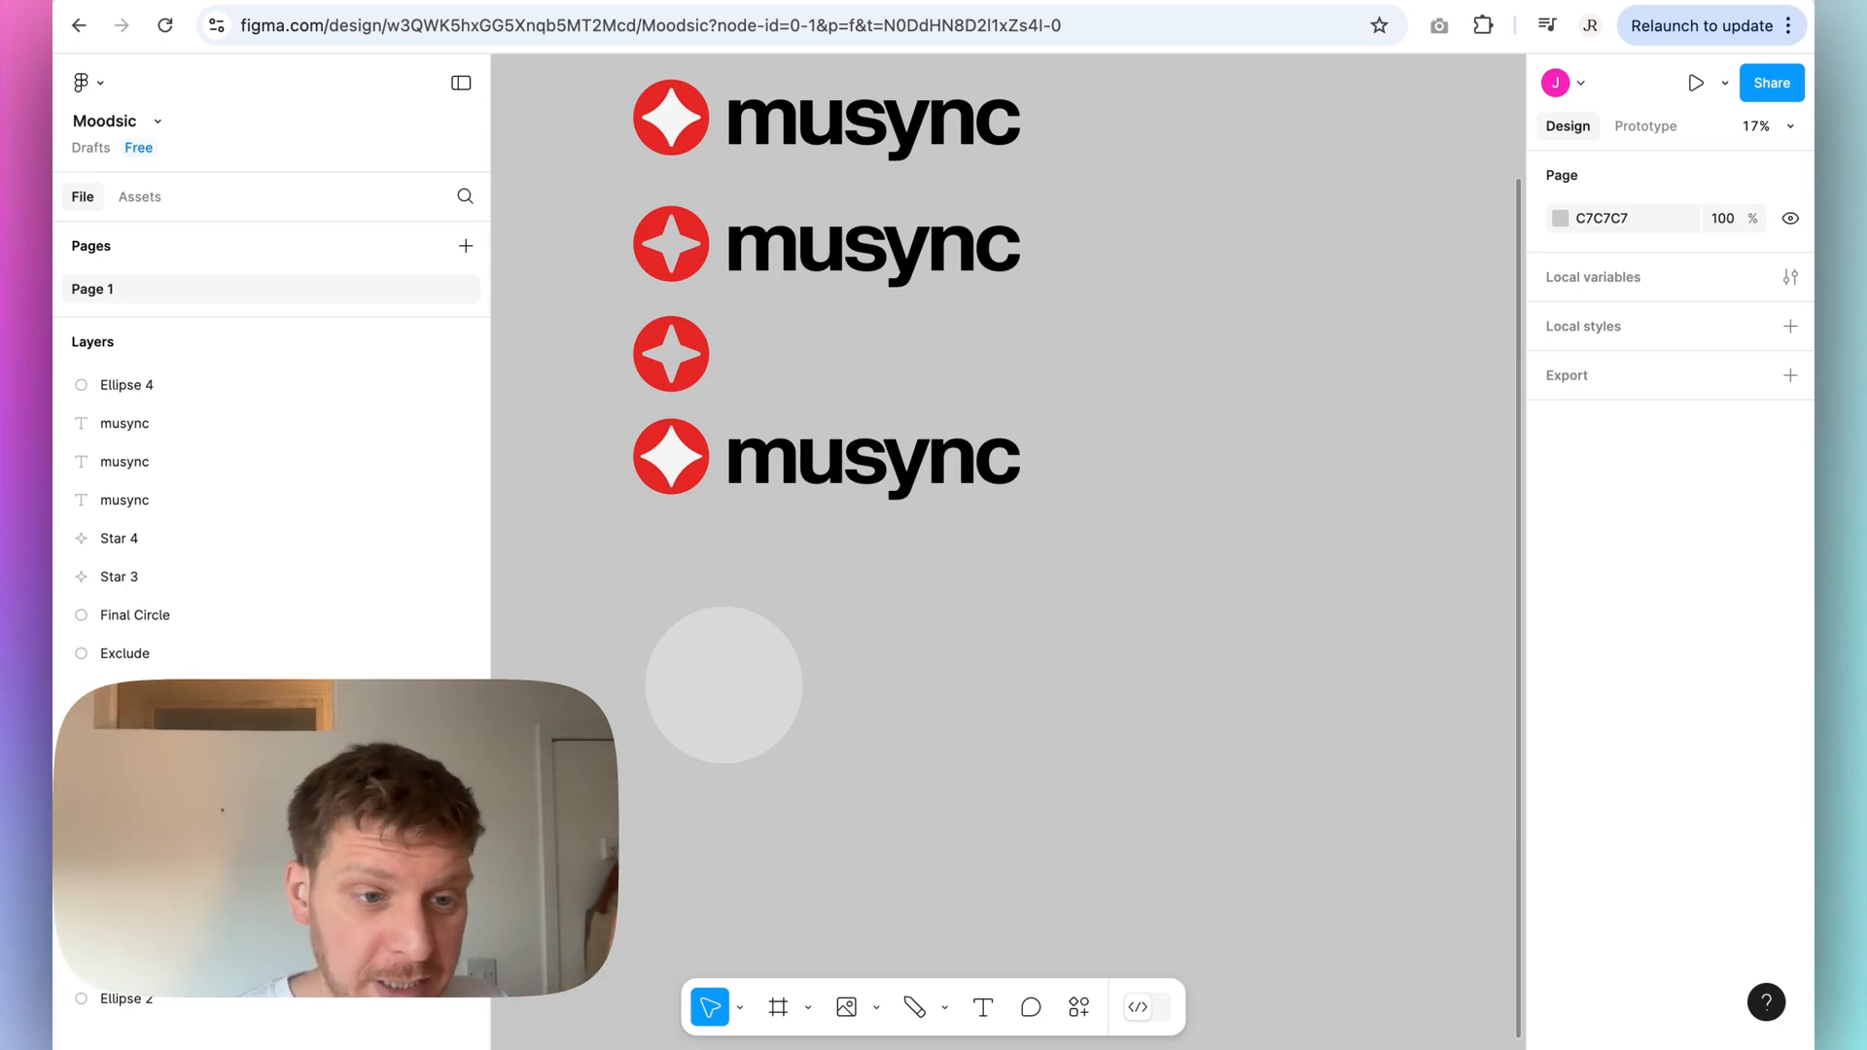
Step: Fill Ellipse 4 with the red swatch from 'On this page' to match the logo
{"action": "left_click", "coordinate": [871, 457]}
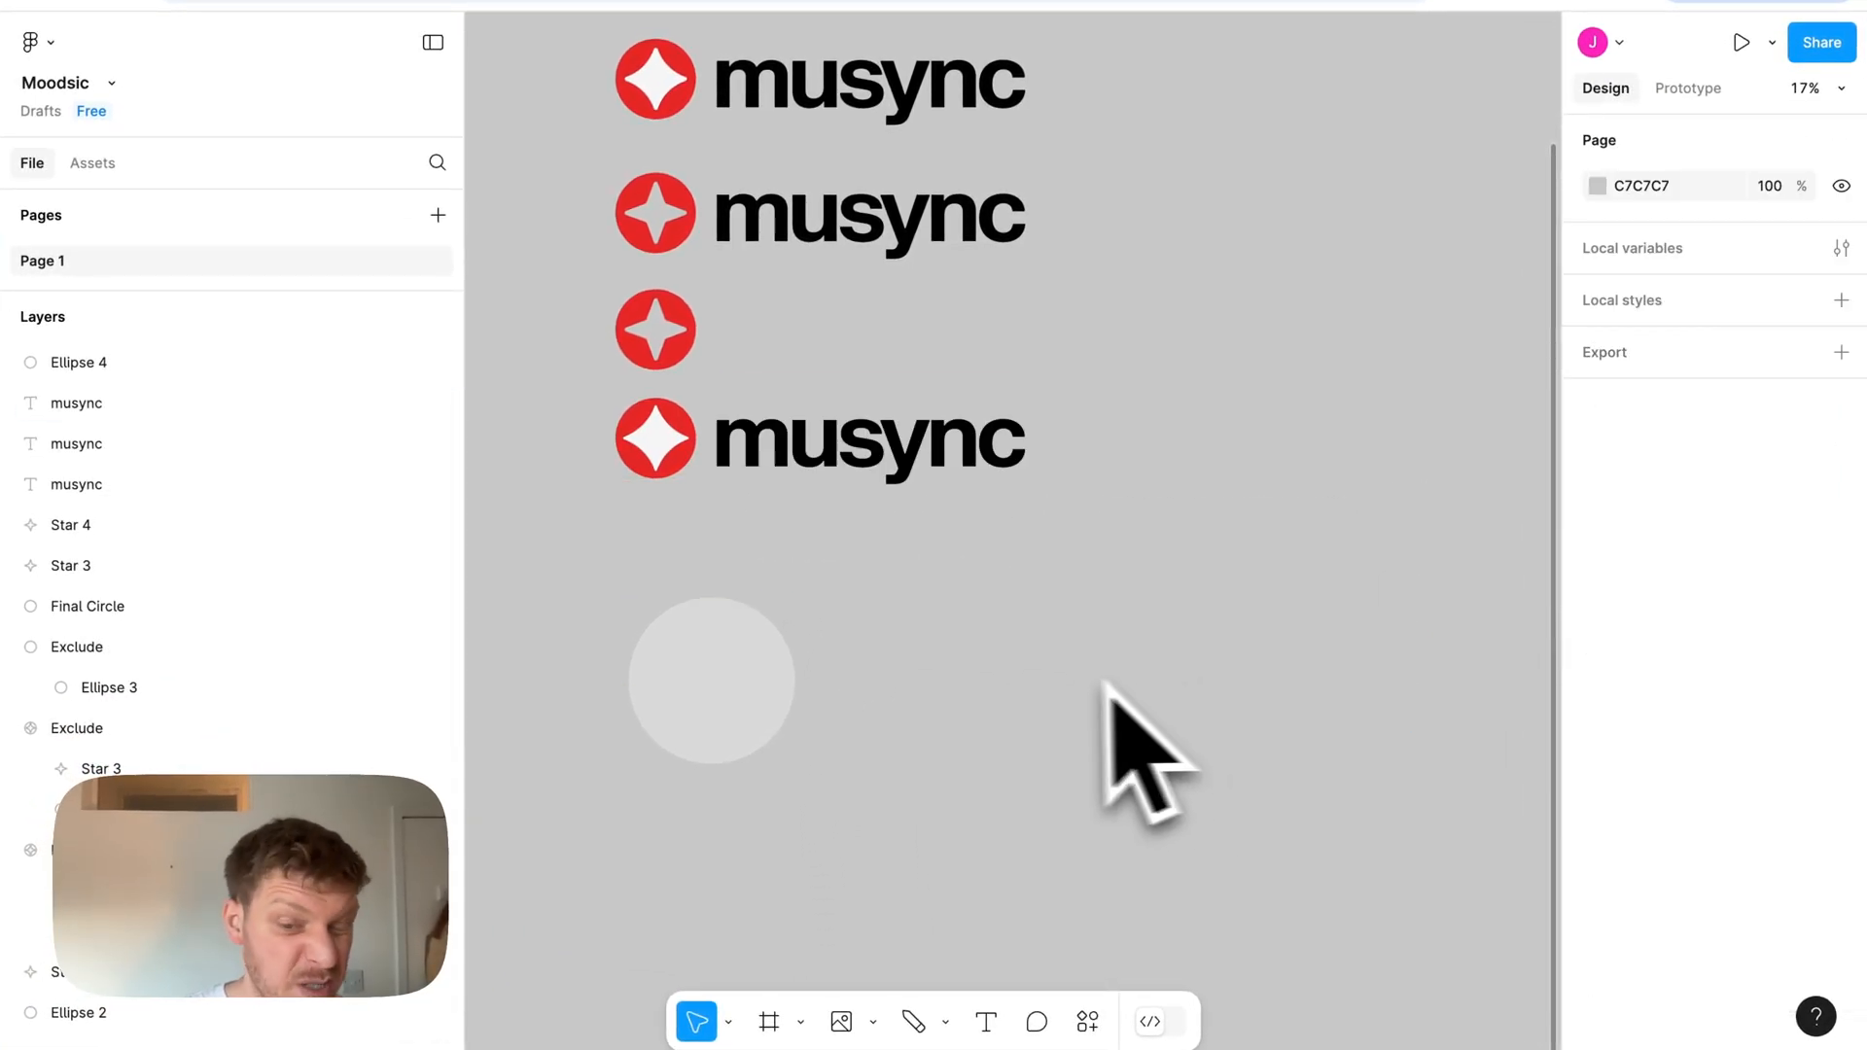
{"action": "left_click", "coordinate": [712, 680]}
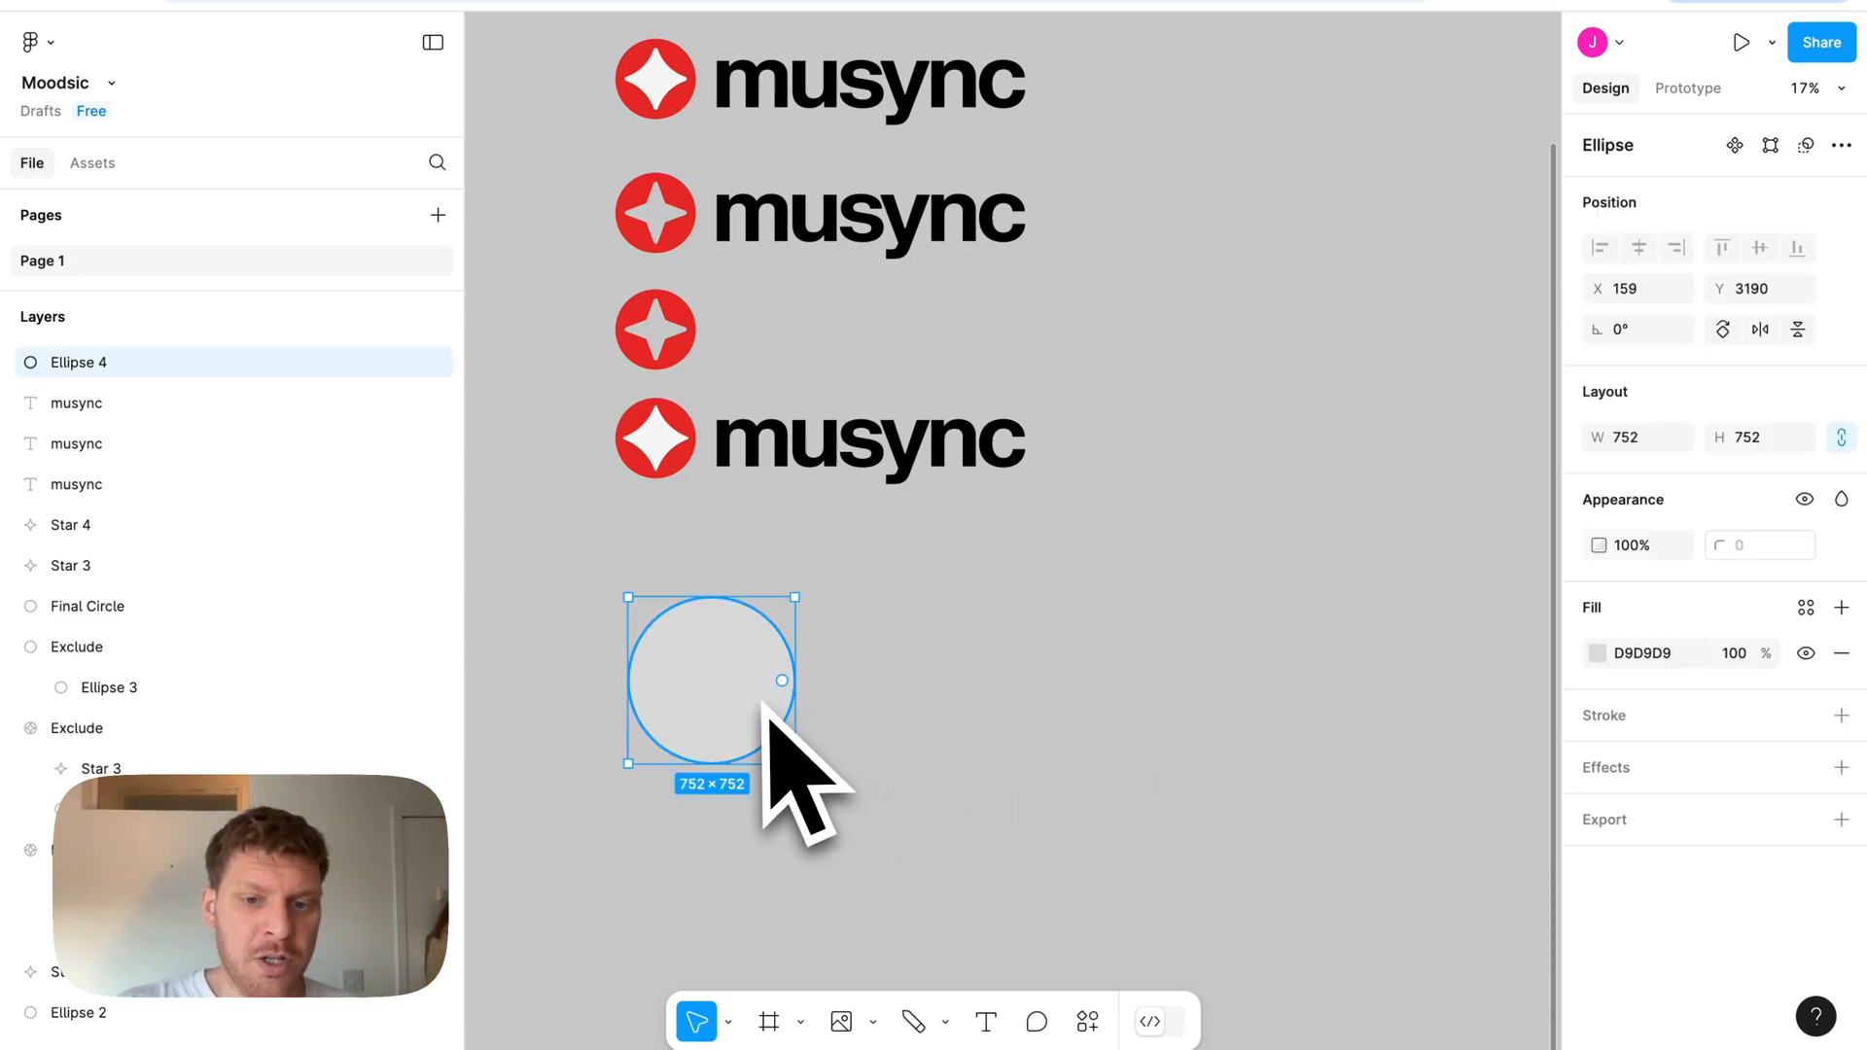
{"action": "left_click", "coordinate": [1595, 653]}
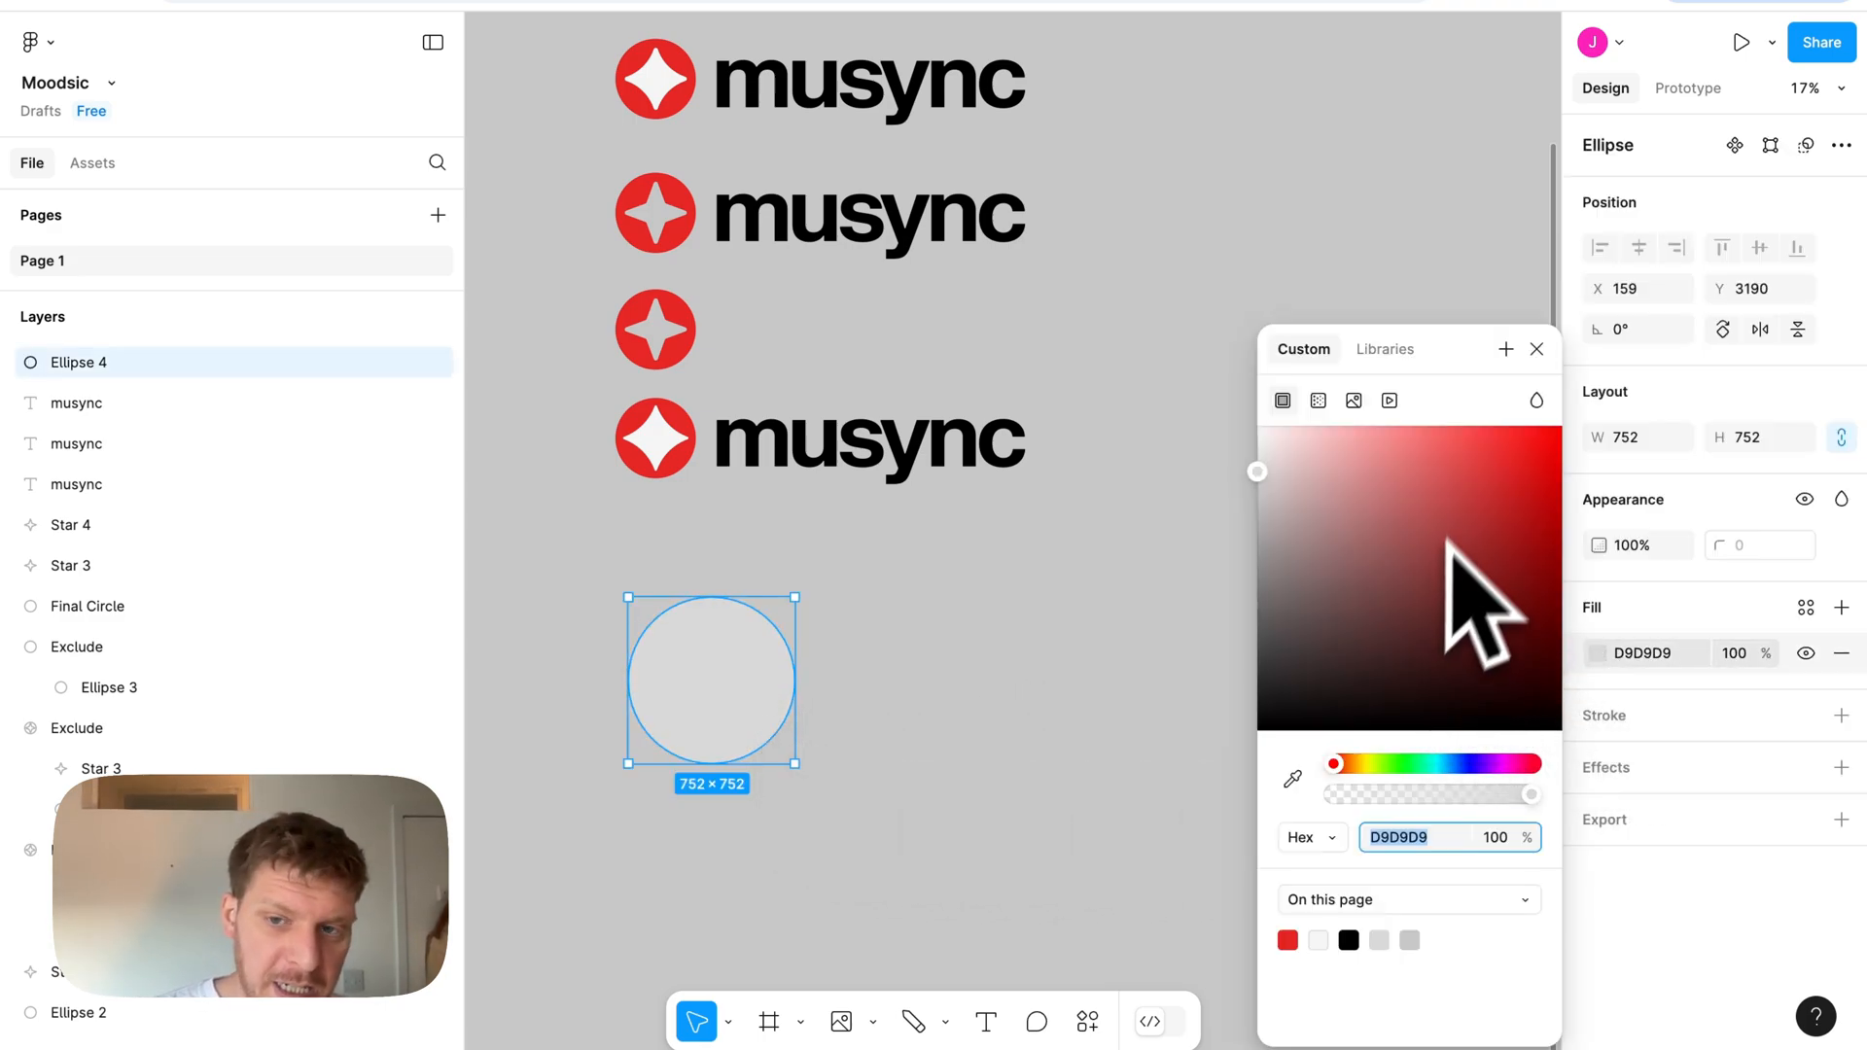
{"action": "left_click", "coordinate": [1515, 479]}
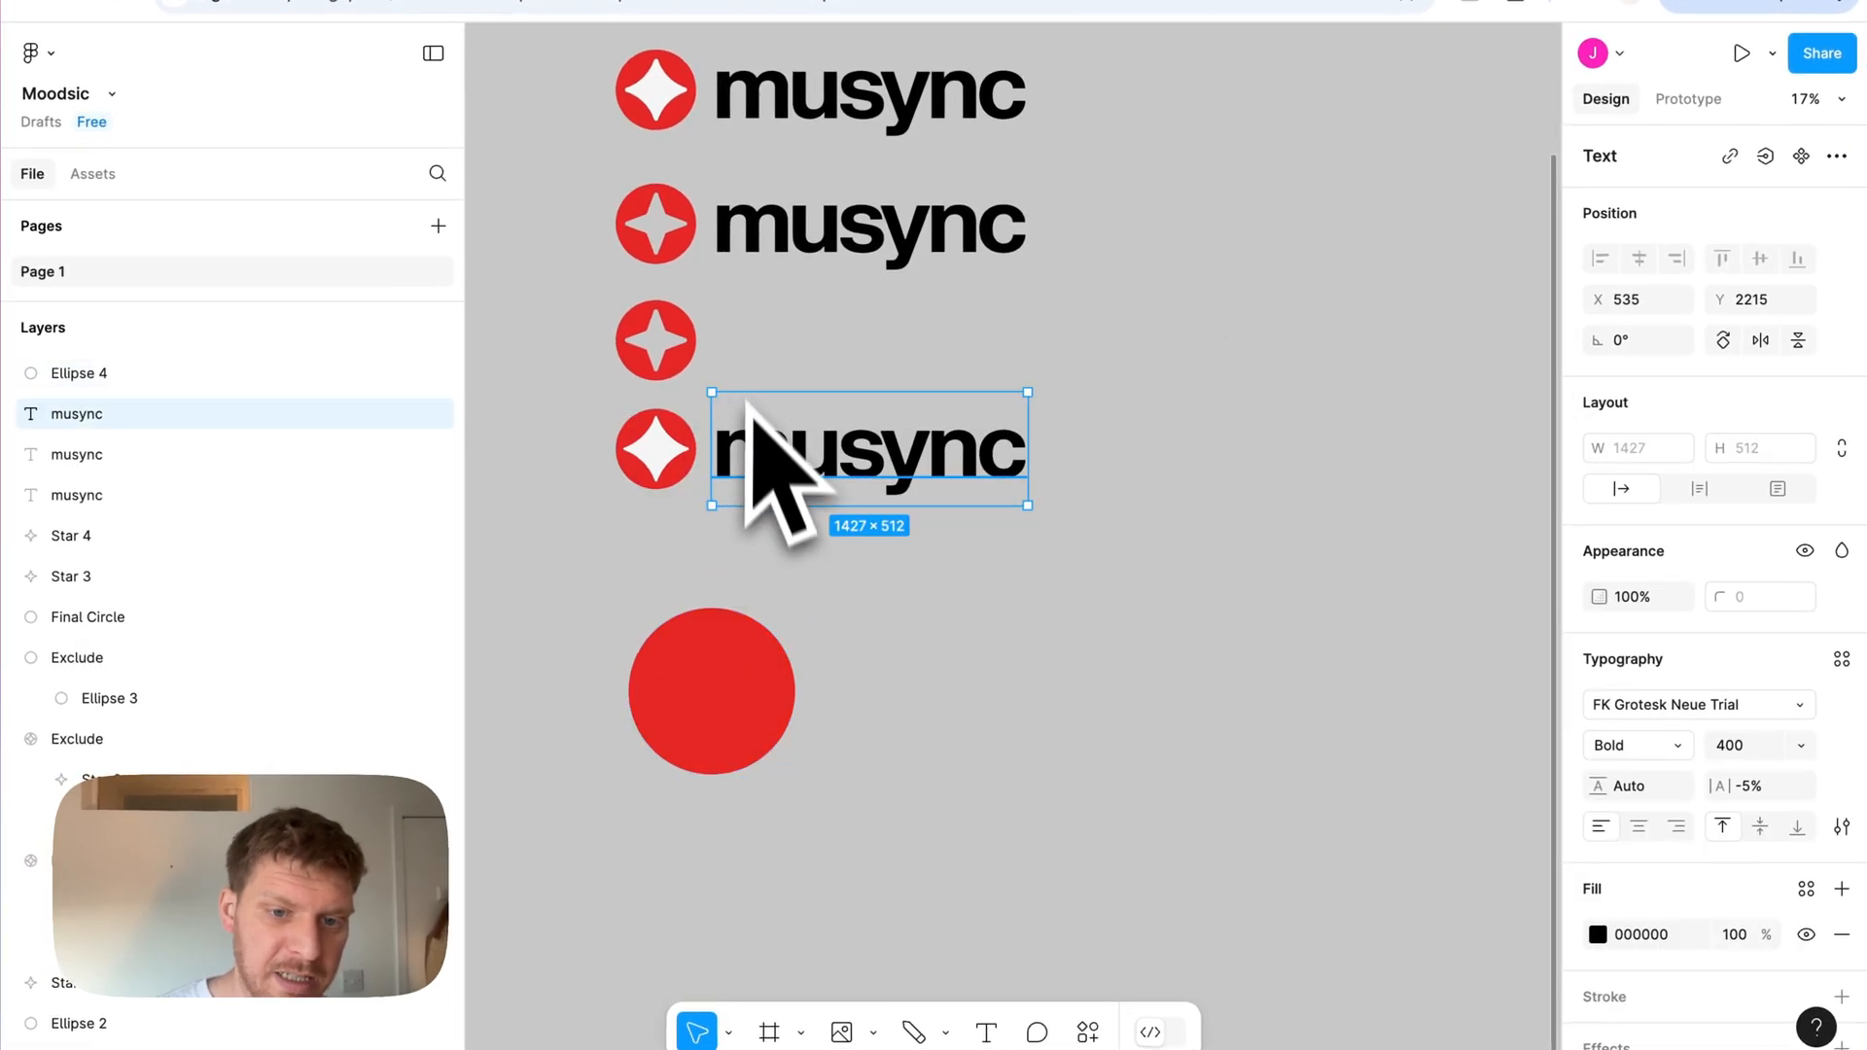
{"action": "left_click", "coordinate": [653, 451]}
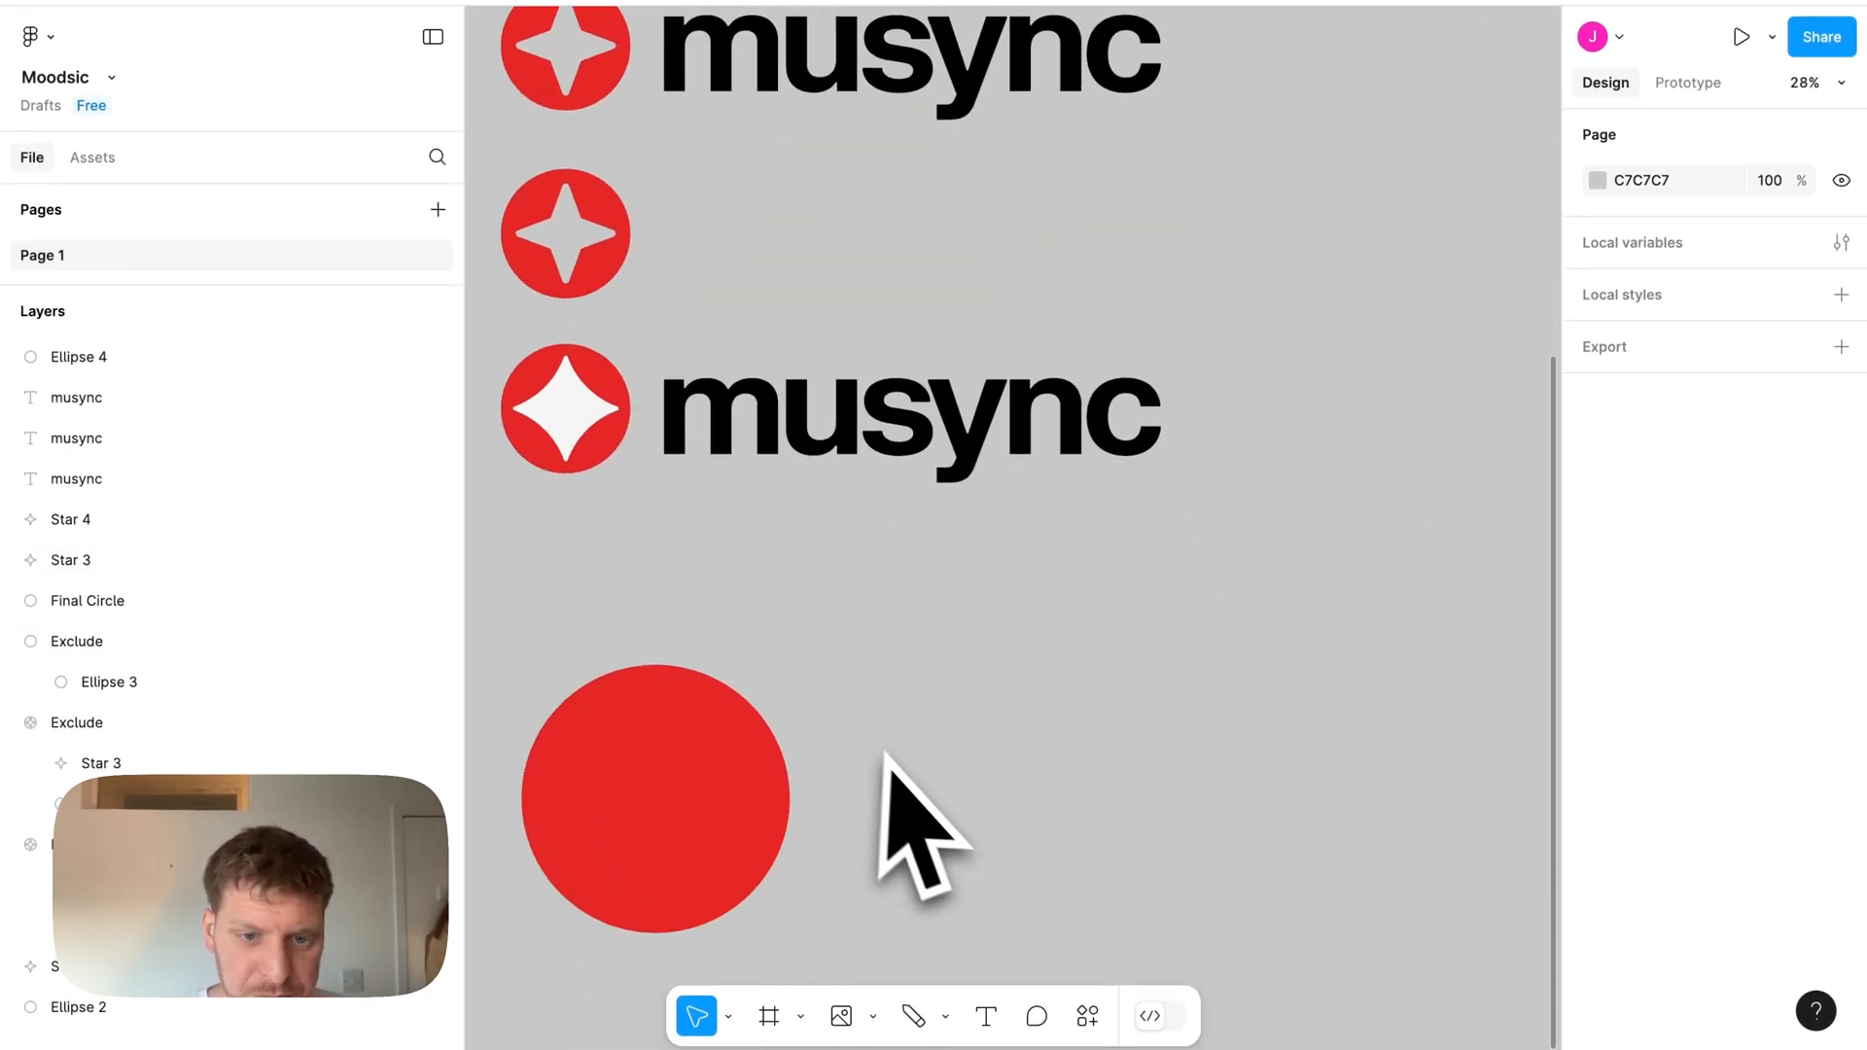
Step: Draw a grey Star beside the circle with 4 points and a raised corner radius for curved-in points
{"action": "left_click", "coordinate": [797, 1015]}
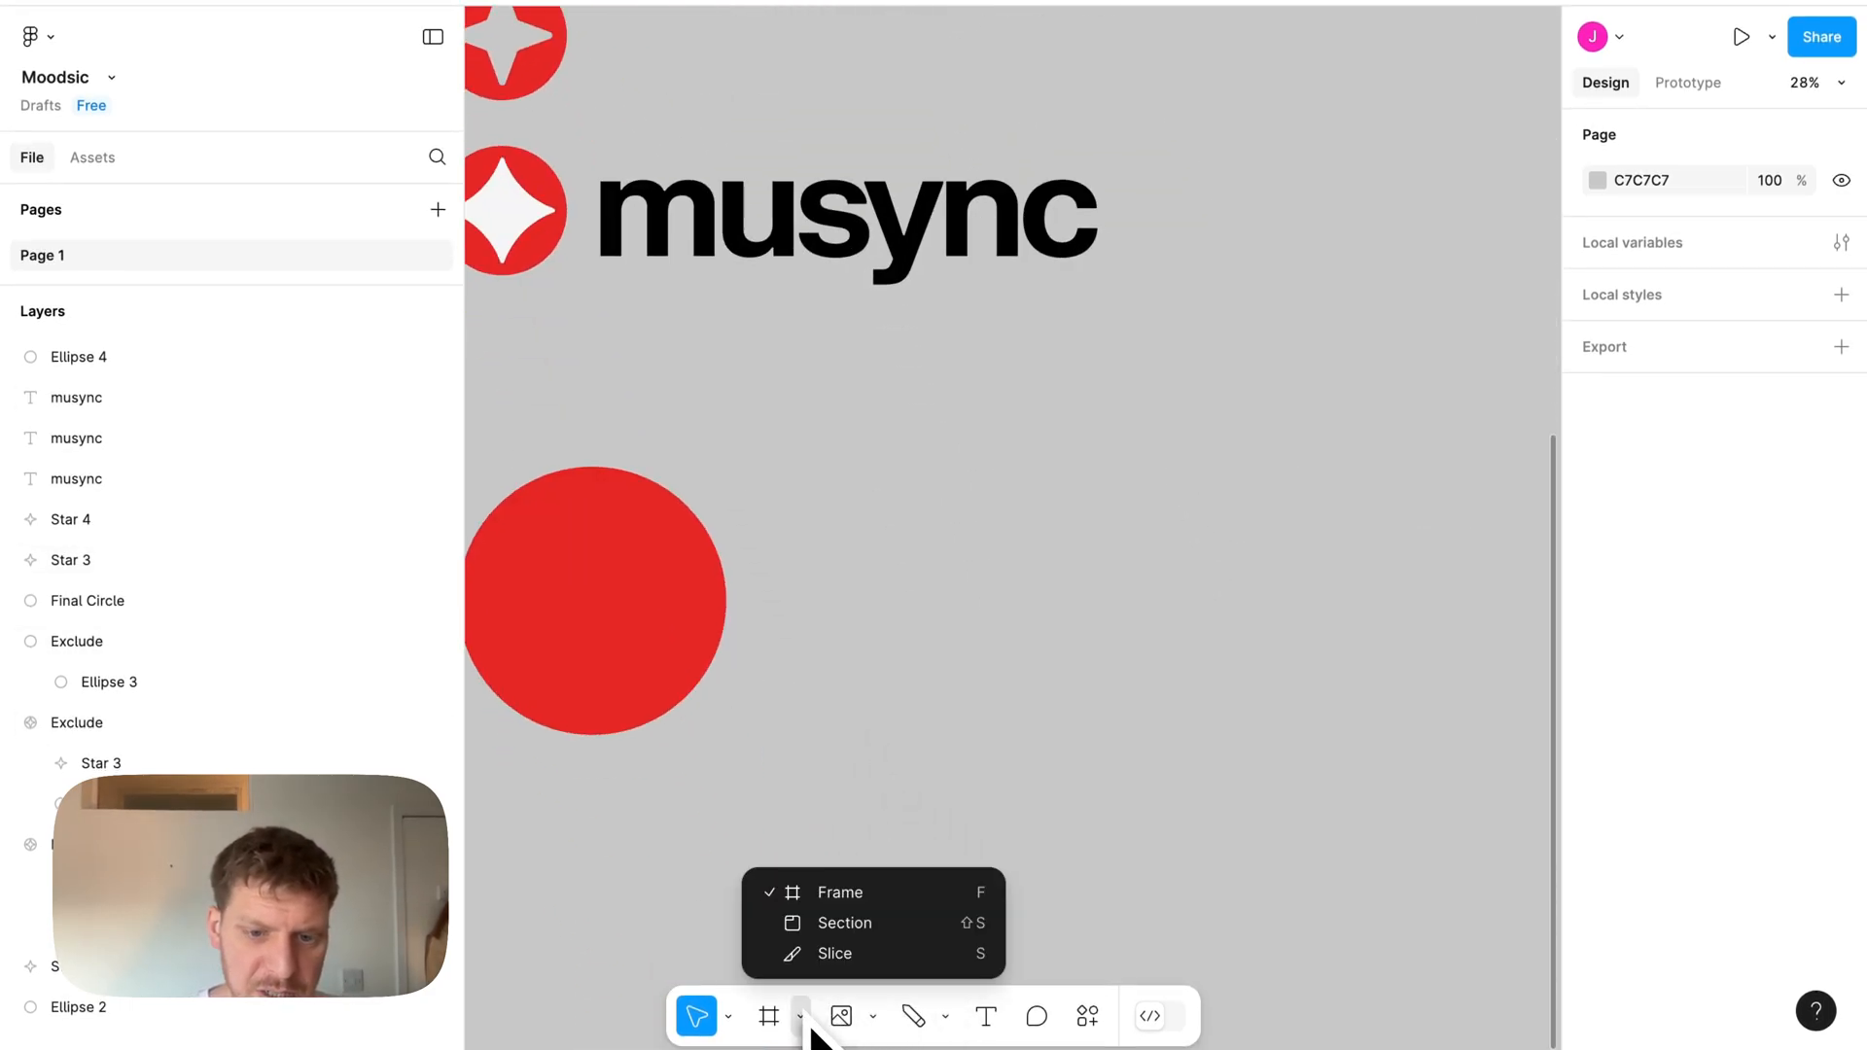
{"action": "left_click", "coordinate": [803, 1015]}
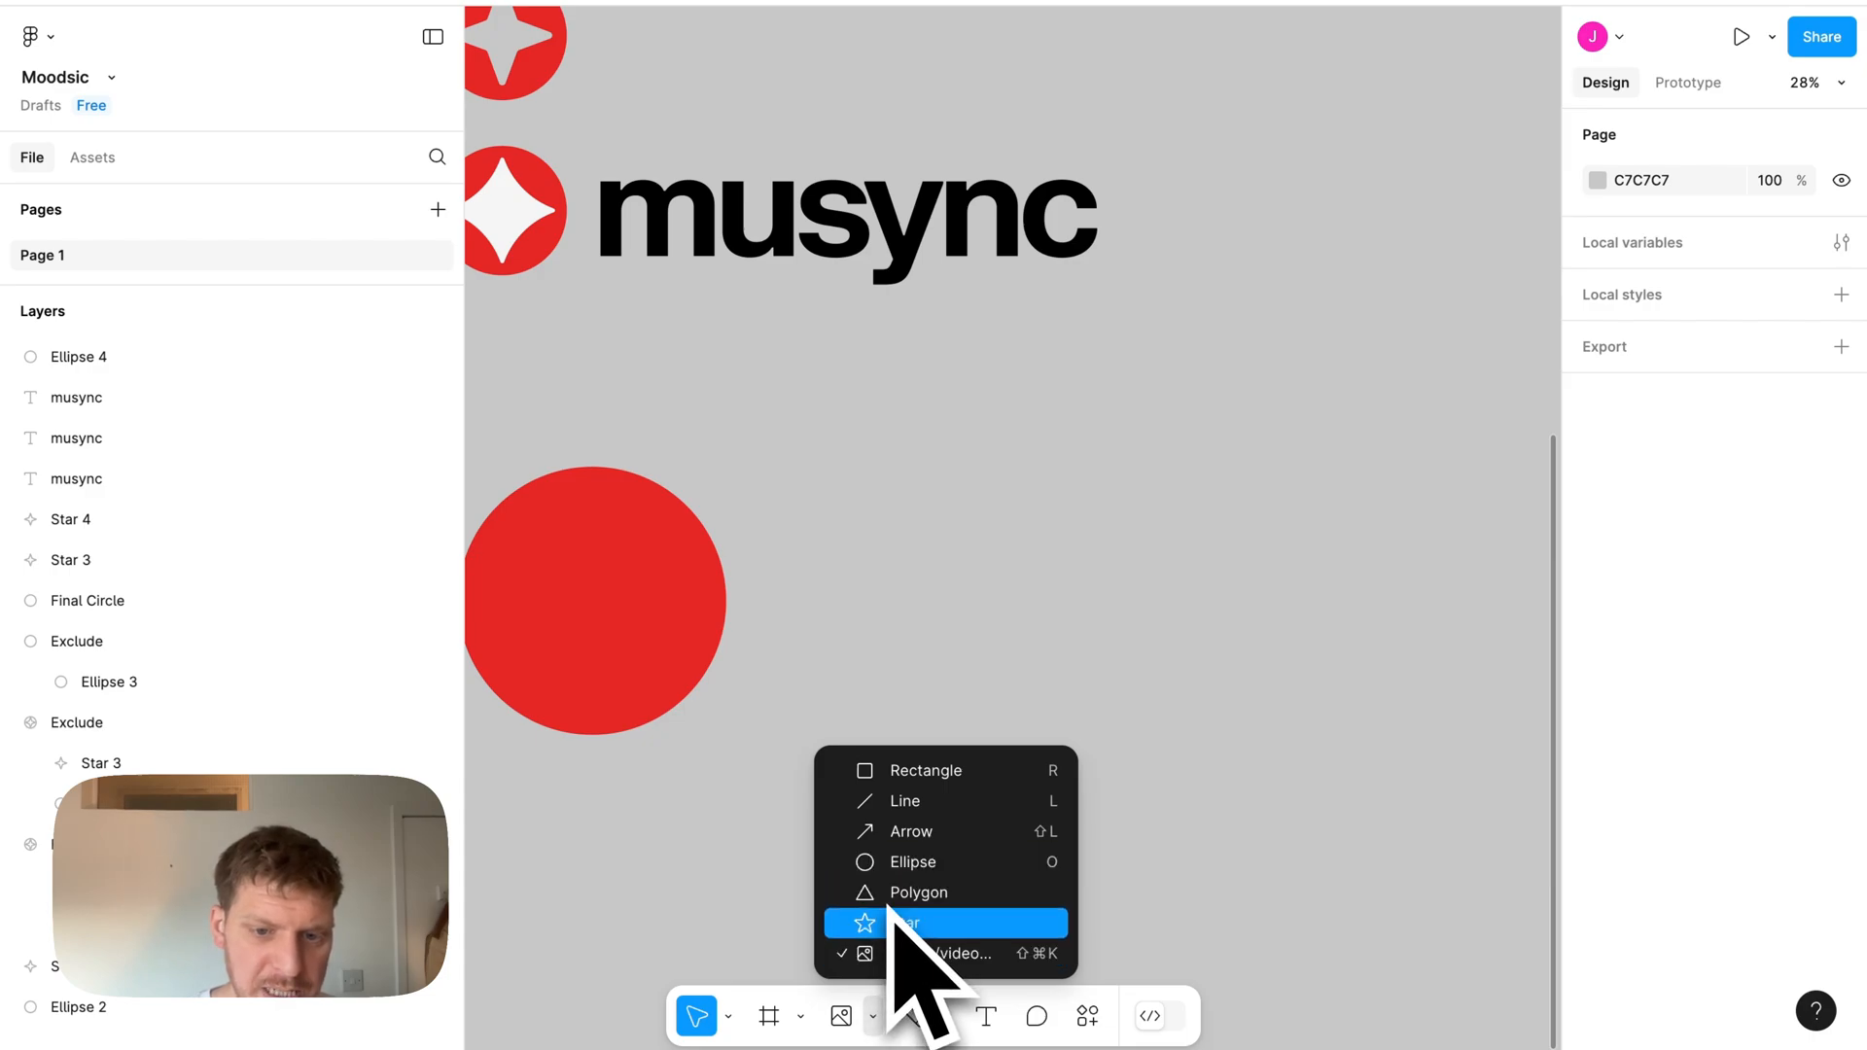
{"action": "left_click_drag", "start_coordinate": [807, 431], "coordinate": [1038, 700]}
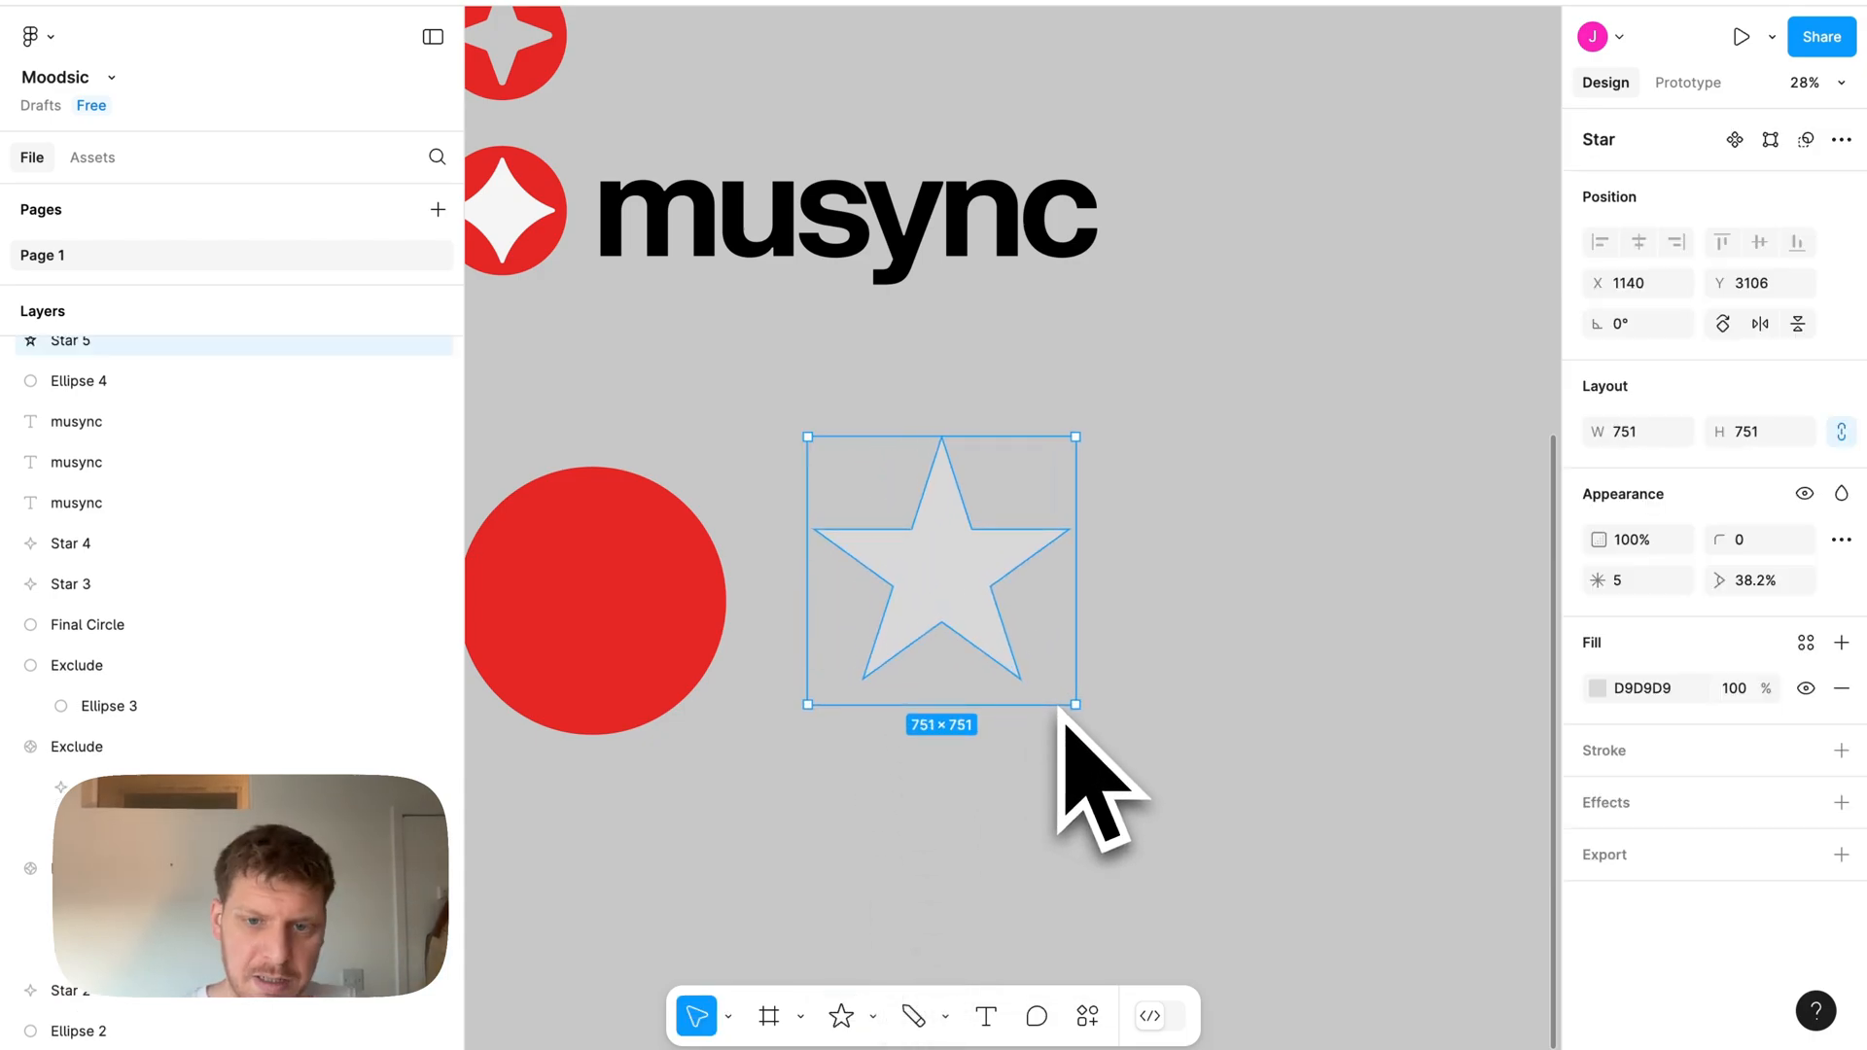
{"action": "left_click", "coordinate": [1638, 580]}
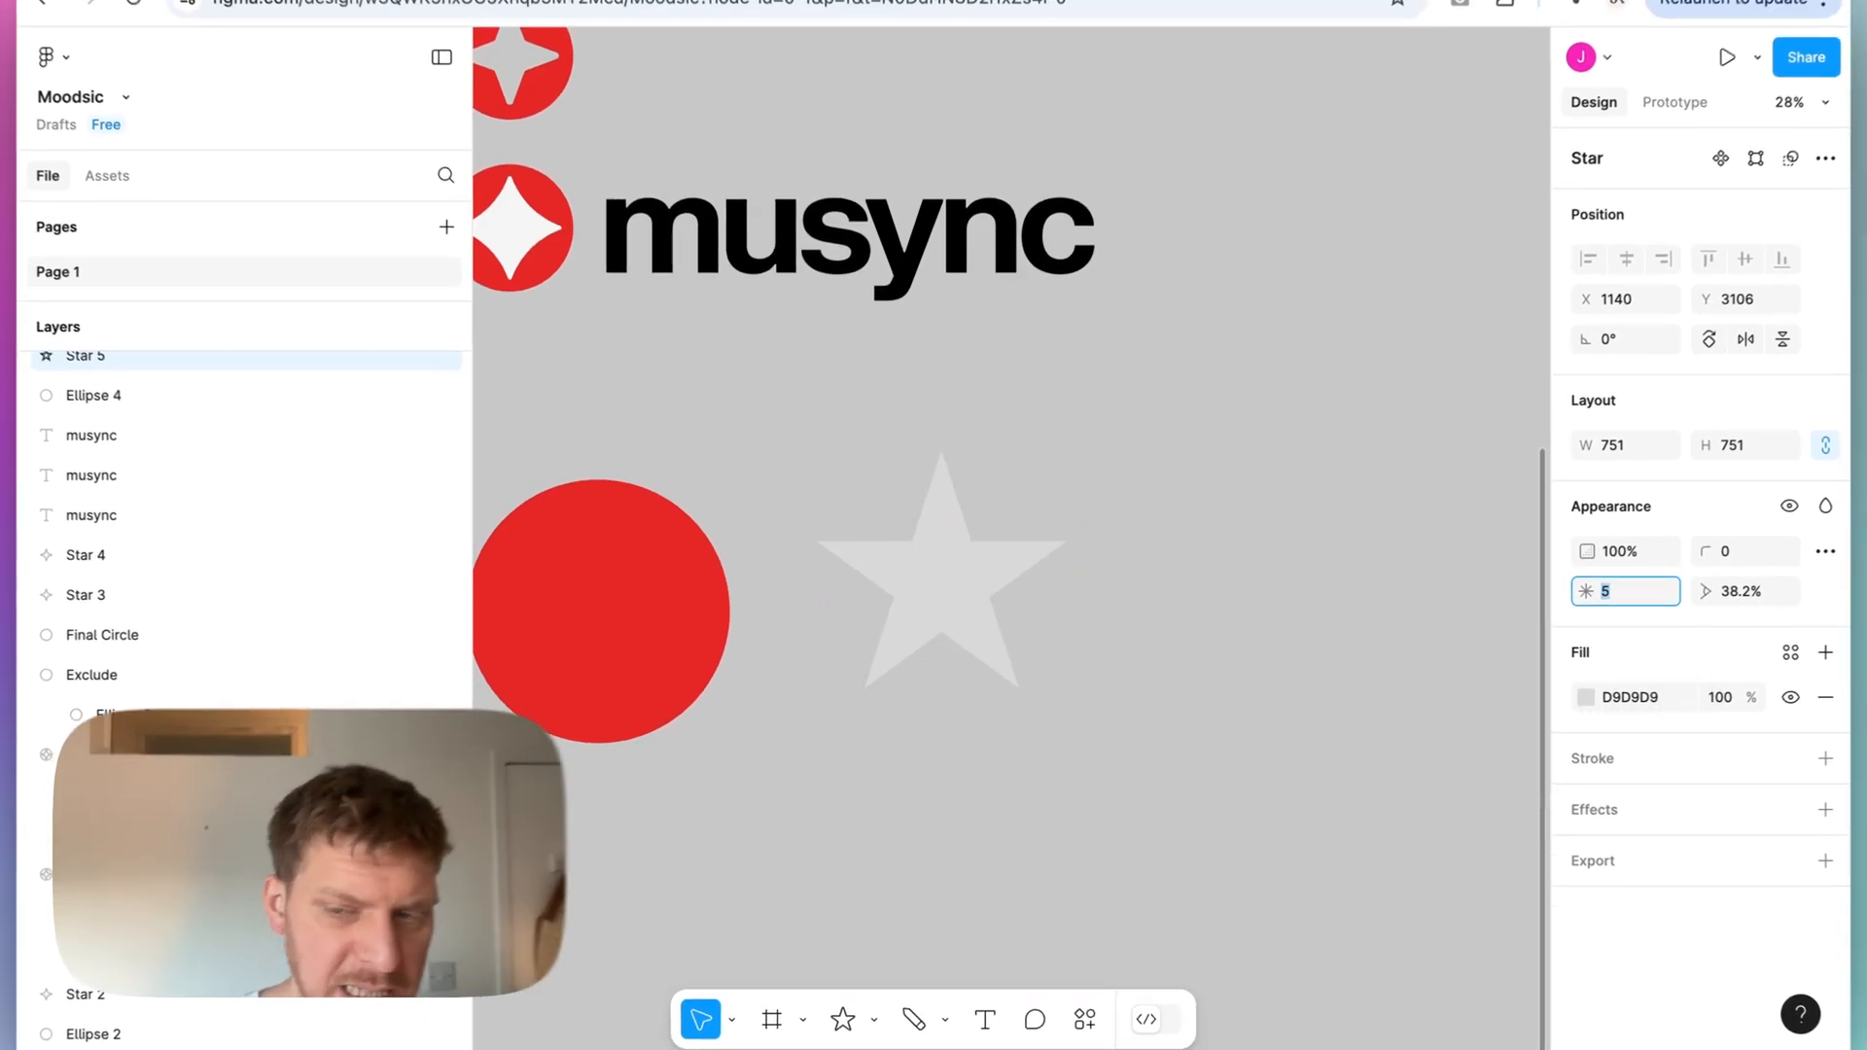
{"action": "type", "text": "46"}
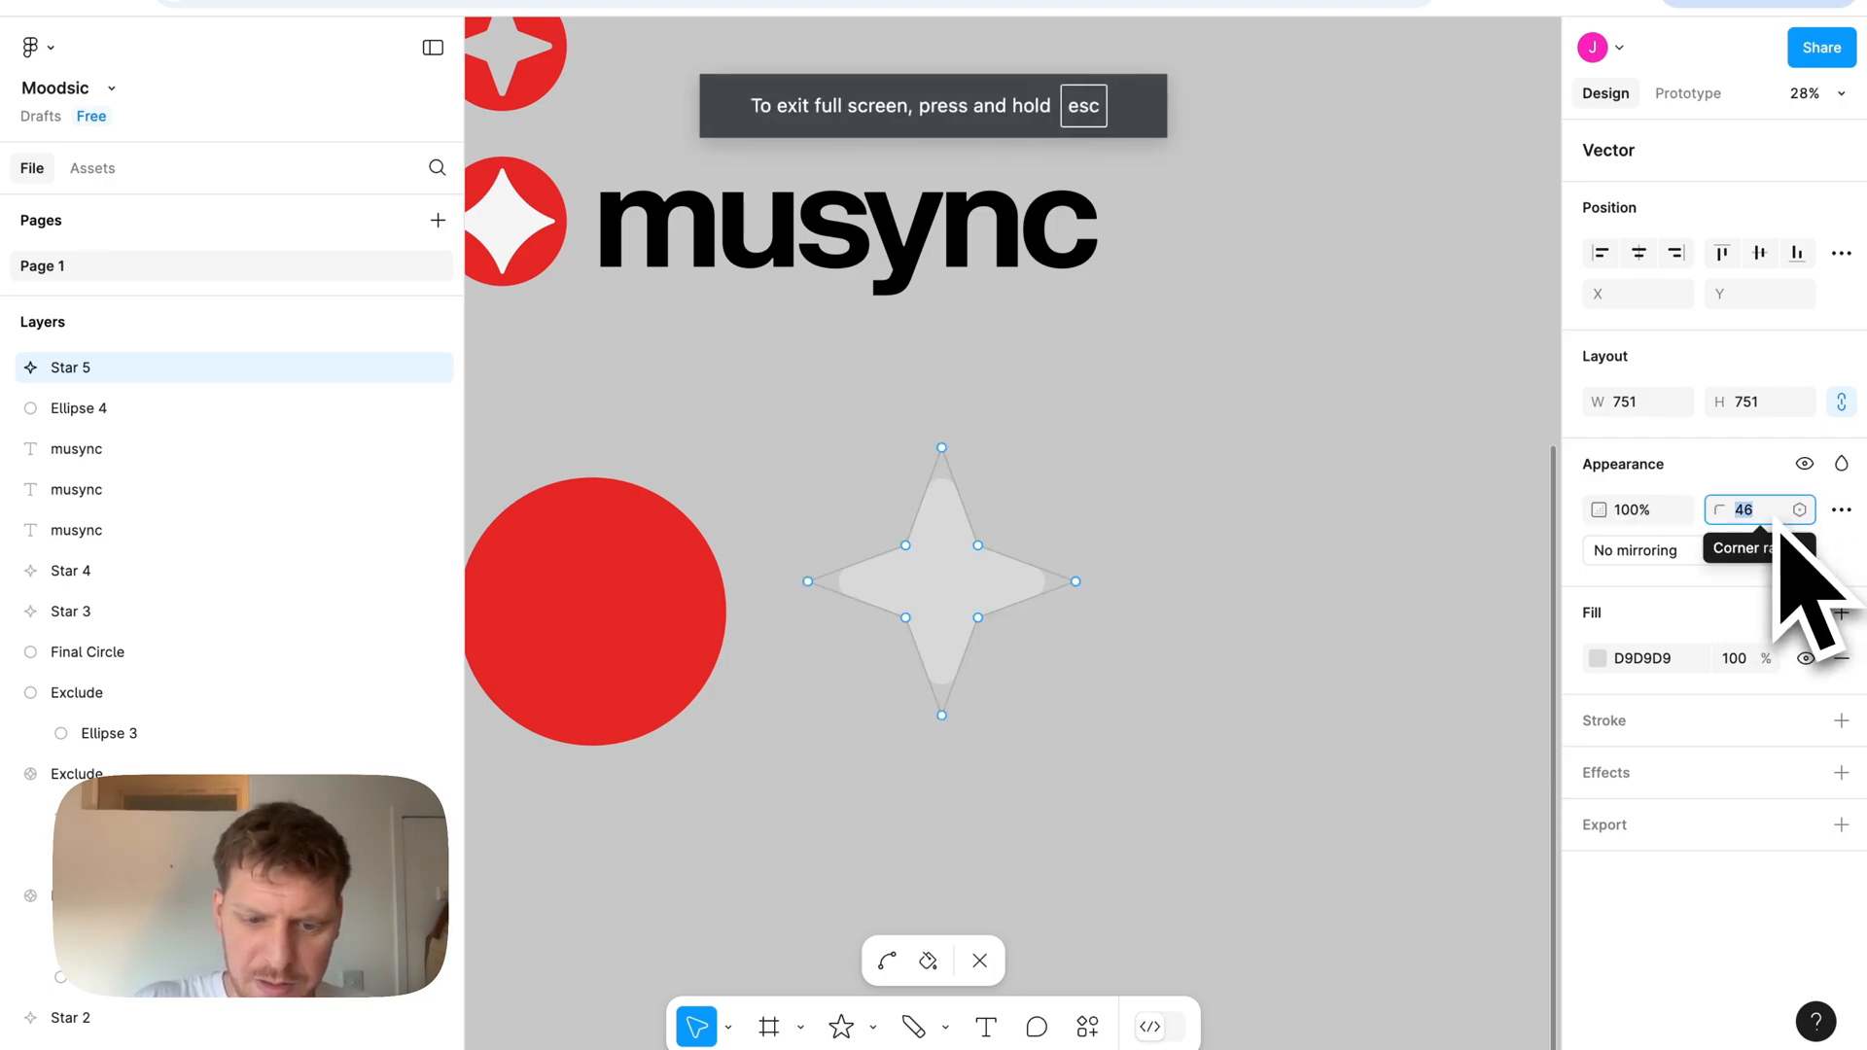
{"action": "type", "text": "20"}
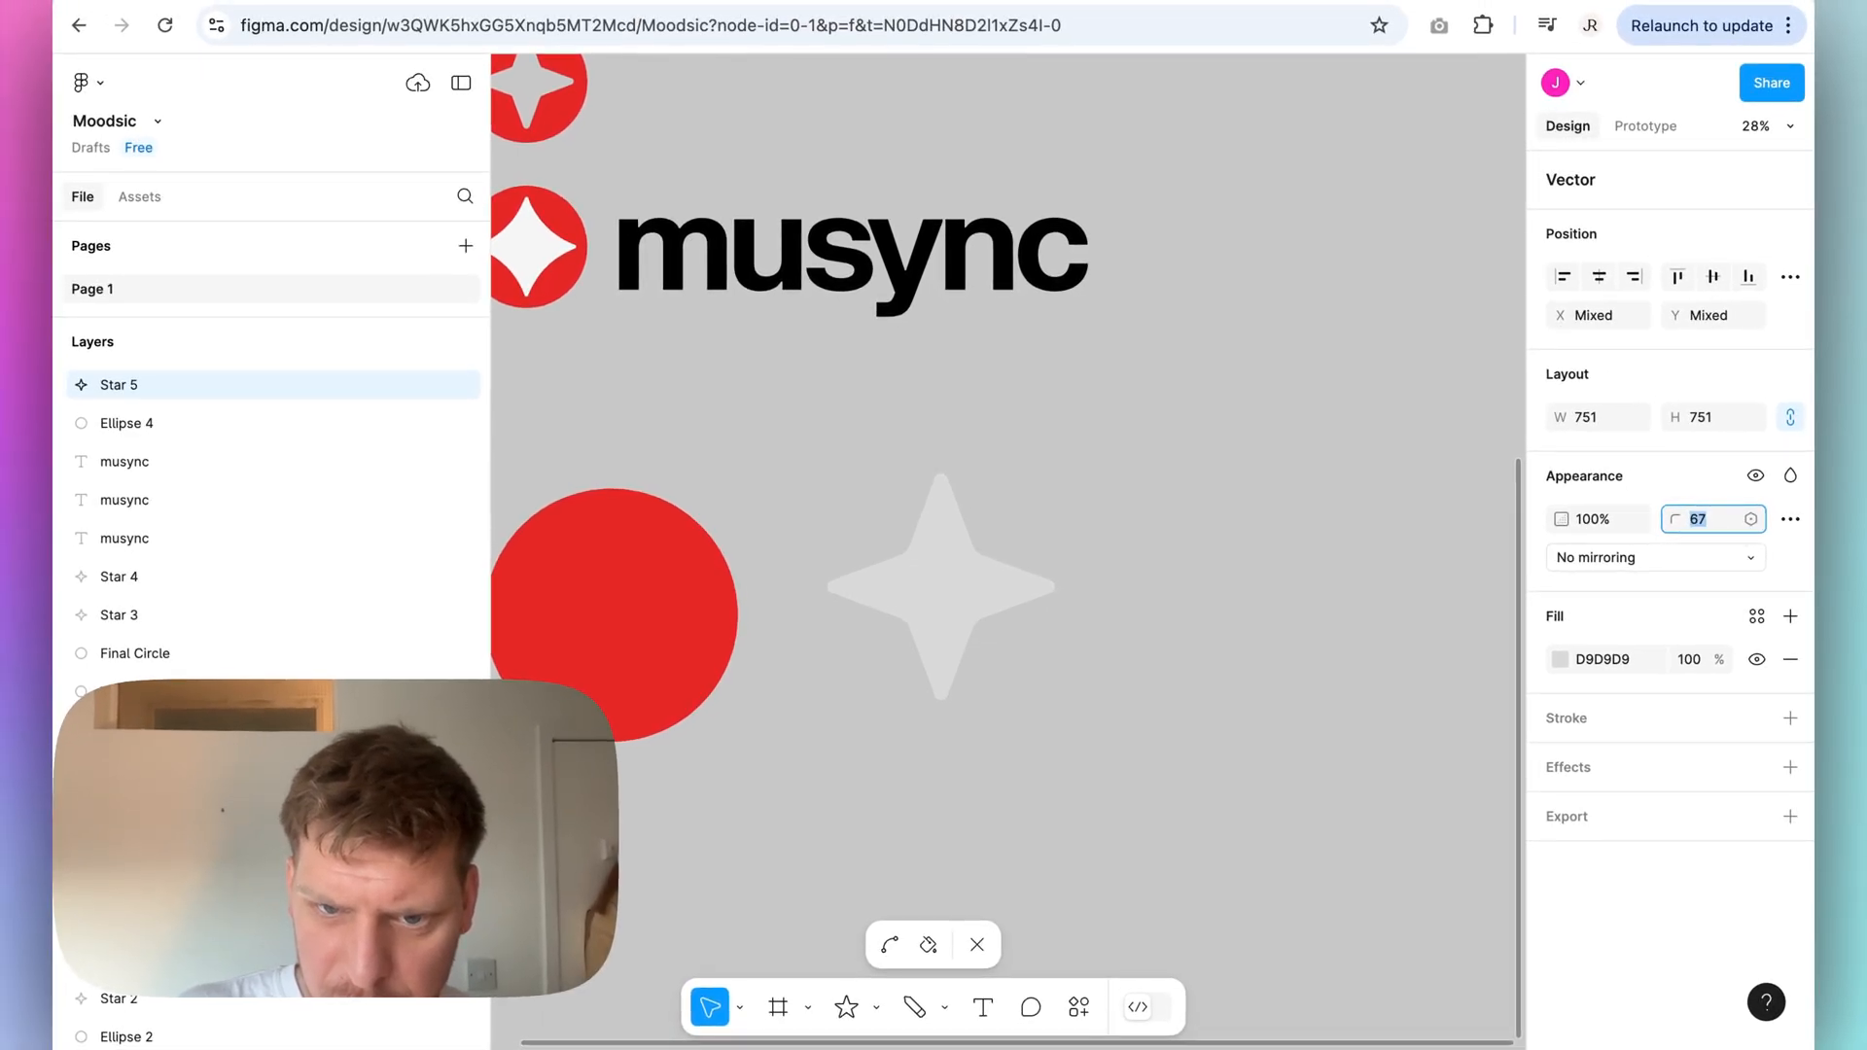
{"action": "type", "text": "10"}
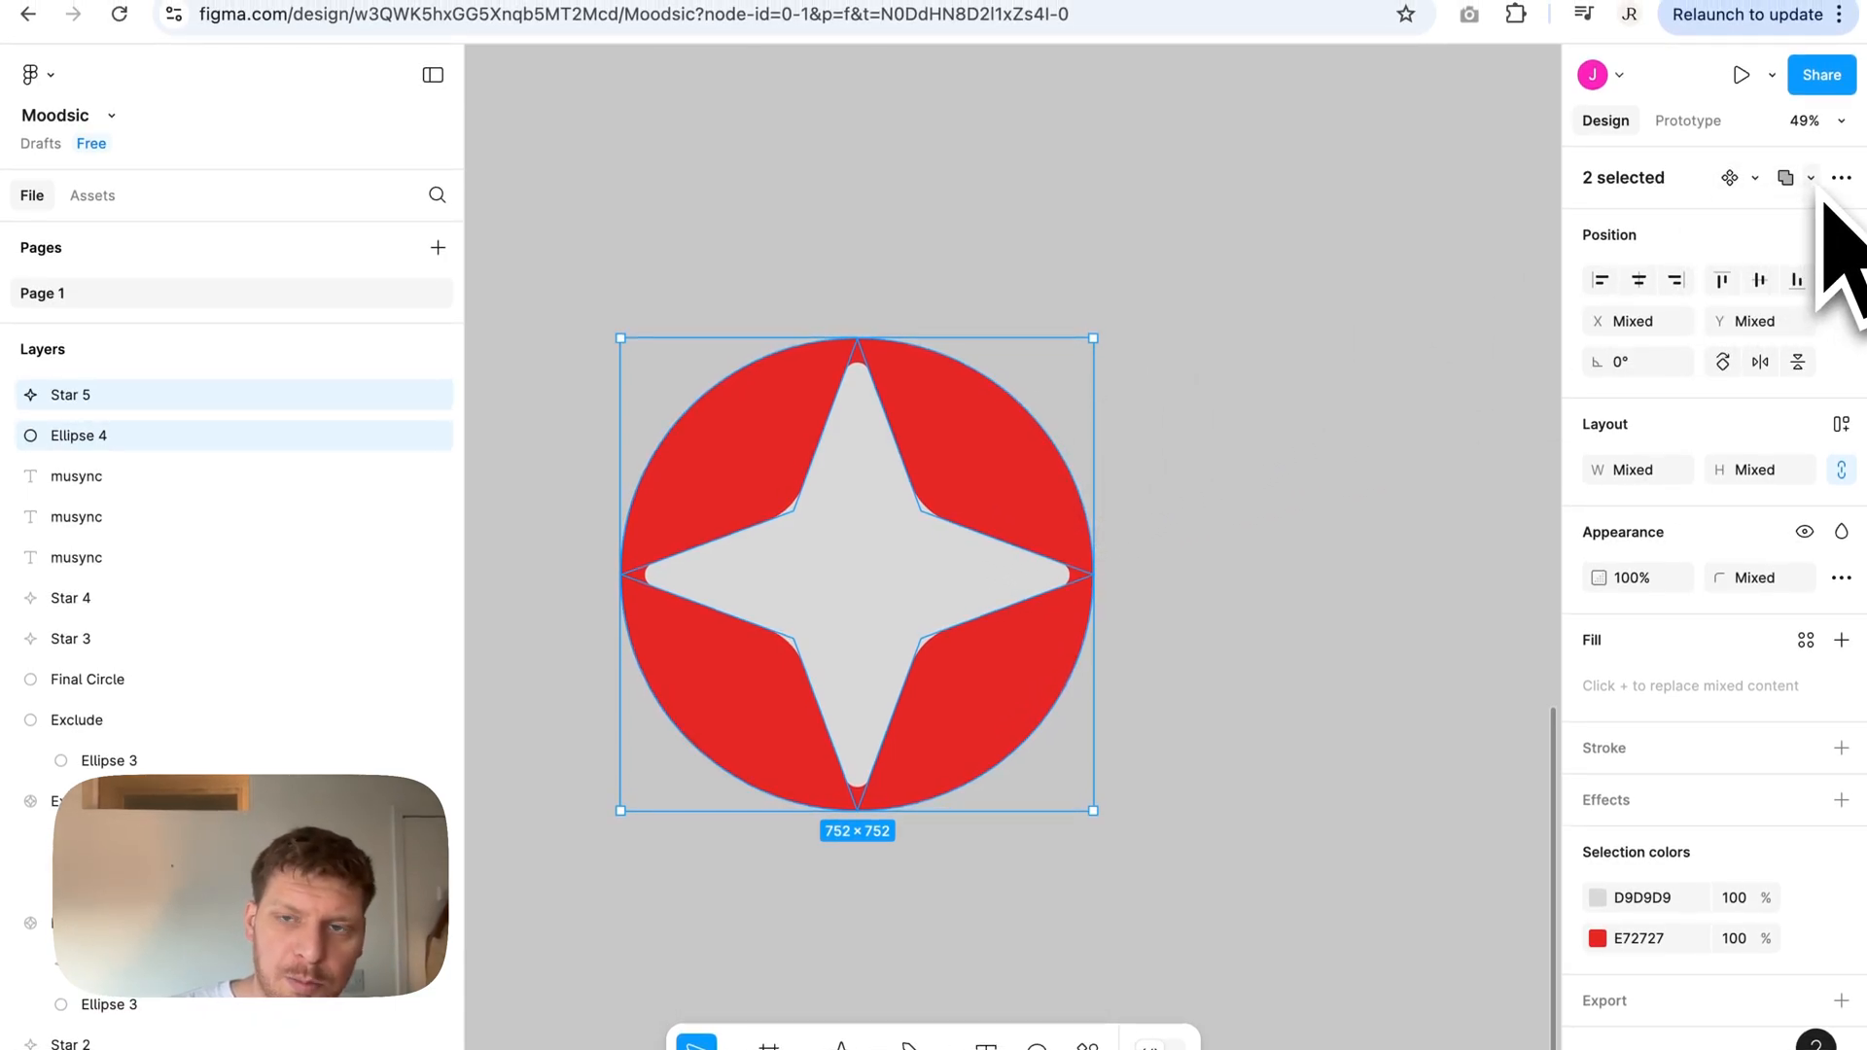
Step: Exclude the star from the circle with Boolean > Exclude selection and fill the result red
{"action": "left_click", "coordinate": [1808, 177]}
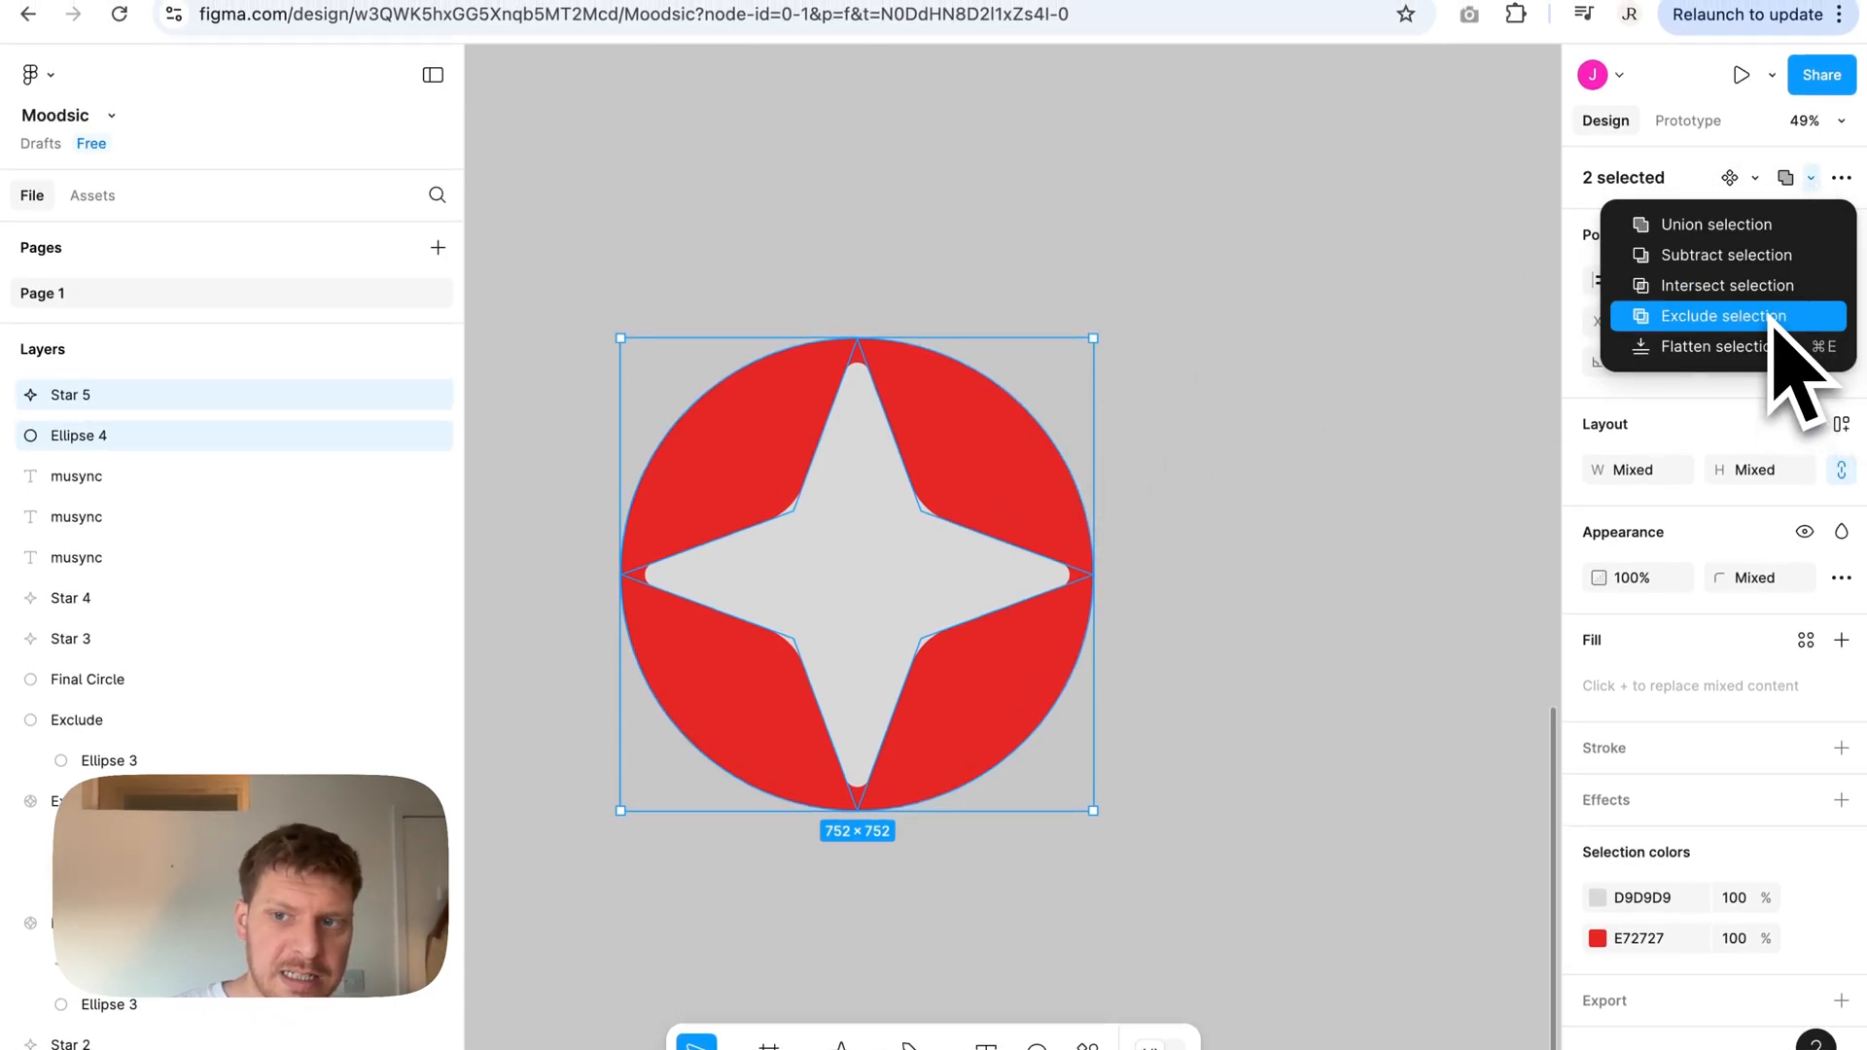
{"action": "left_click", "coordinate": [1727, 315]}
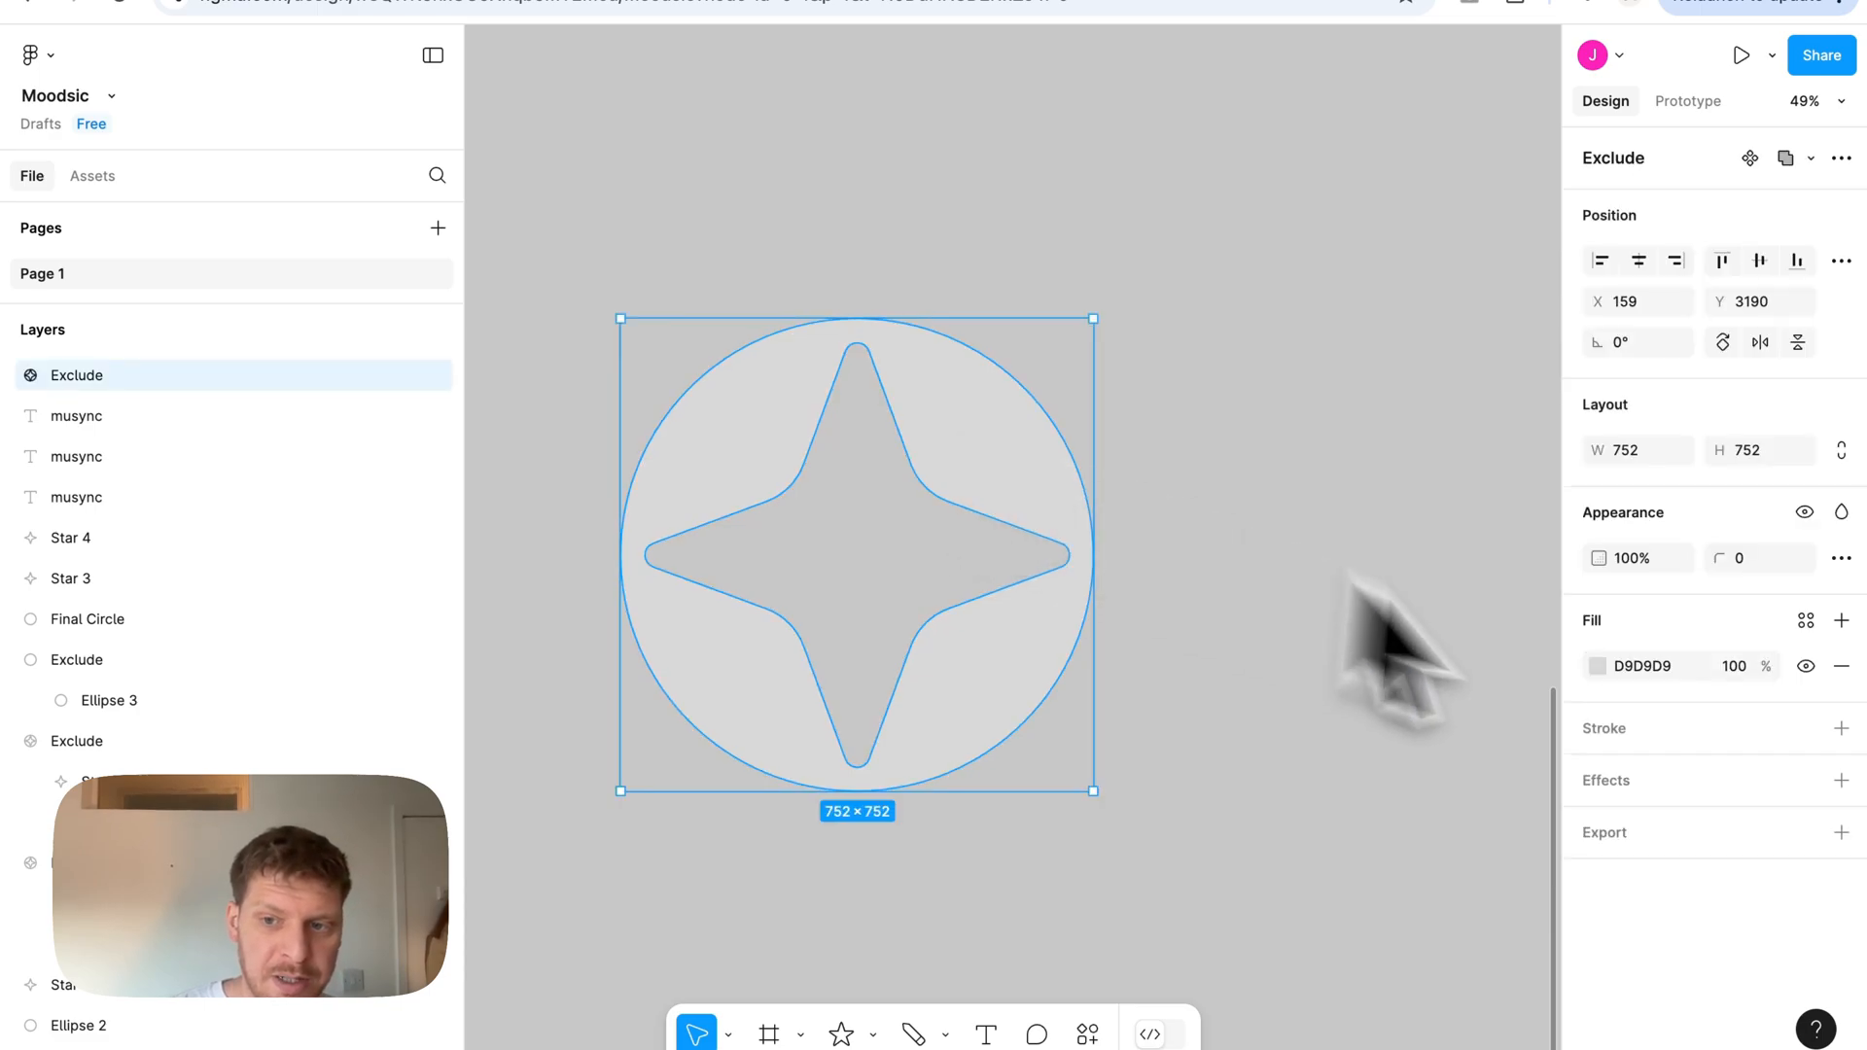
{"action": "left_click", "coordinate": [1599, 665]}
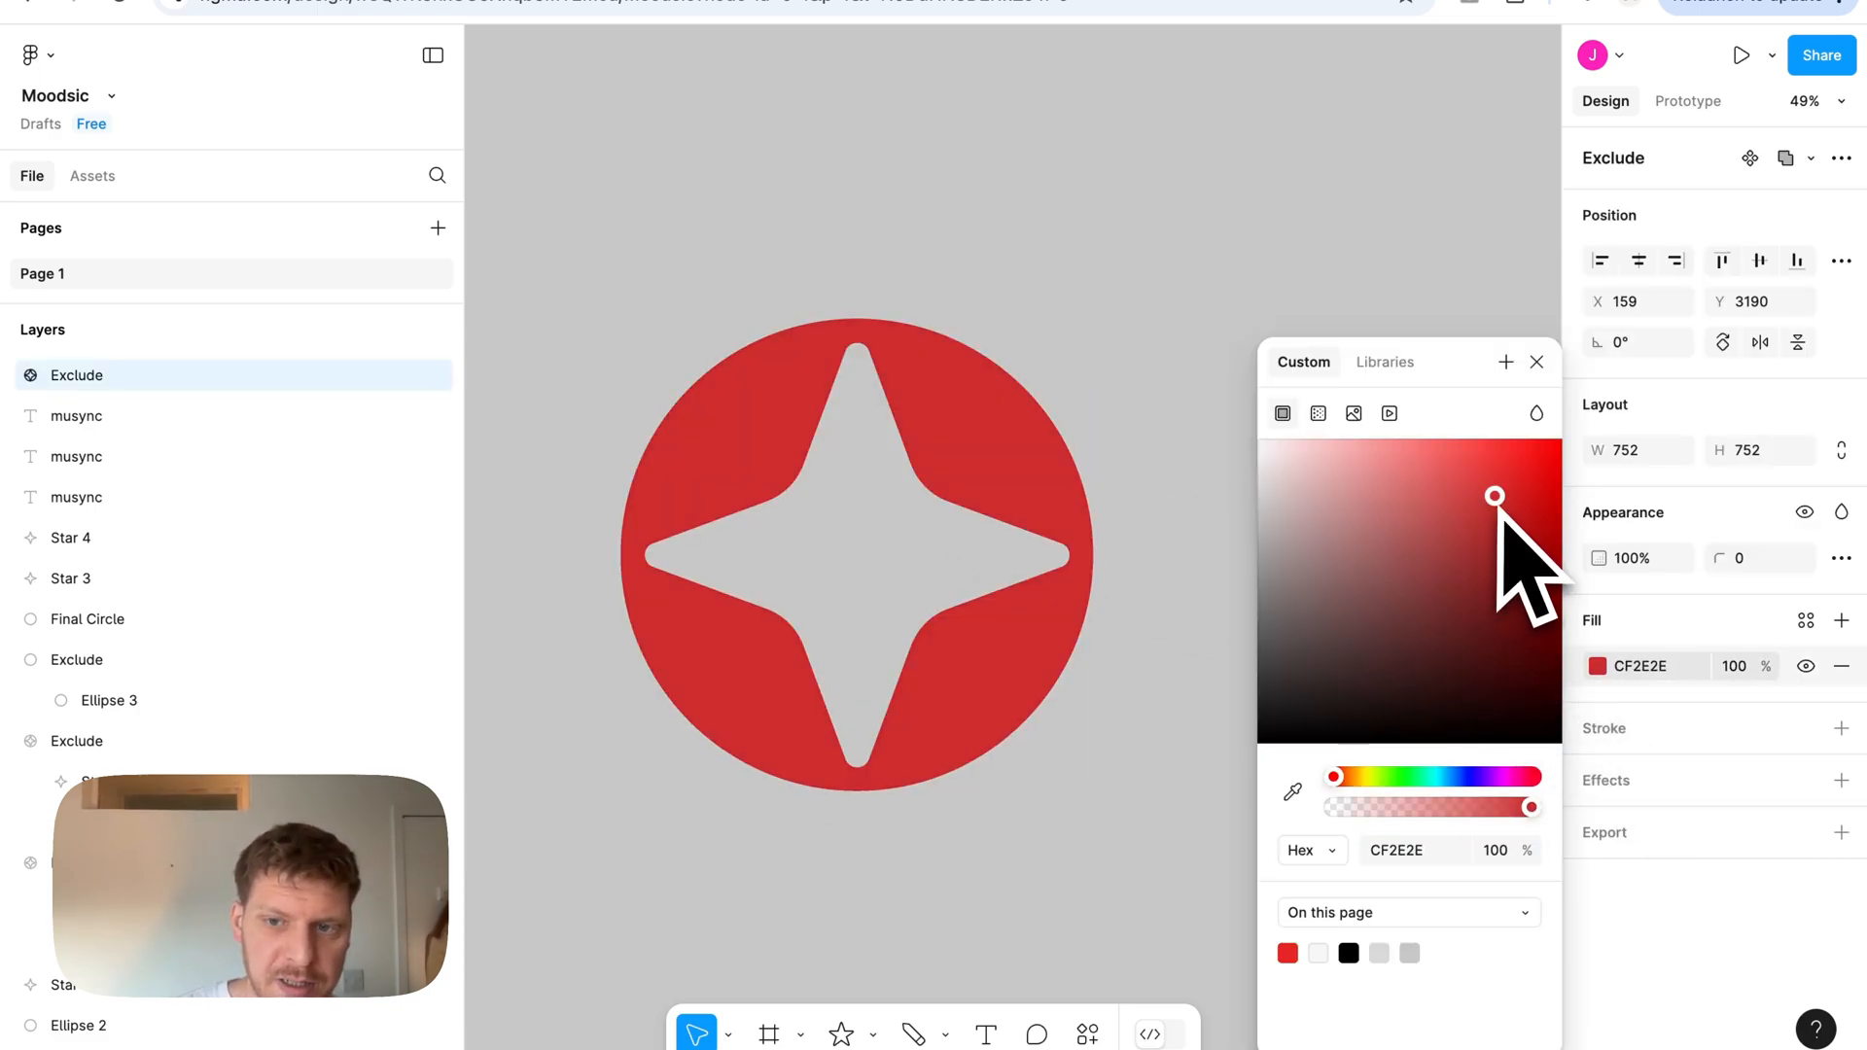
{"action": "left_click", "coordinate": [1144, 588]}
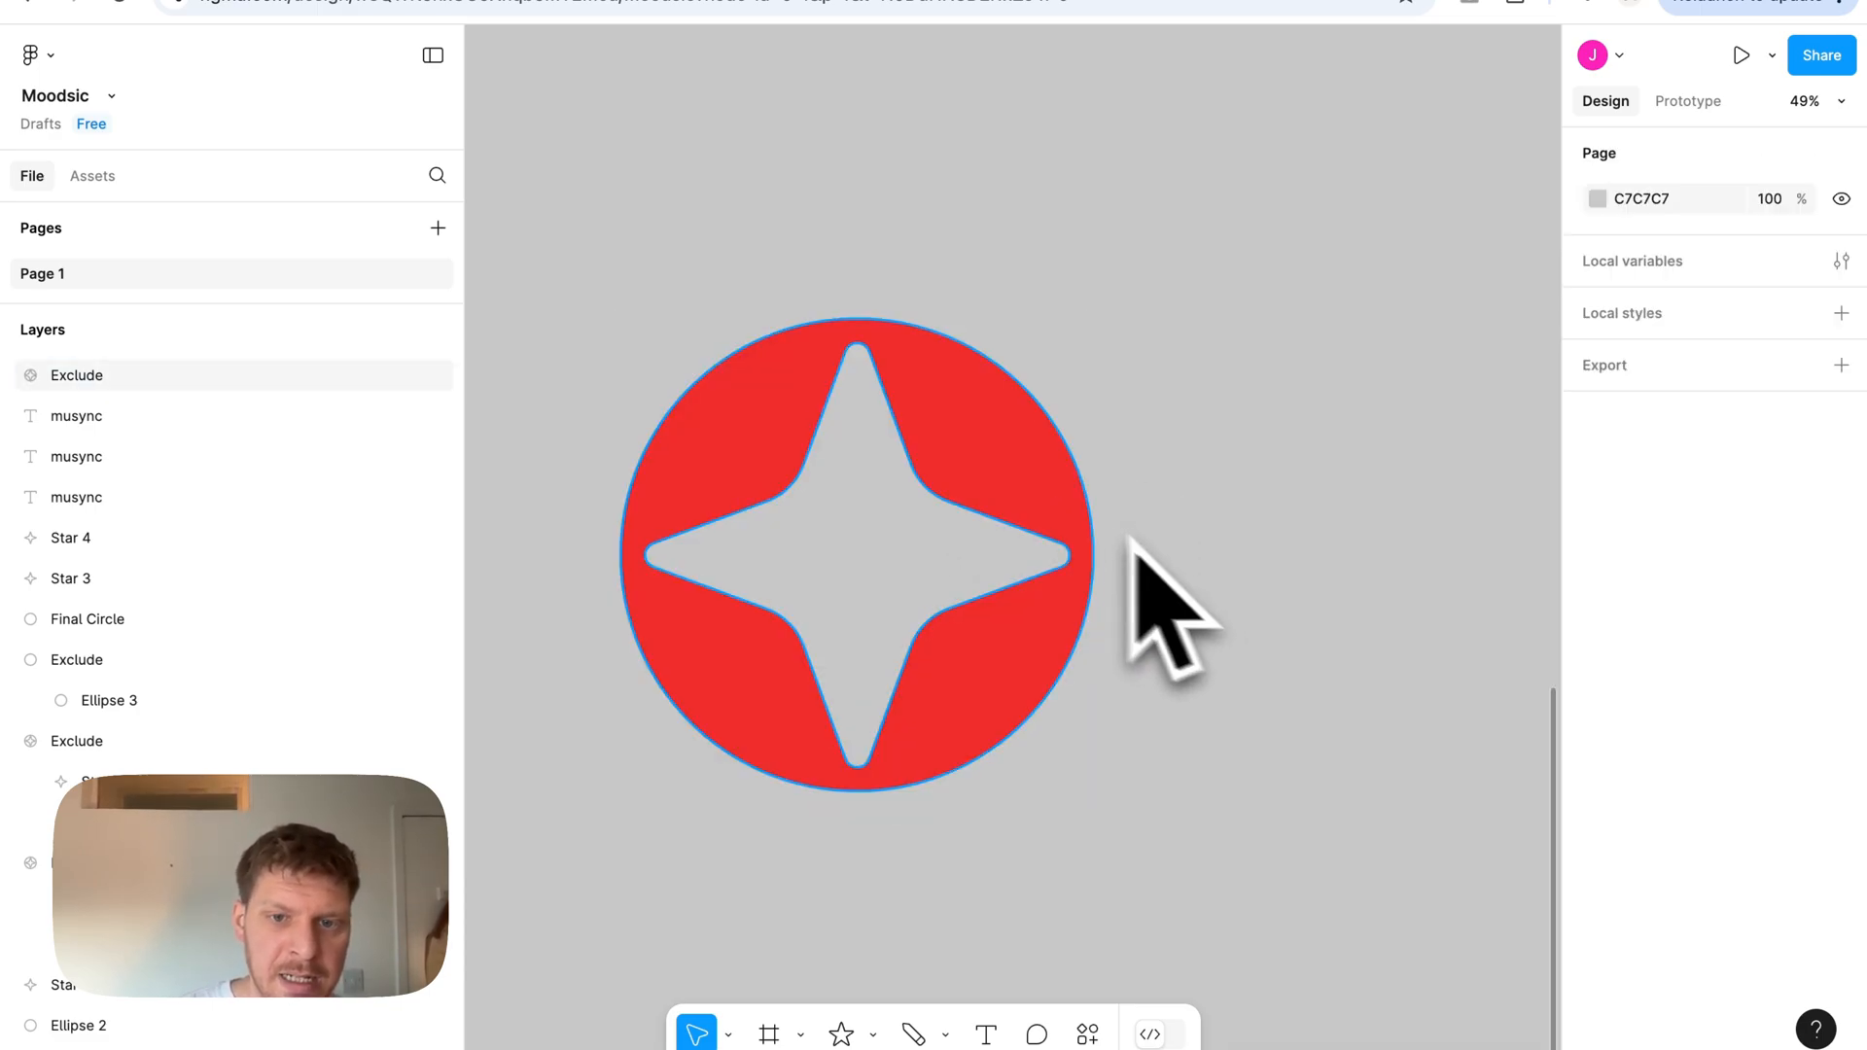
{"action": "left_click", "coordinate": [76, 375]}
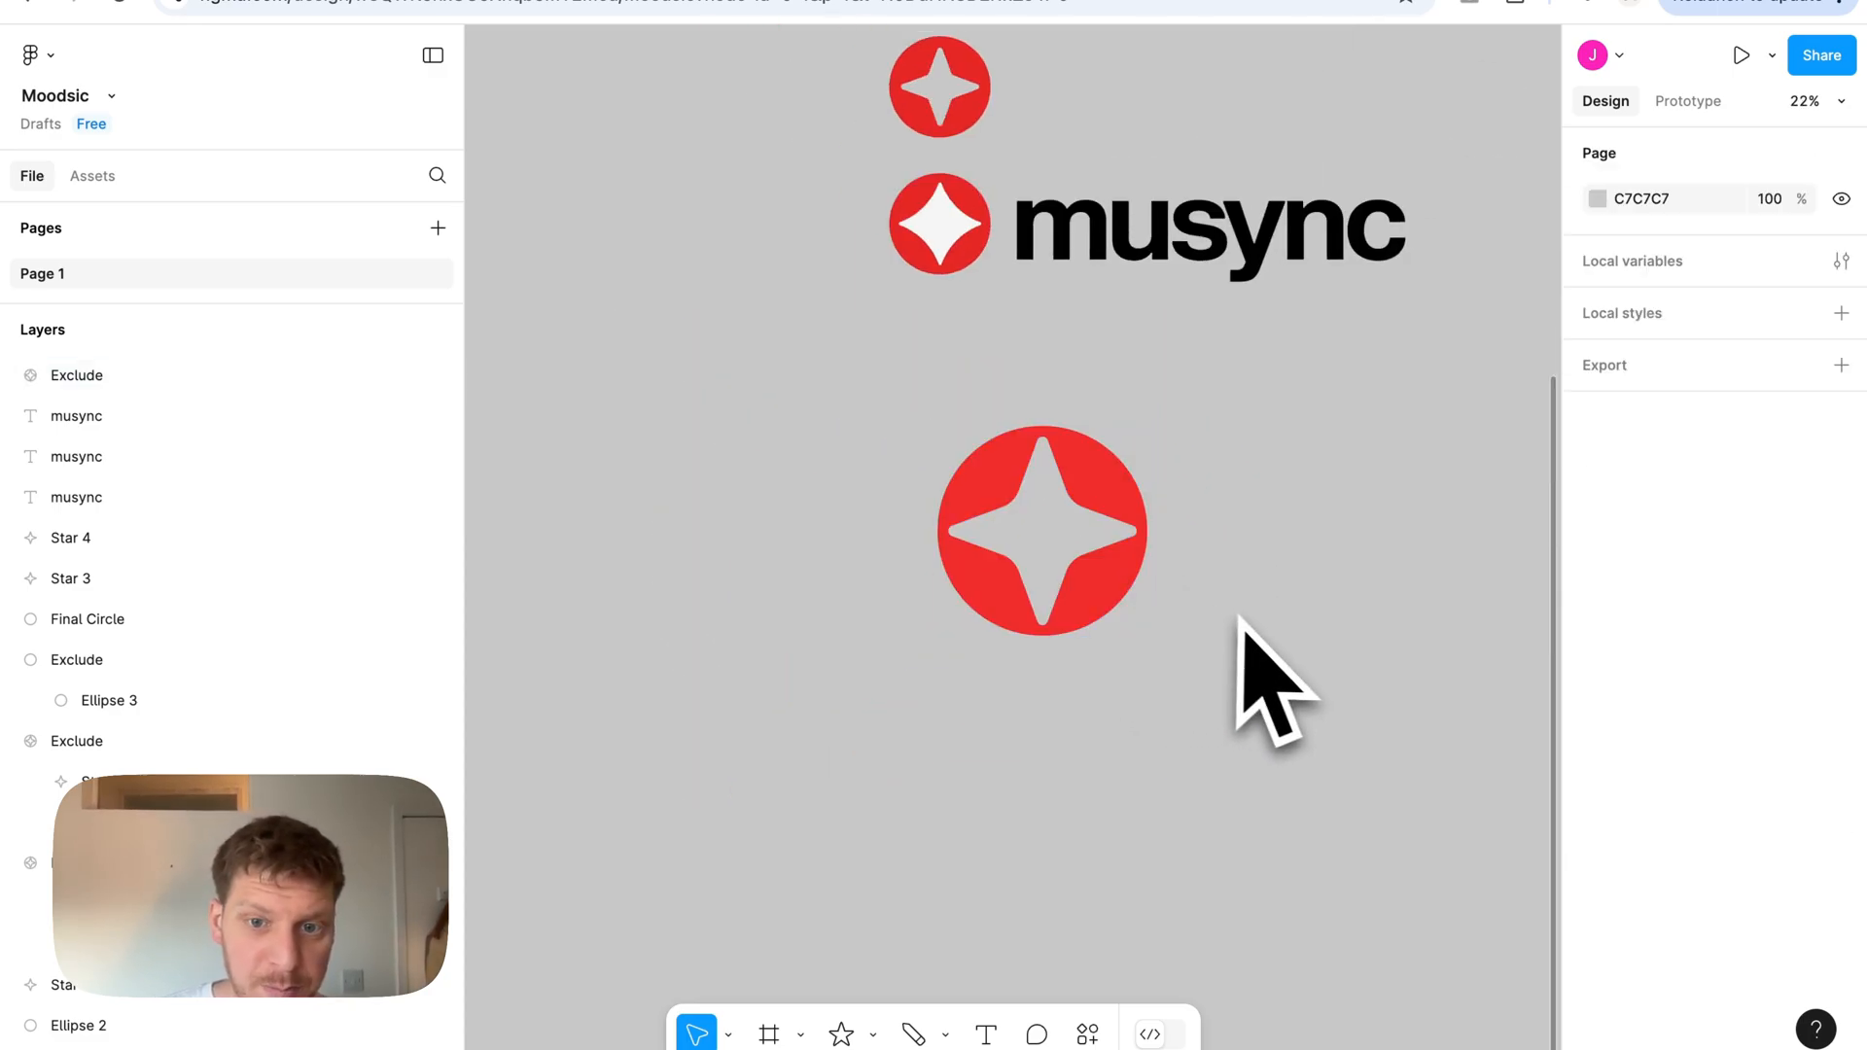
Step: Drag the Exclude group under the wordmark until it snaps in line with its icon
{"action": "left_click", "coordinate": [1037, 539]}
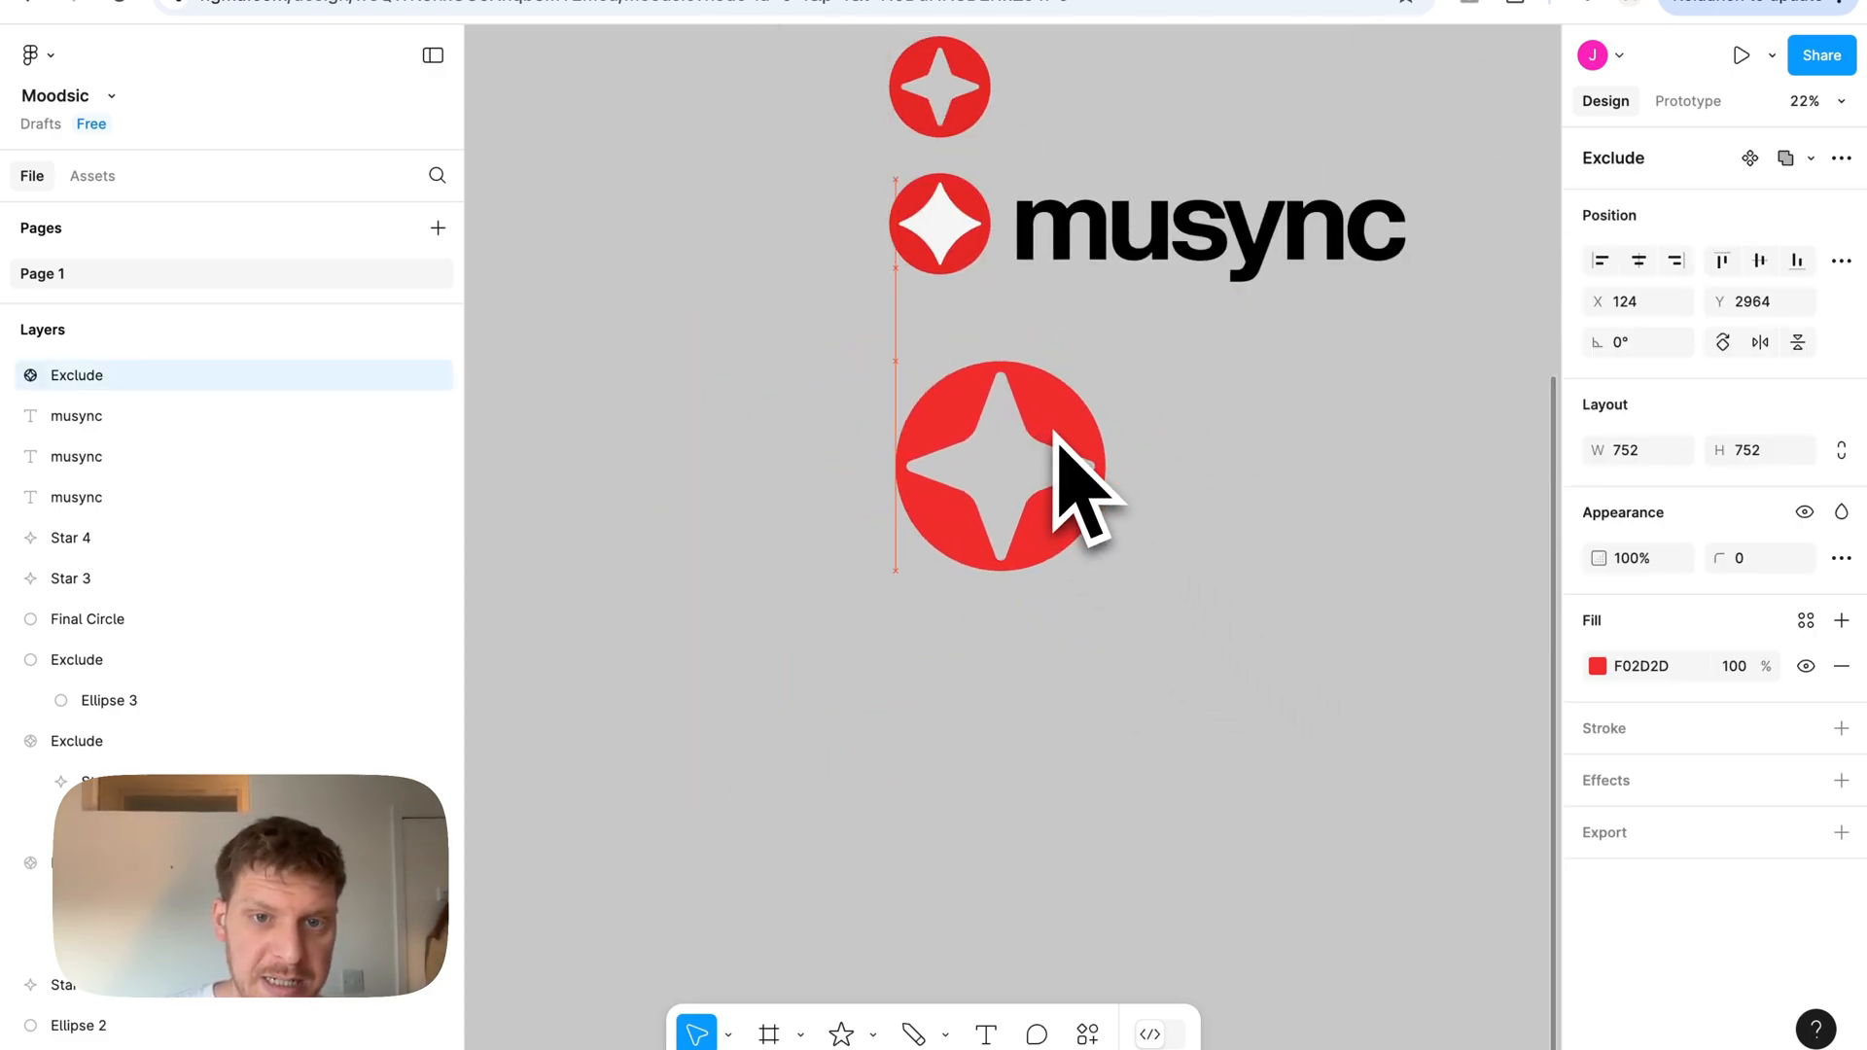
{"action": "left_click_drag", "start_coordinate": [1006, 465], "coordinate": [991, 477]}
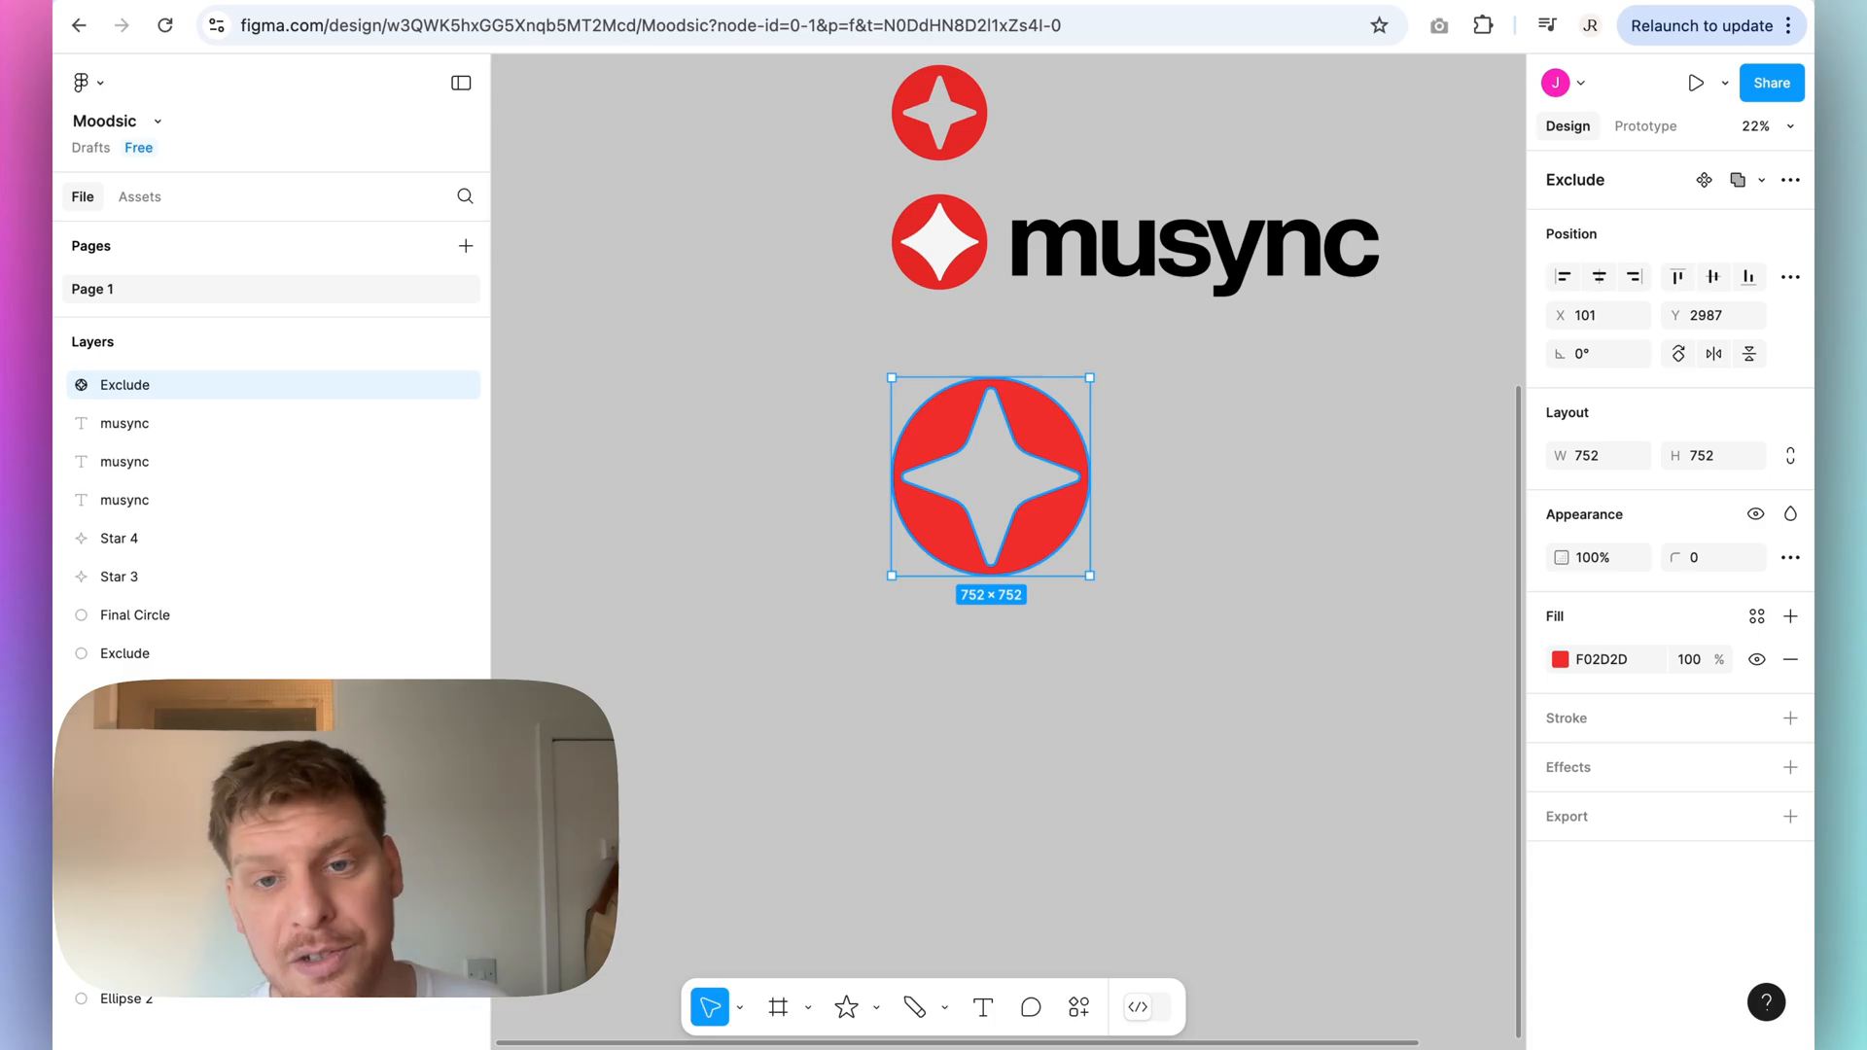
{"action": "mouse_move", "coordinate": [1062, 471]}
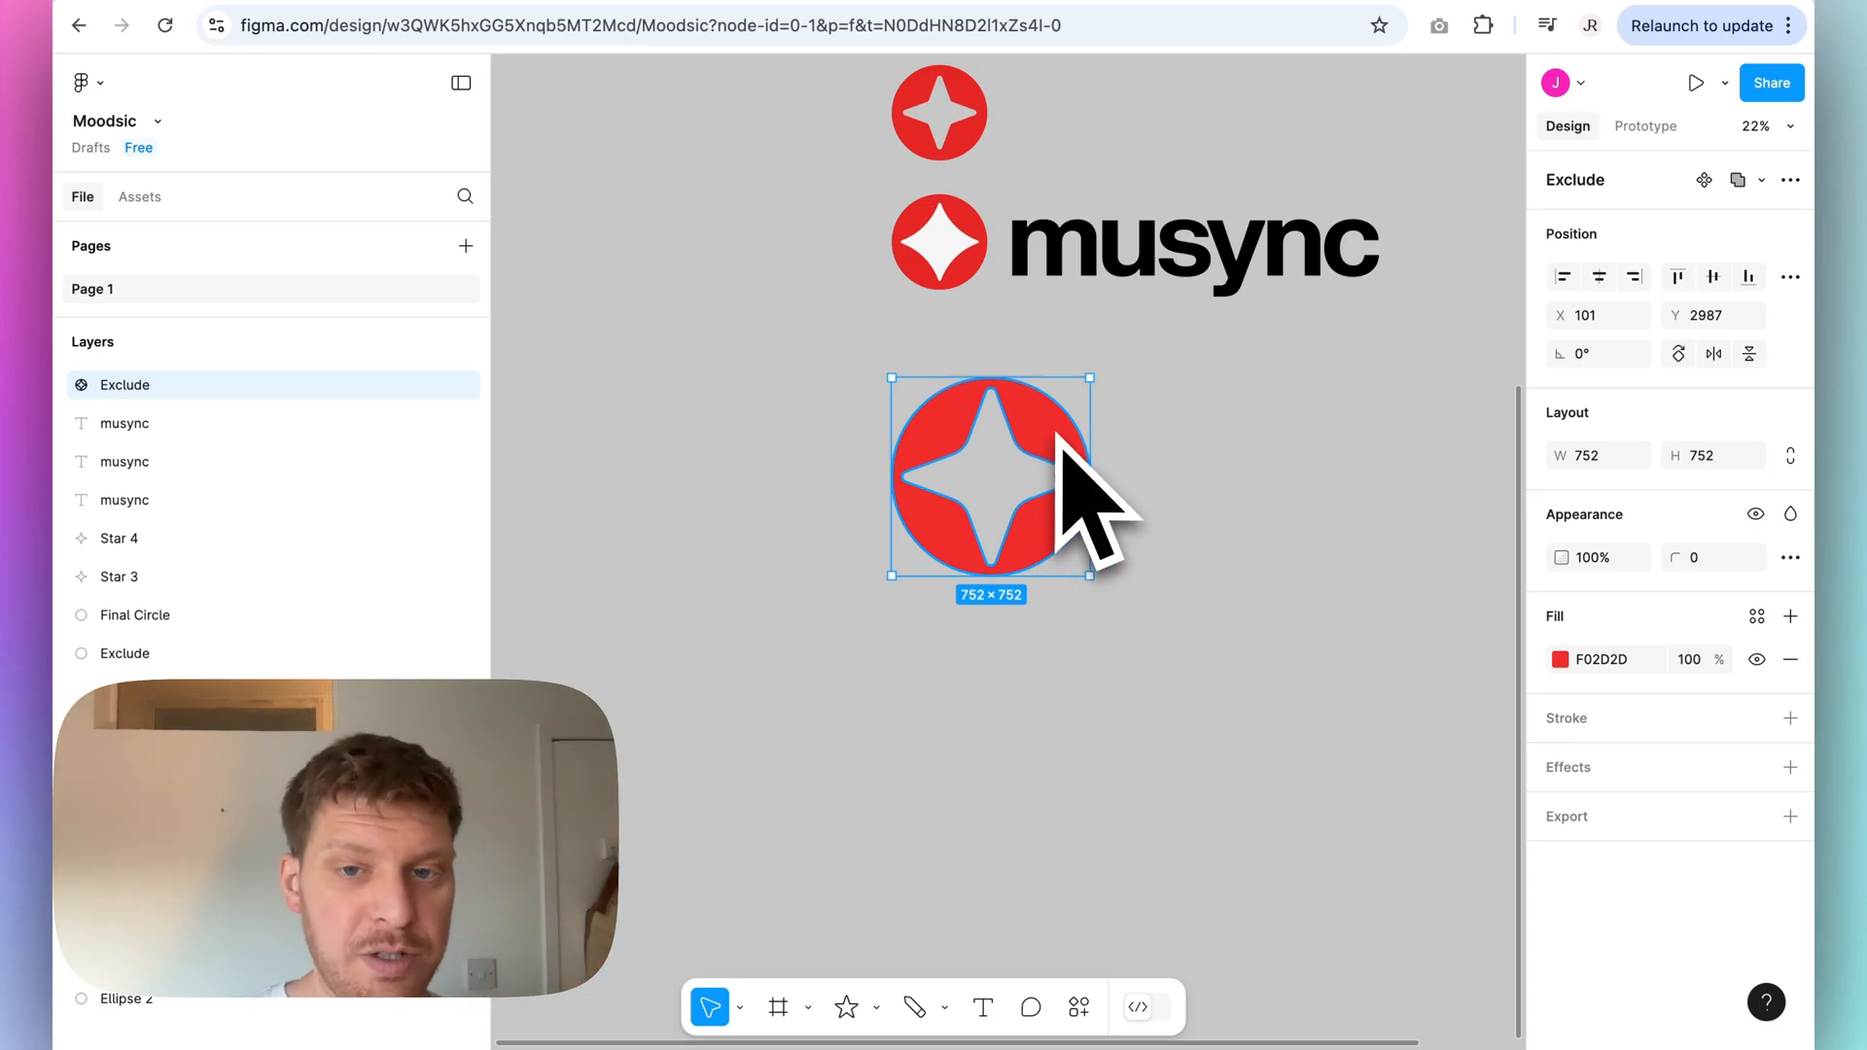